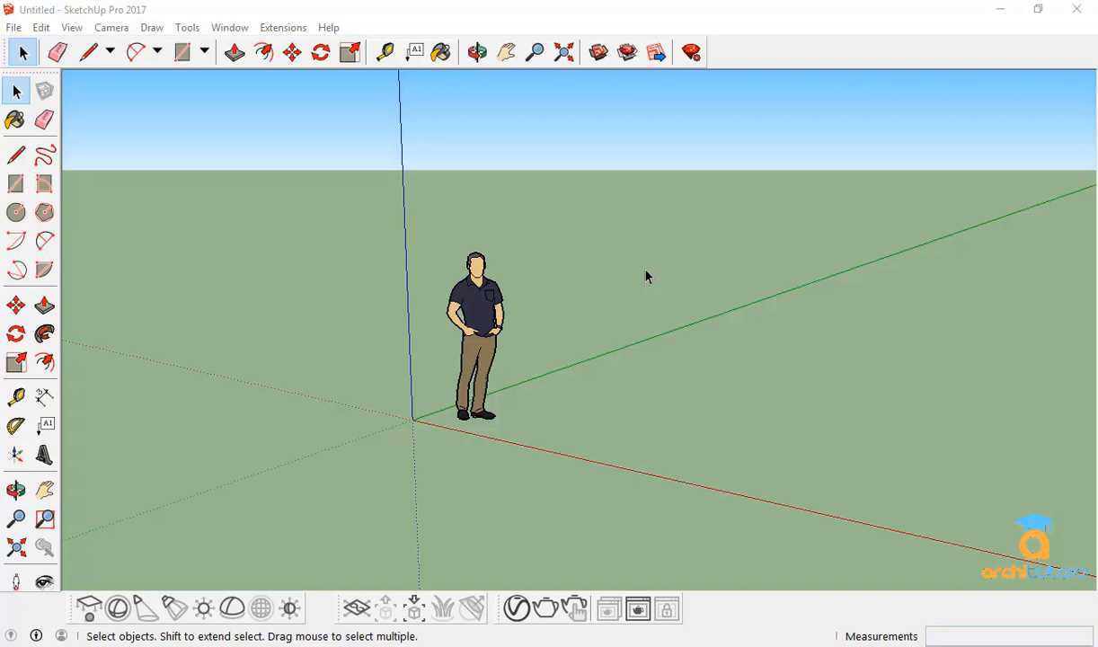
mouse_move(370, 155)
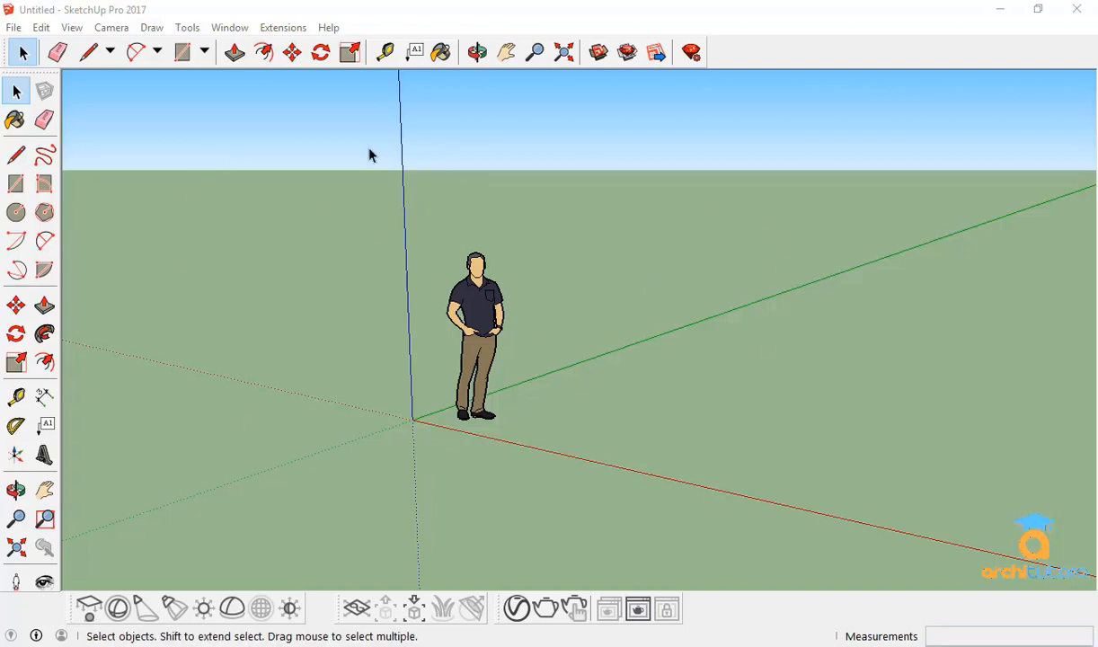
mouse_move(485, 296)
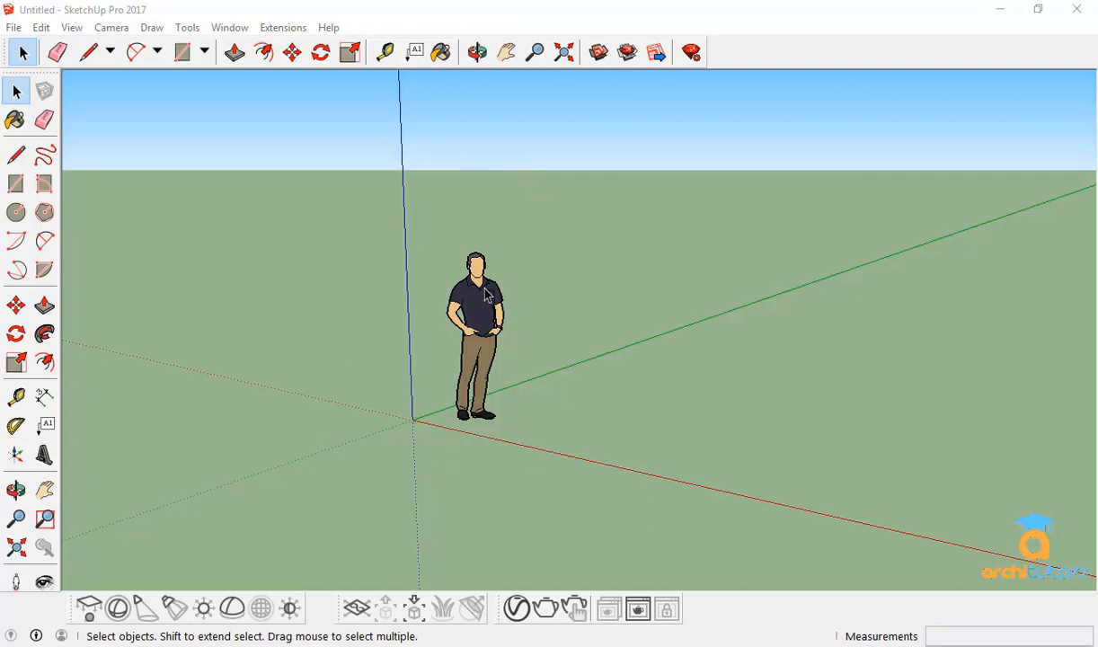
mouse_move(329, 122)
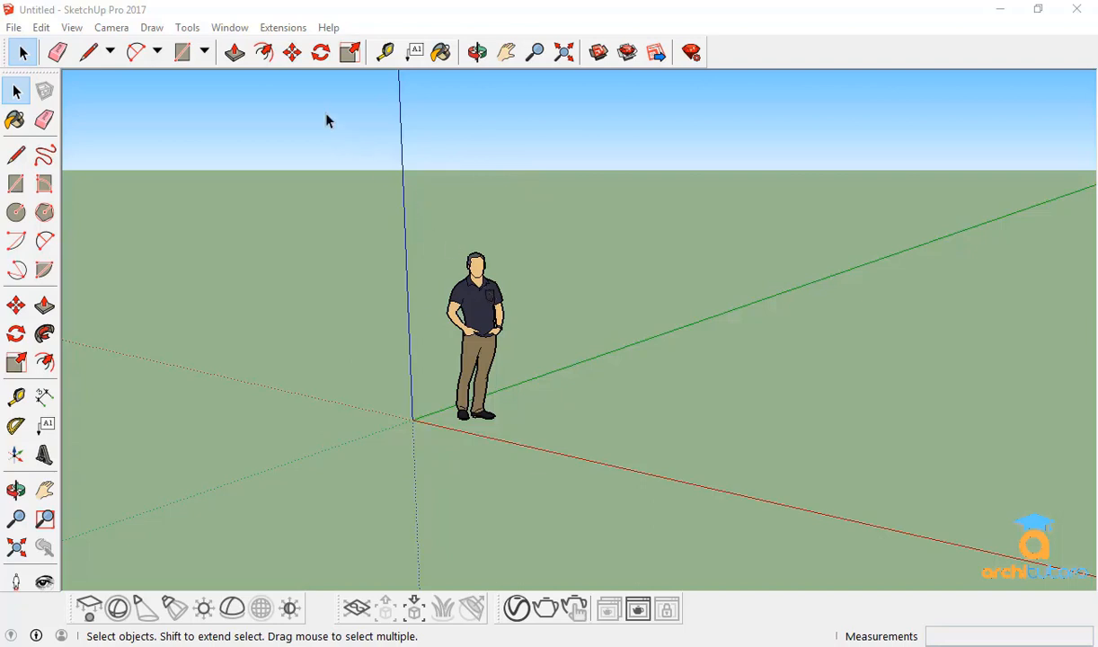
mouse_move(237, 27)
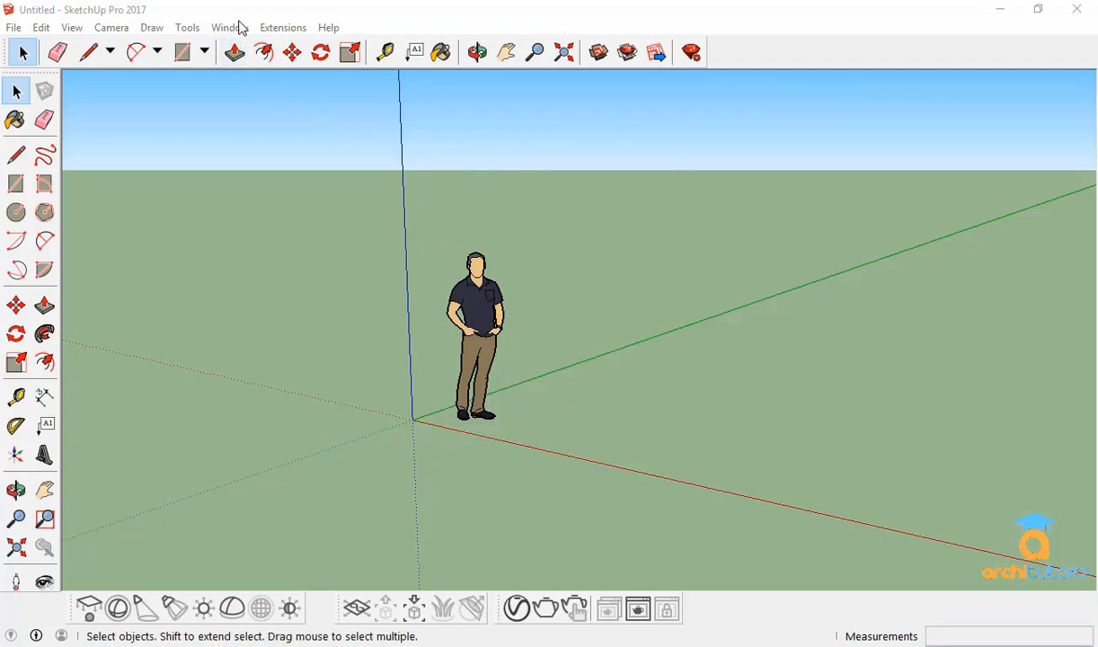
- Open the program preferences from the Window menu
click(230, 27)
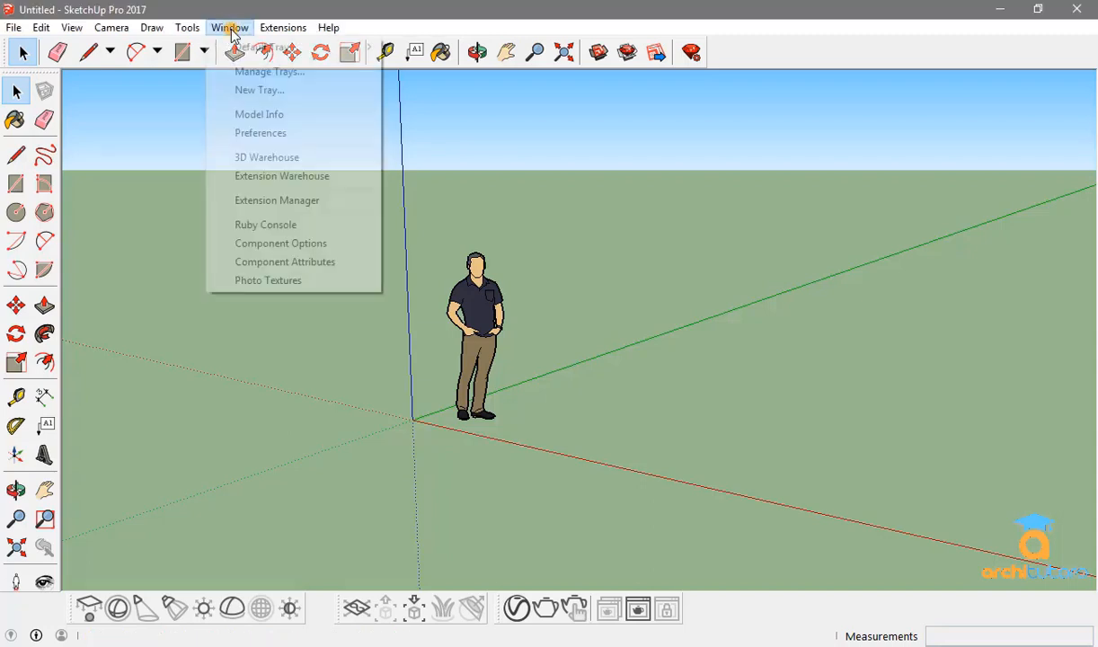
click(259, 133)
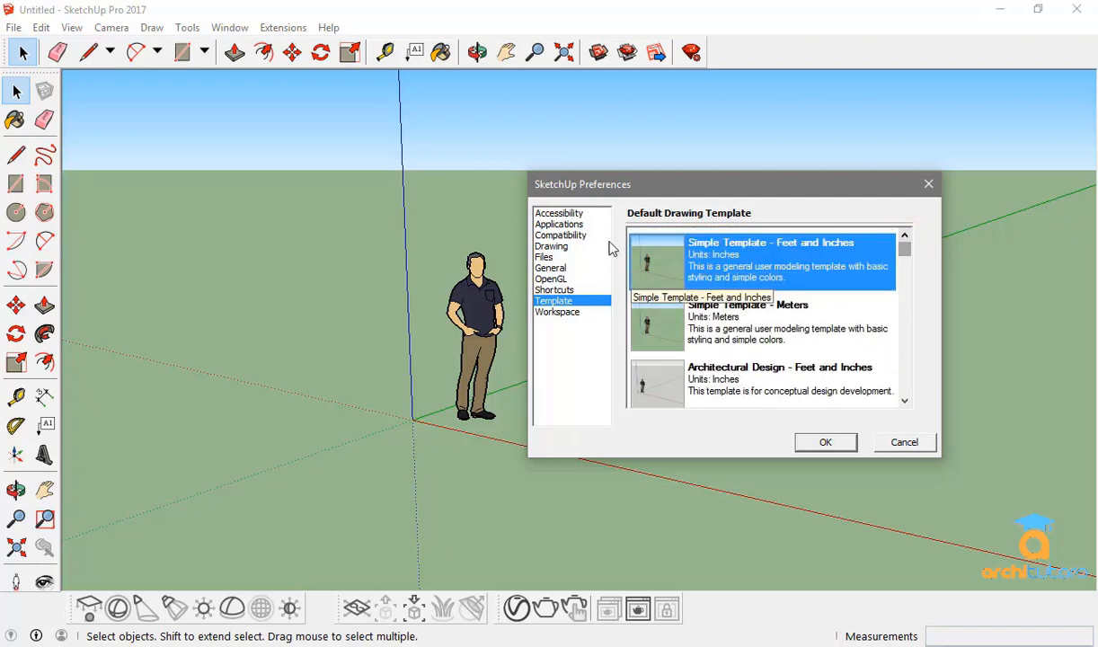
mouse_move(740, 266)
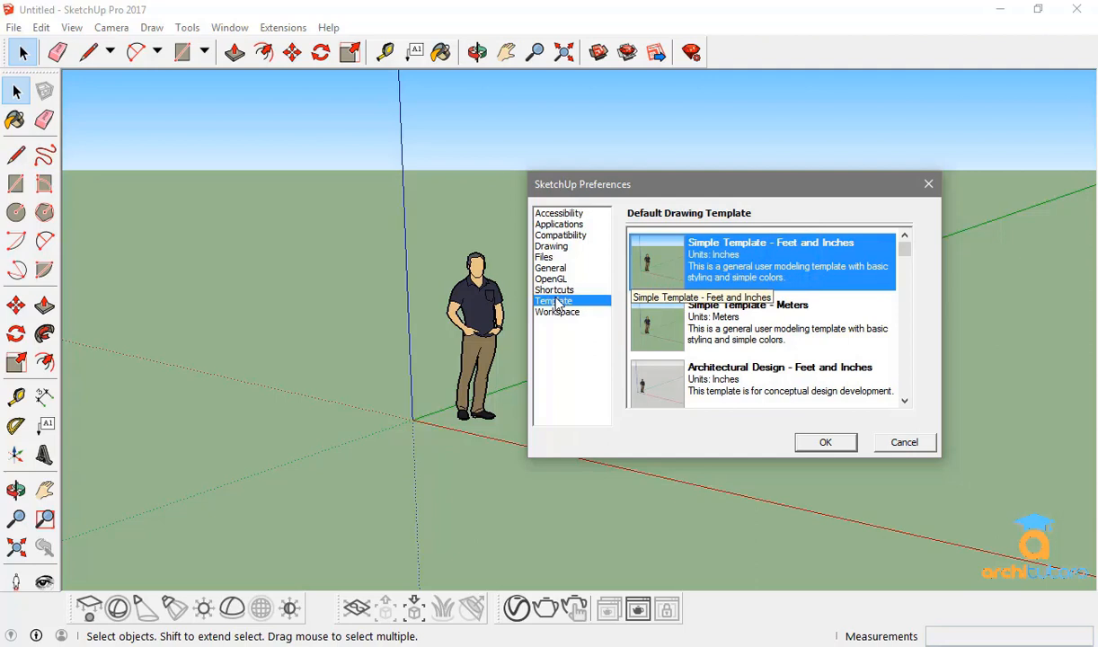
mouse_move(553, 194)
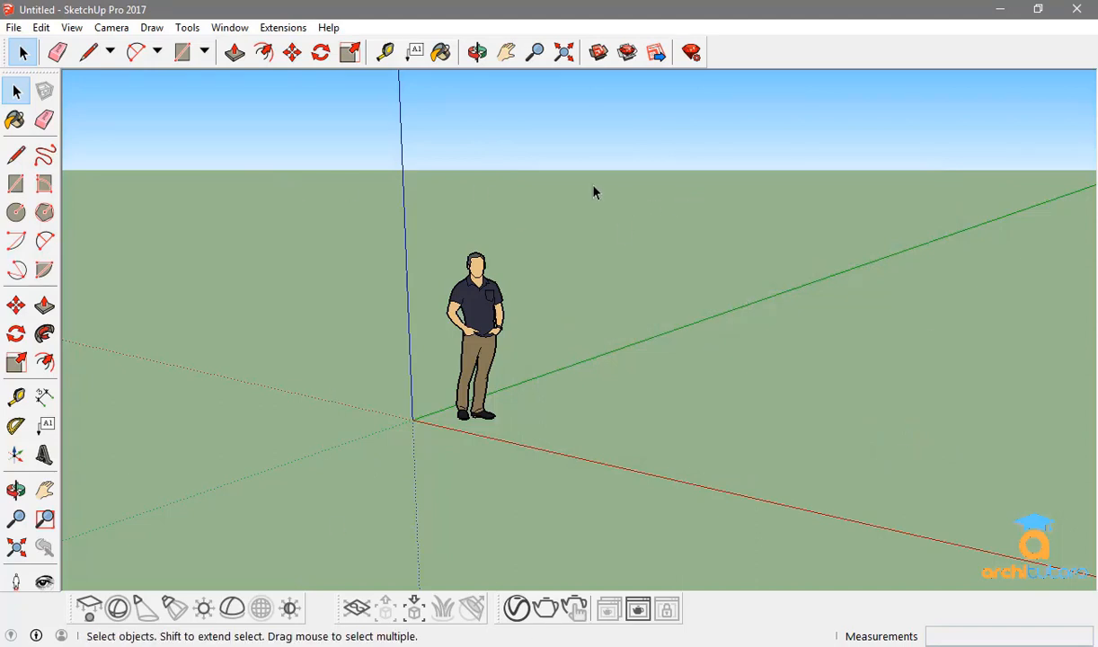
mouse_move(507, 139)
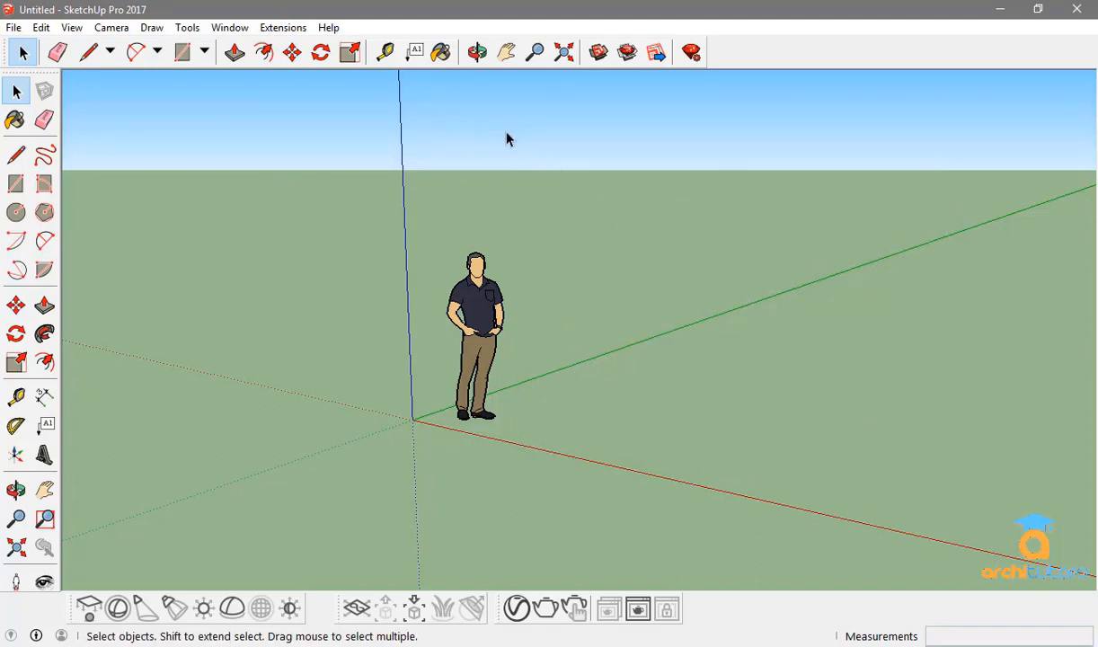
mouse_move(405, 280)
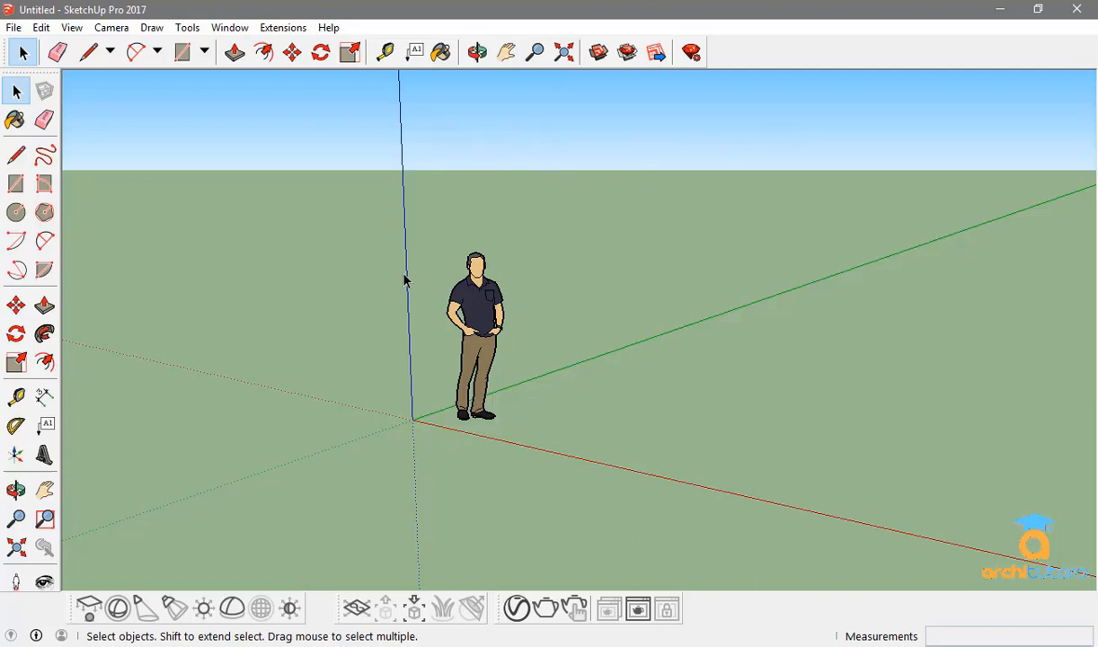
mouse_move(367, 259)
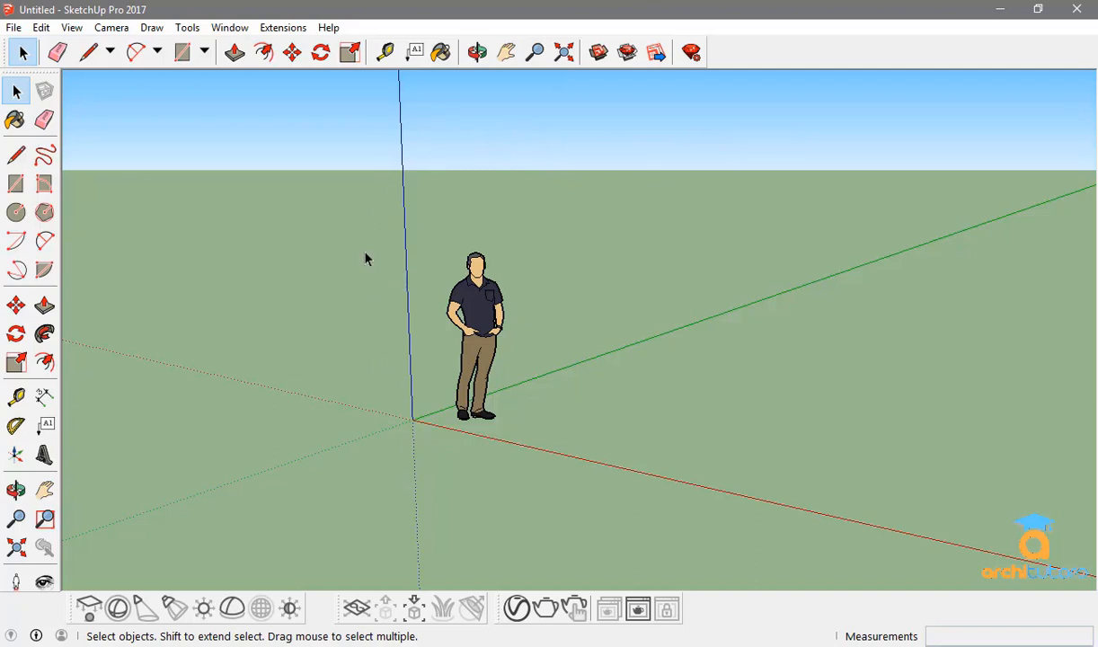
mouse_move(1019, 184)
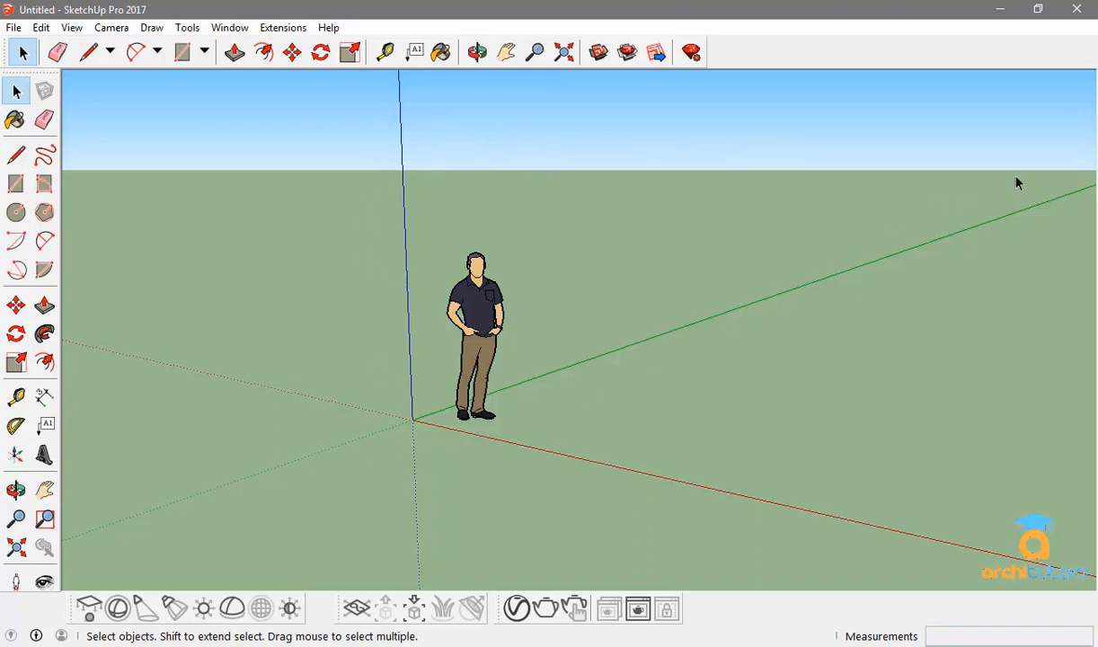
mouse_move(961, 554)
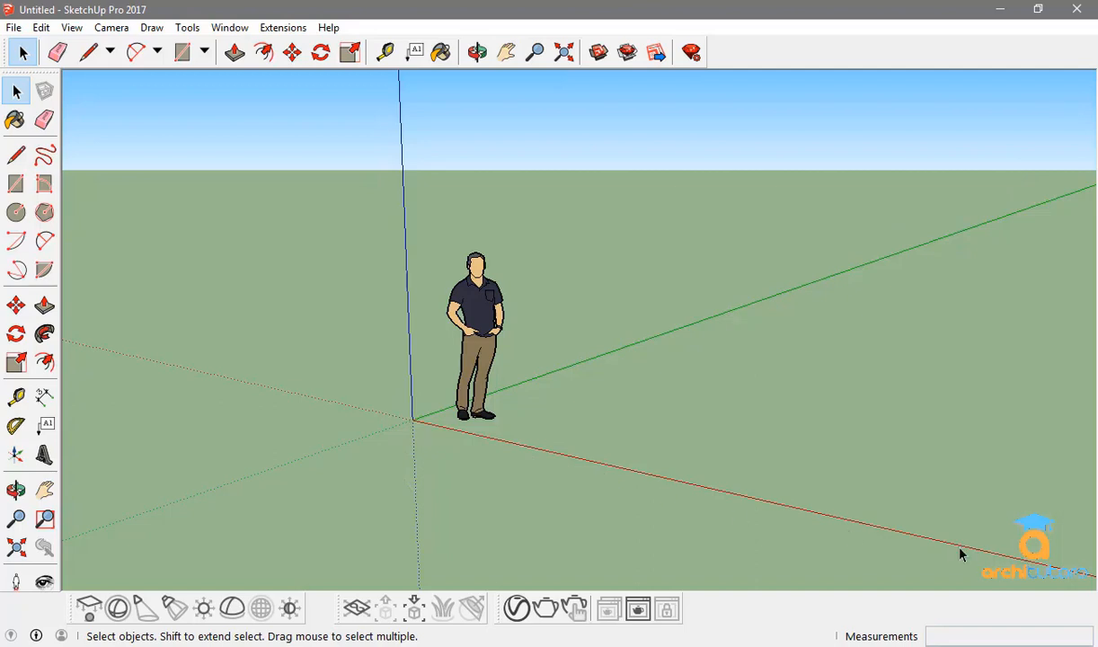
mouse_move(506, 277)
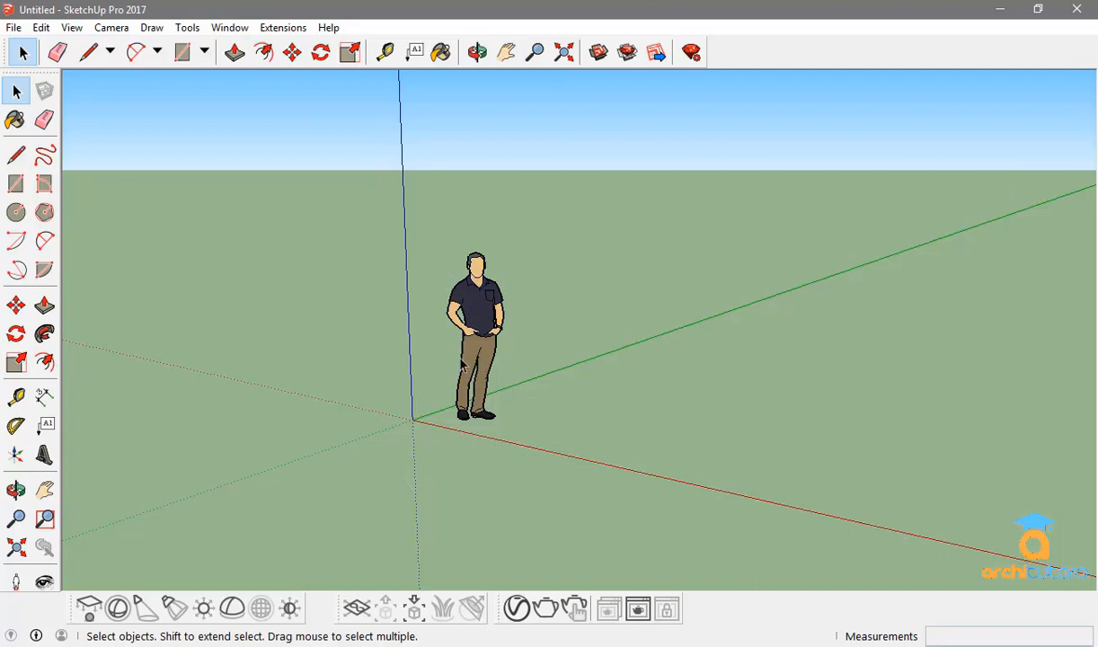
mouse_move(492, 356)
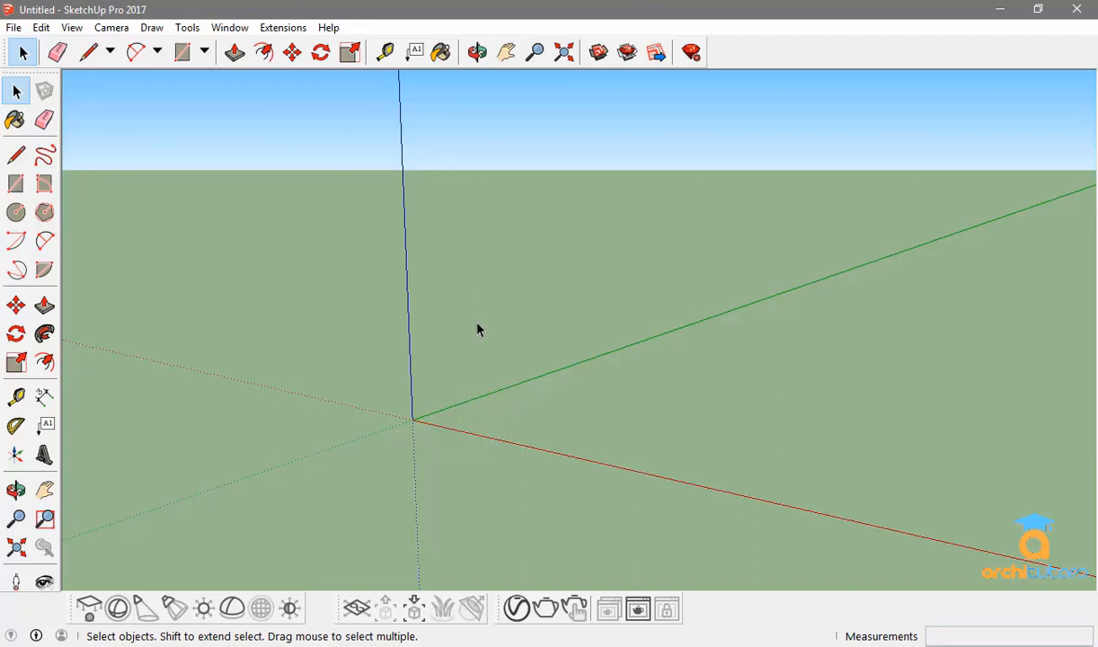
mouse_move(512, 422)
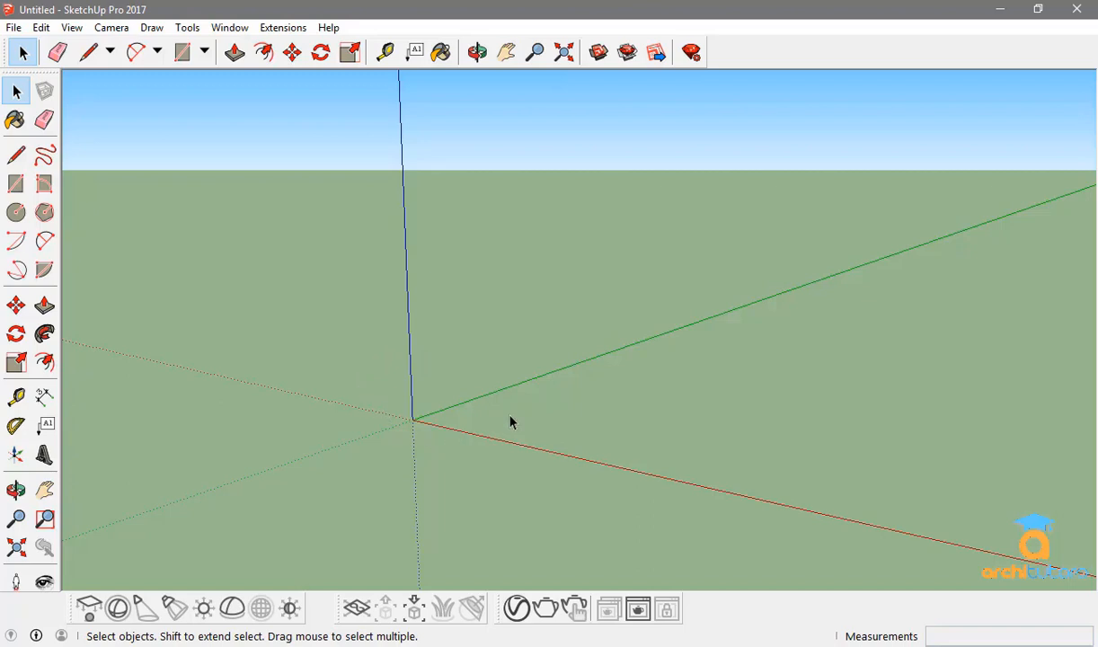
- Orbit the empty scene around the axes origin
click(478, 50)
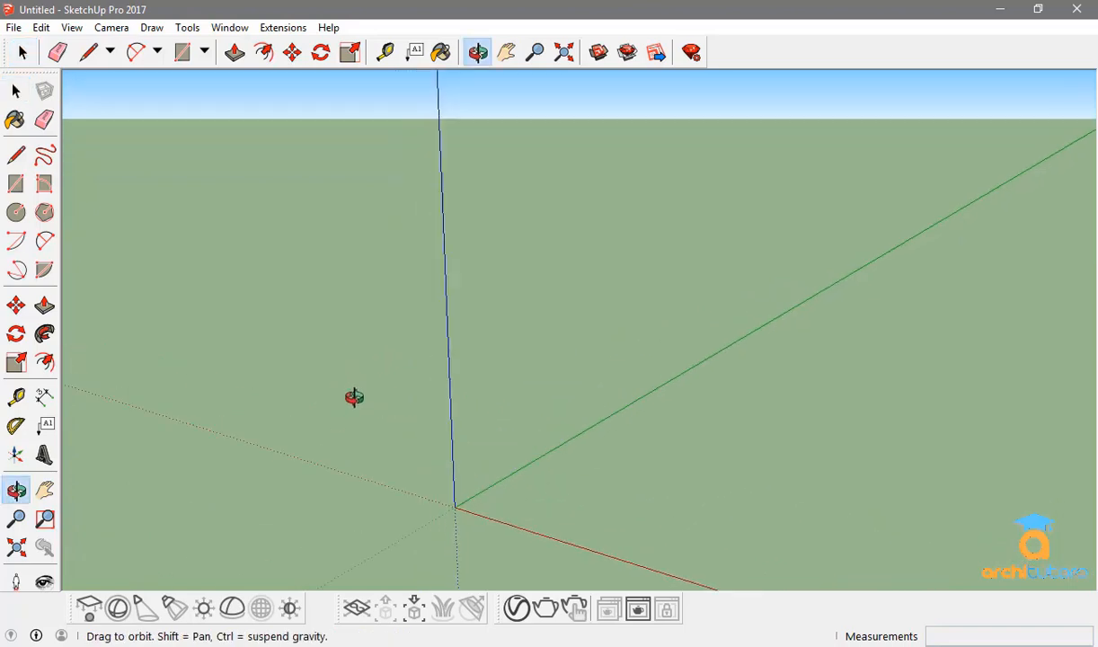
drag(354, 397, 392, 349)
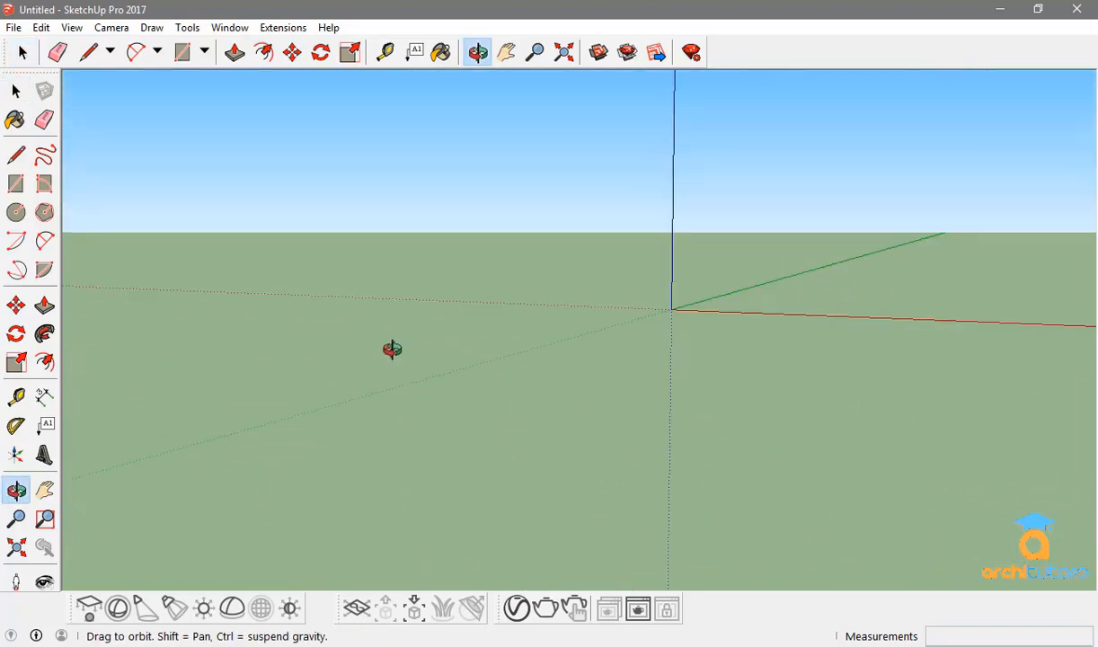
drag(392, 348, 354, 363)
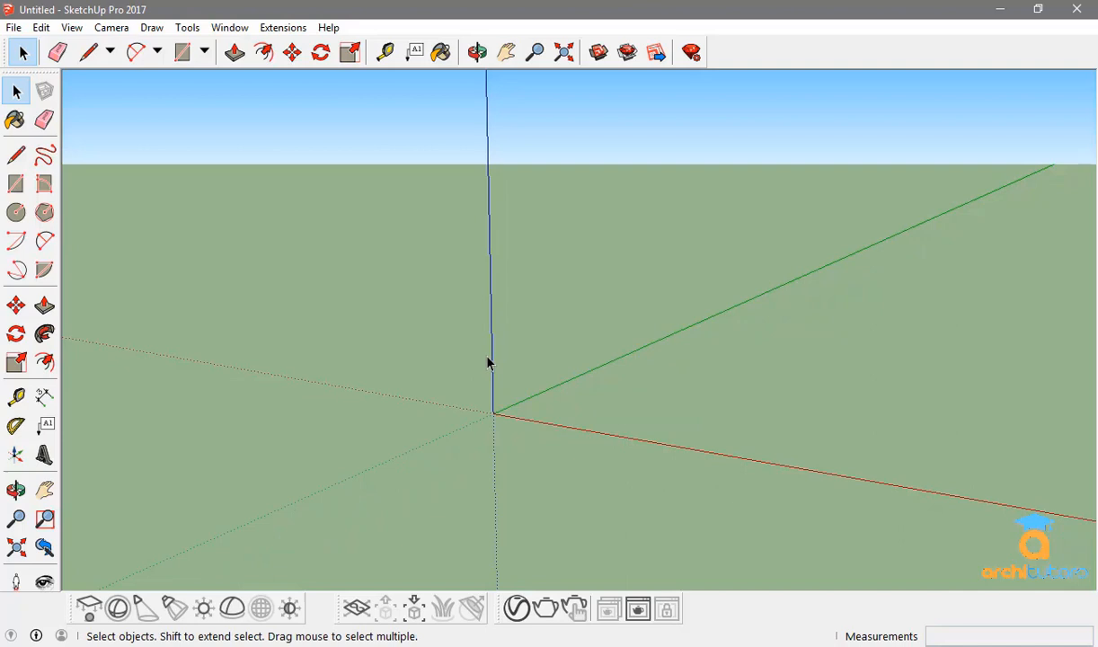
click(477, 50)
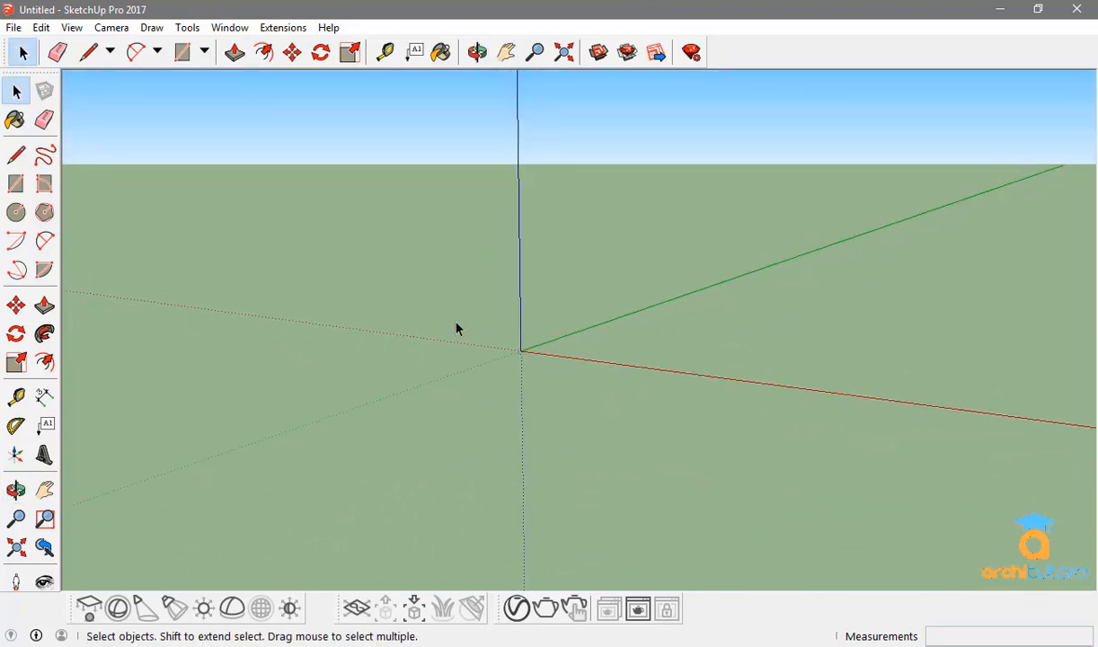
click(478, 50)
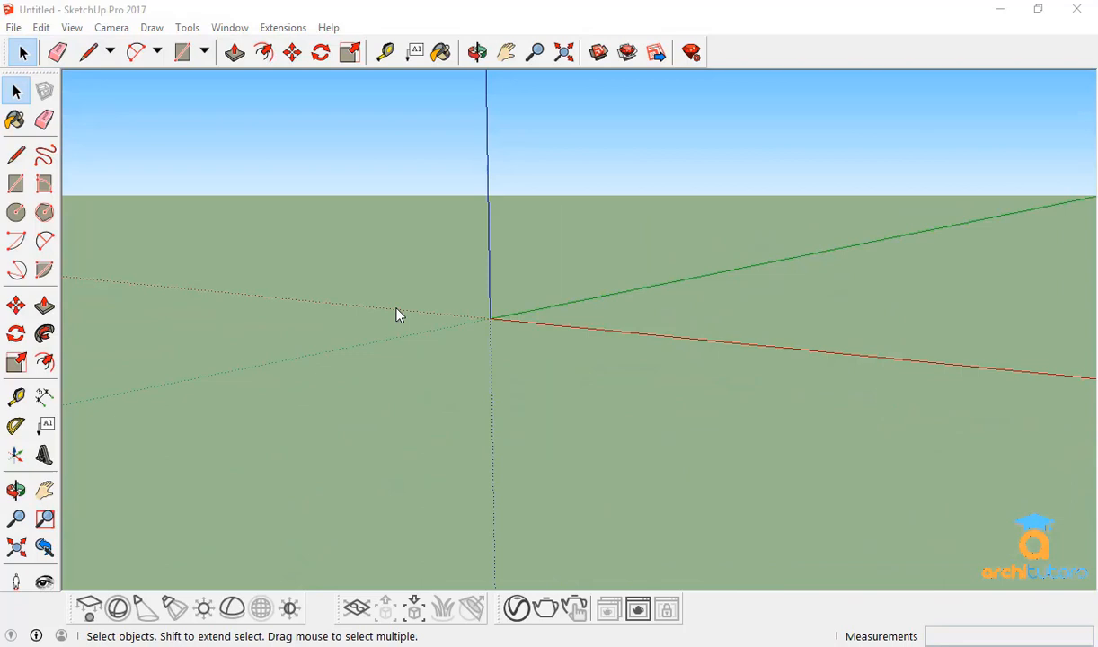
mouse_move(297, 199)
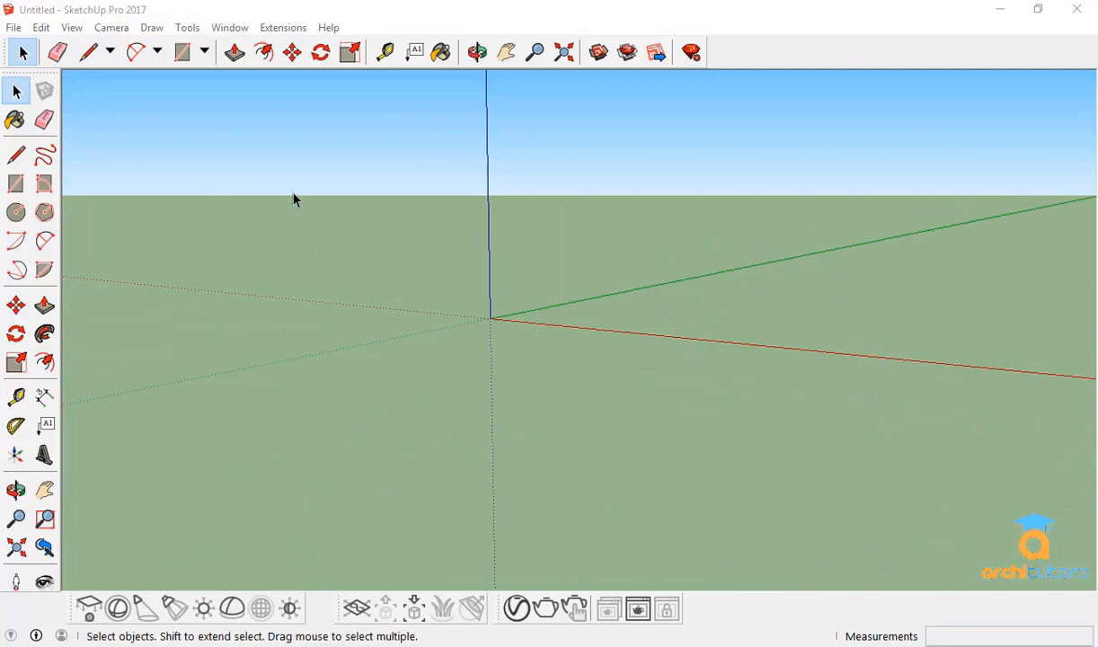
mouse_move(753, 68)
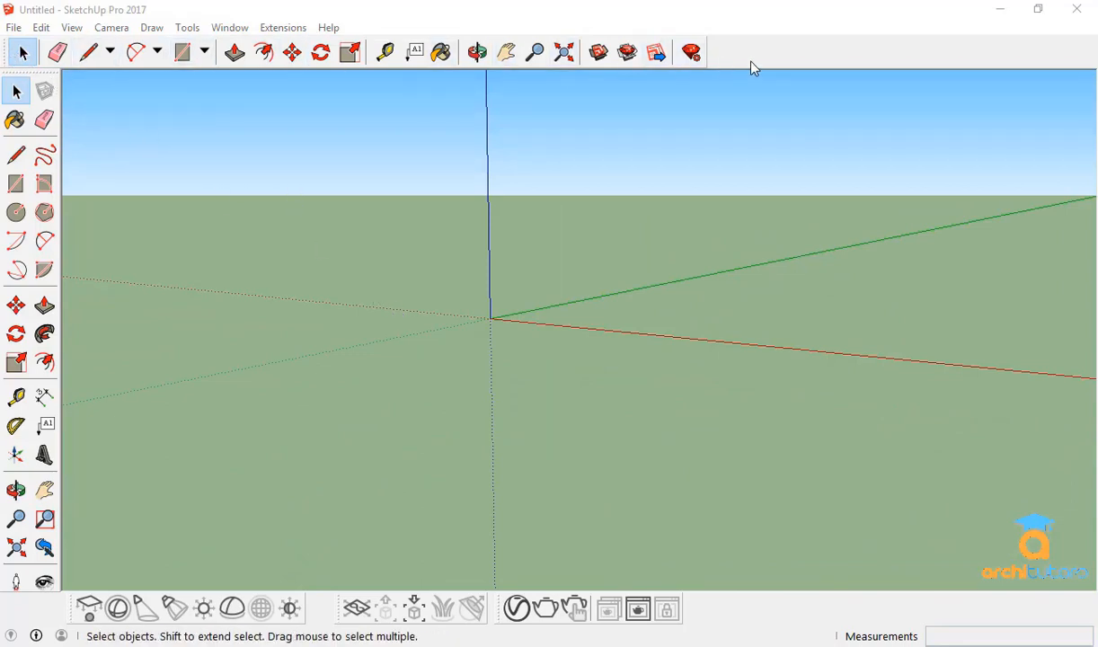
mouse_move(413, 75)
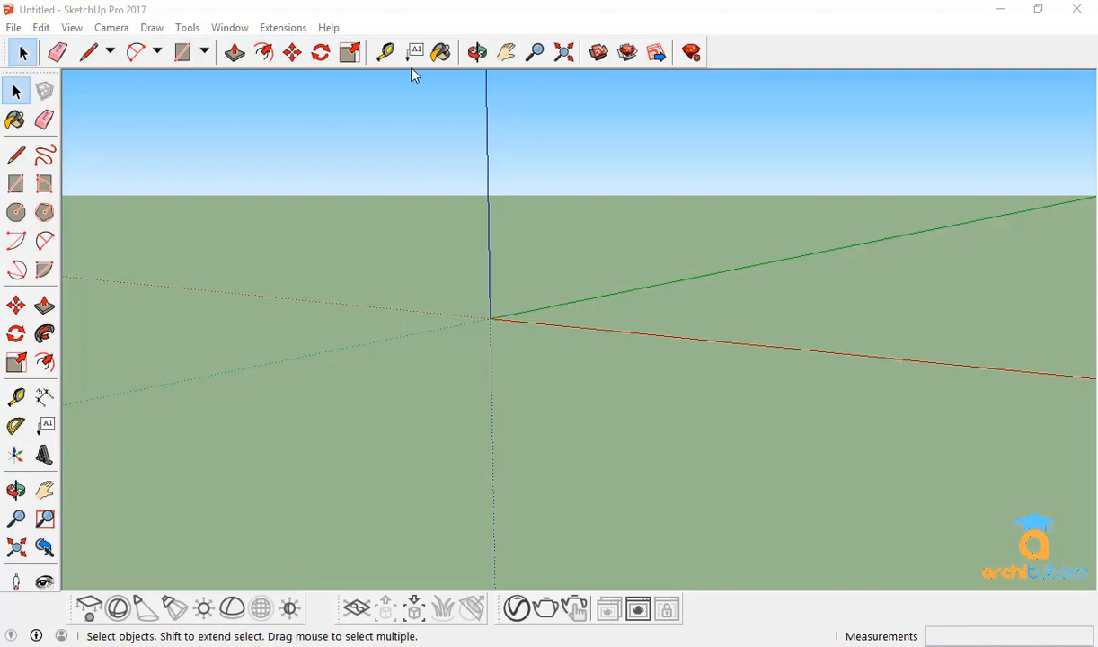
- Enable the Large Tool Set in View > Toolbars and close the toolbar settings
click(72, 27)
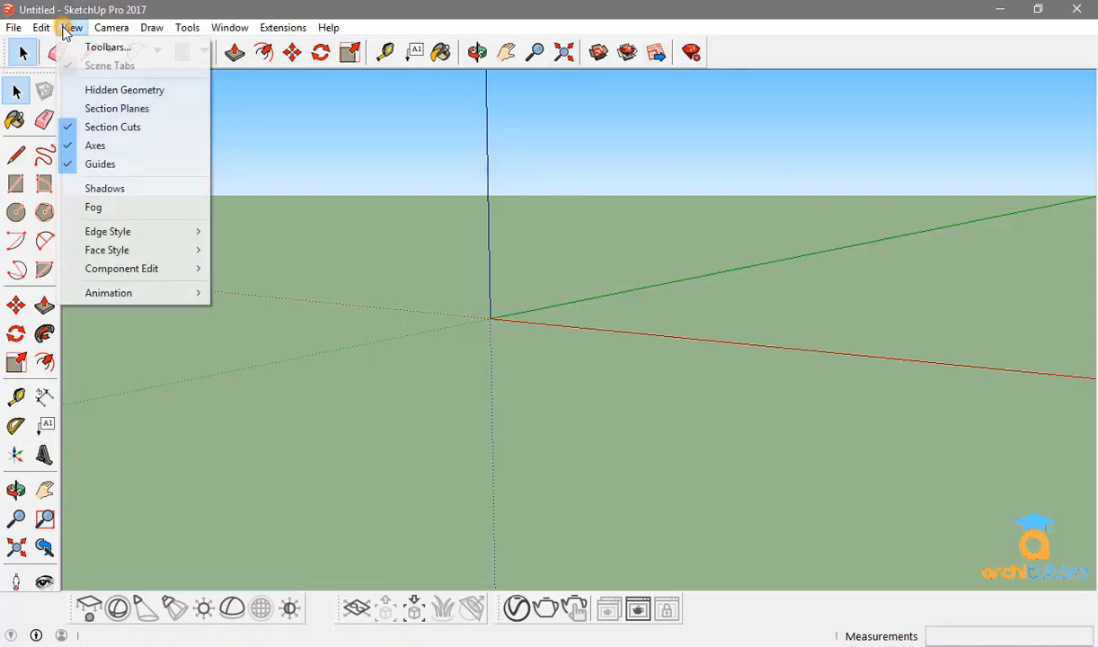
mouse_move(108, 47)
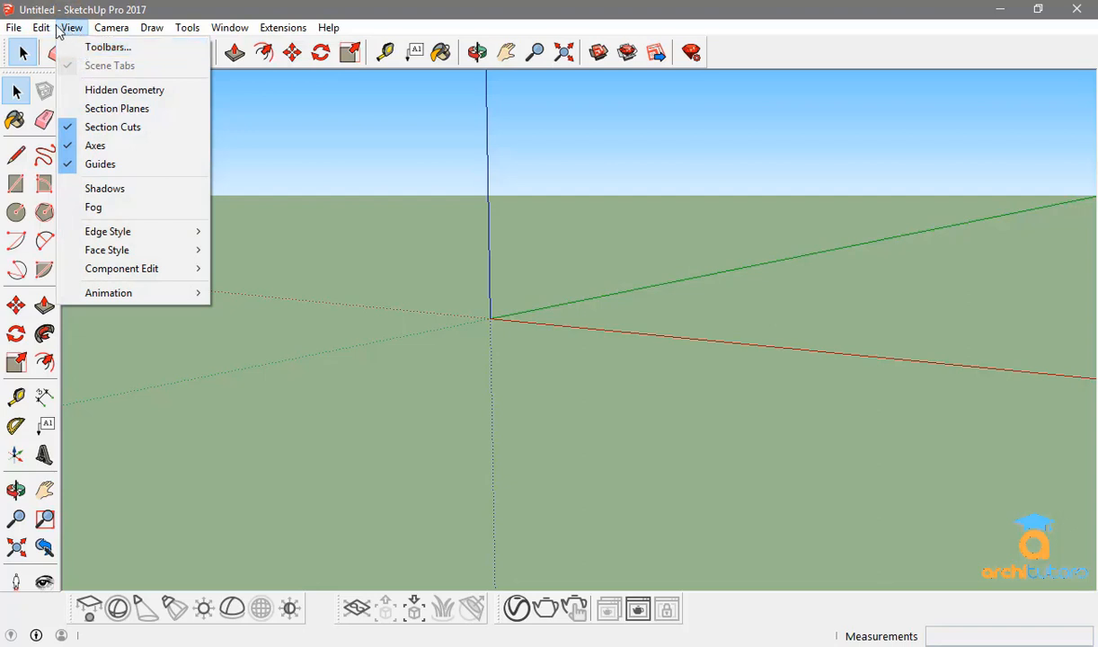
mouse_move(108, 47)
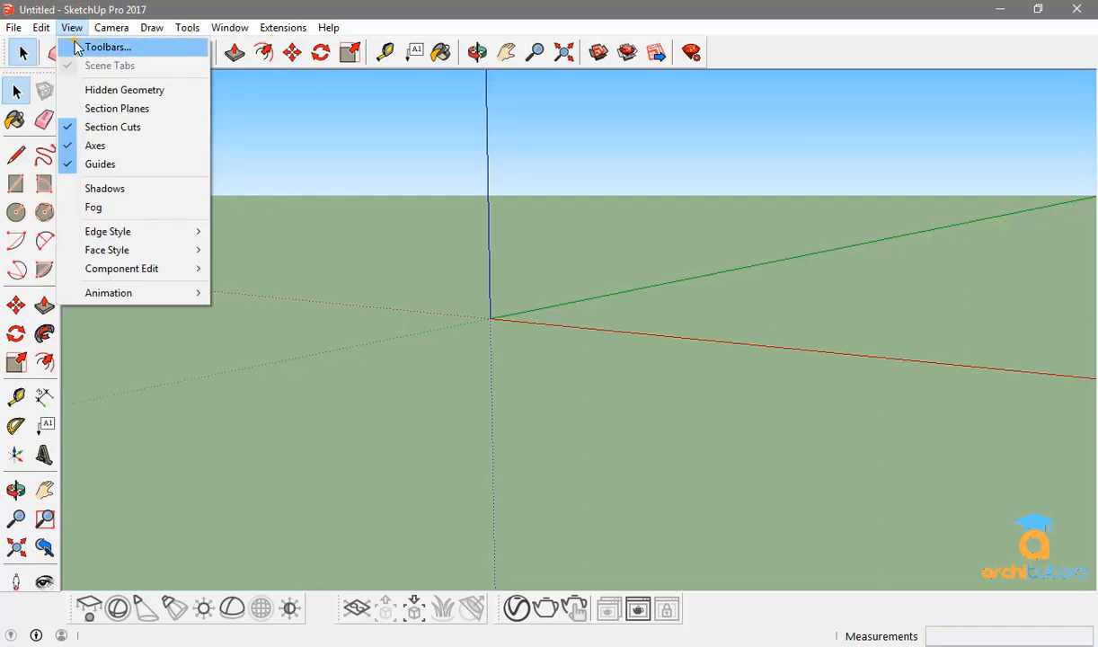
click(108, 47)
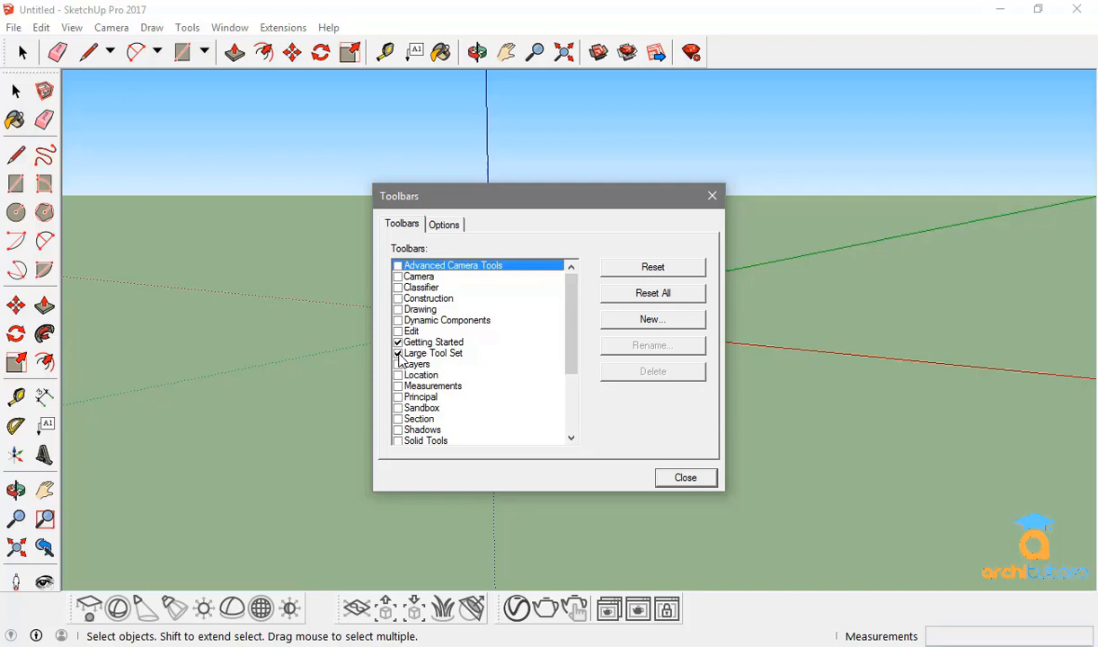
click(399, 353)
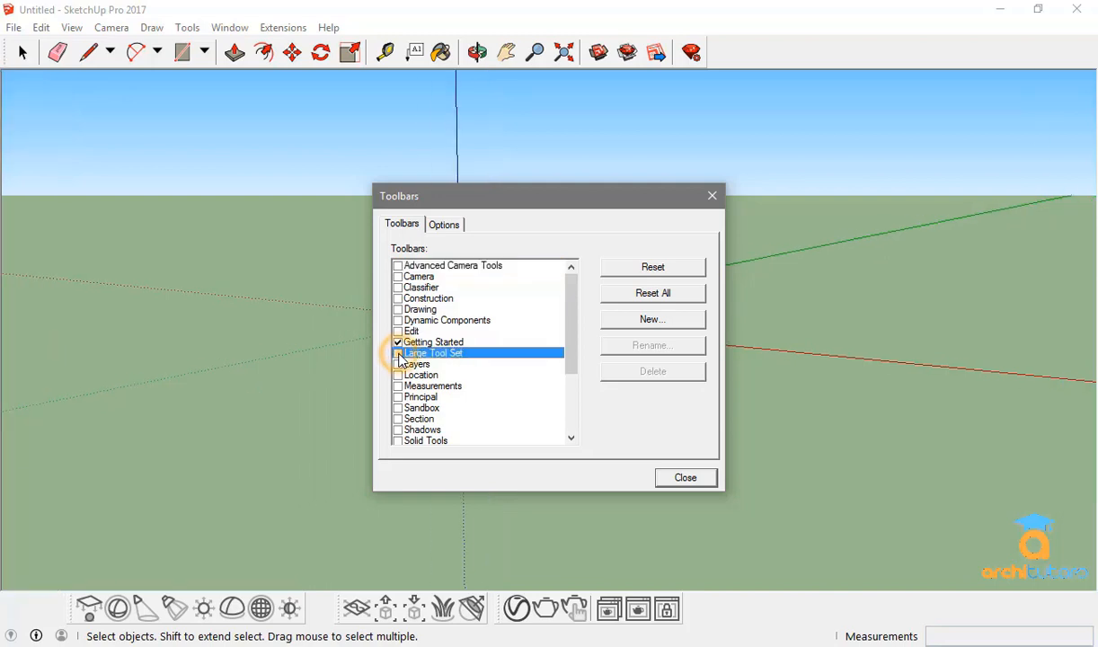
click(398, 352)
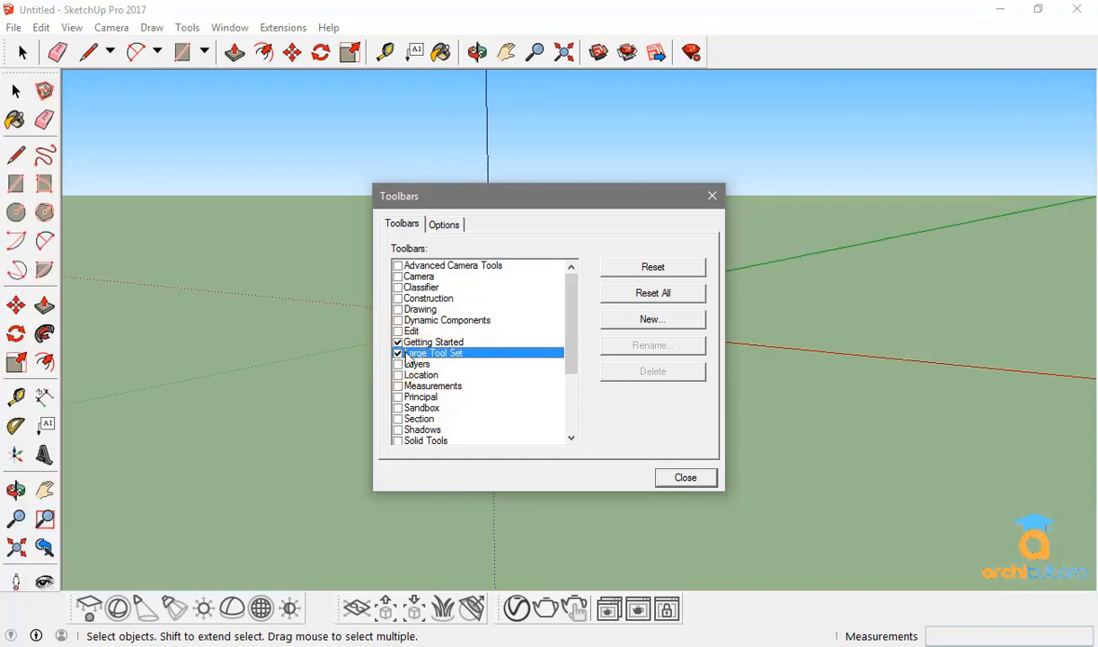
scroll(down, 3)
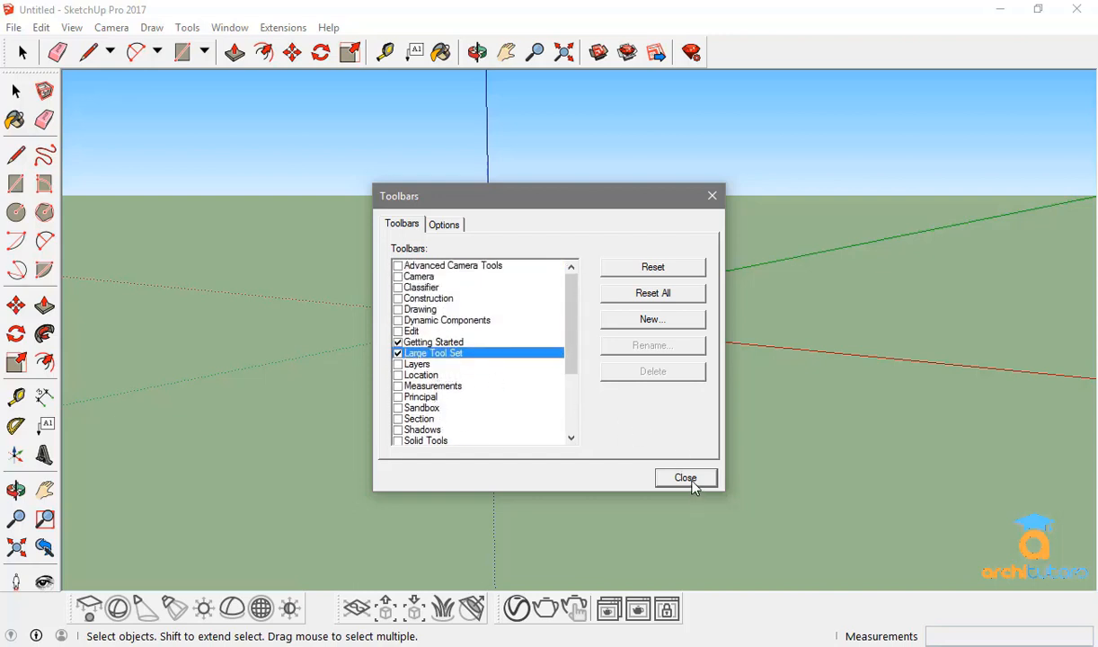
mouse_move(687, 482)
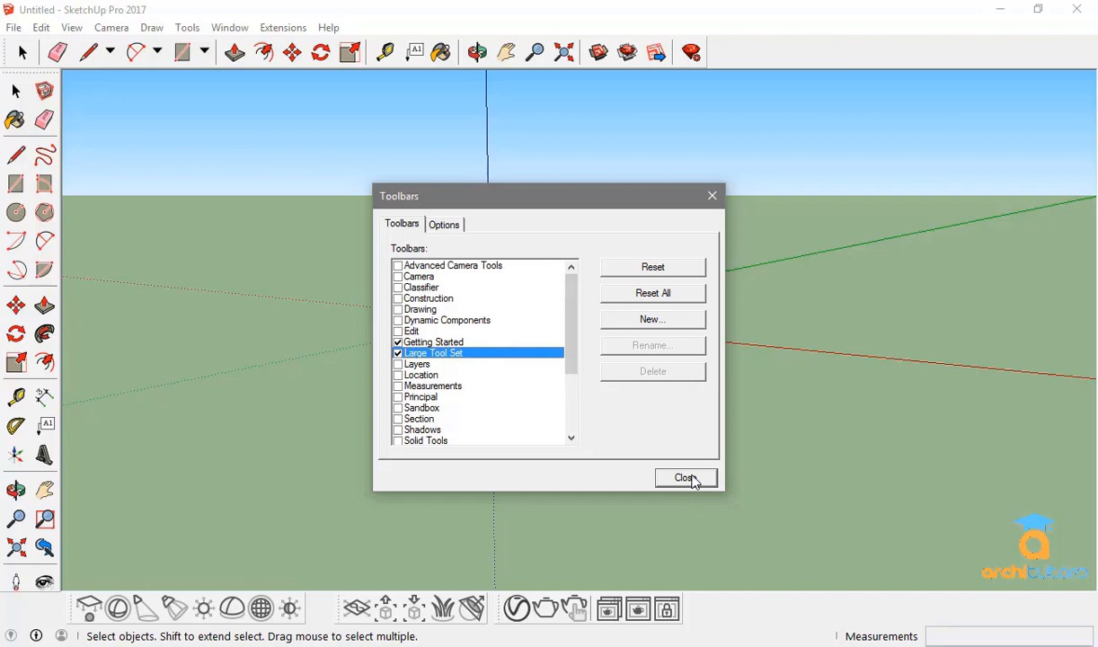
mouse_move(699, 485)
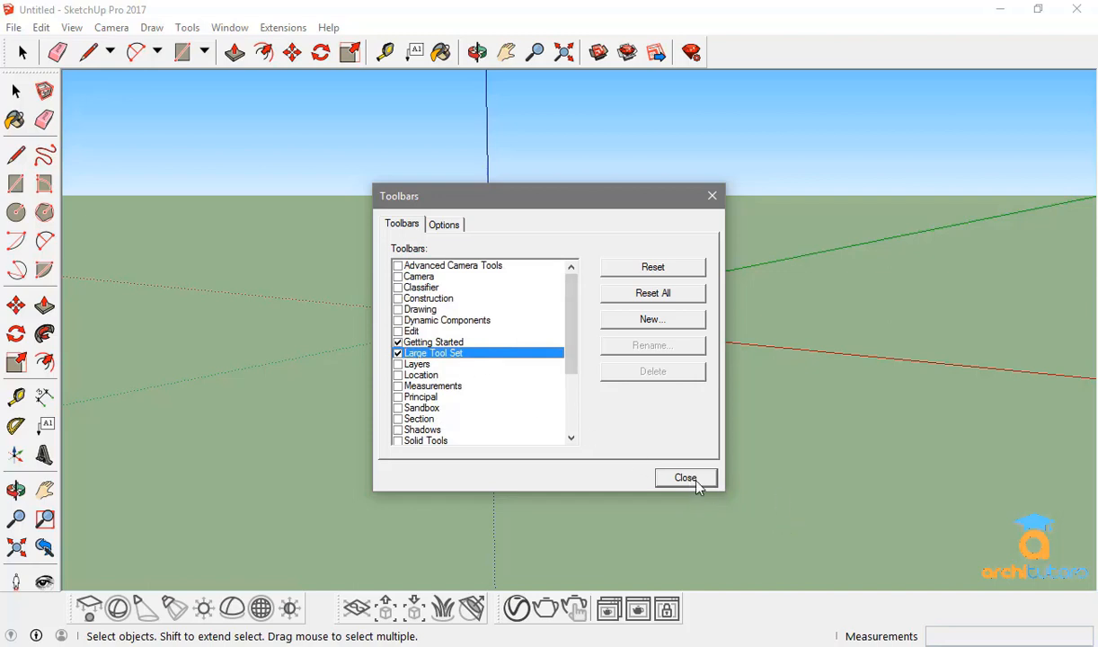
click(687, 478)
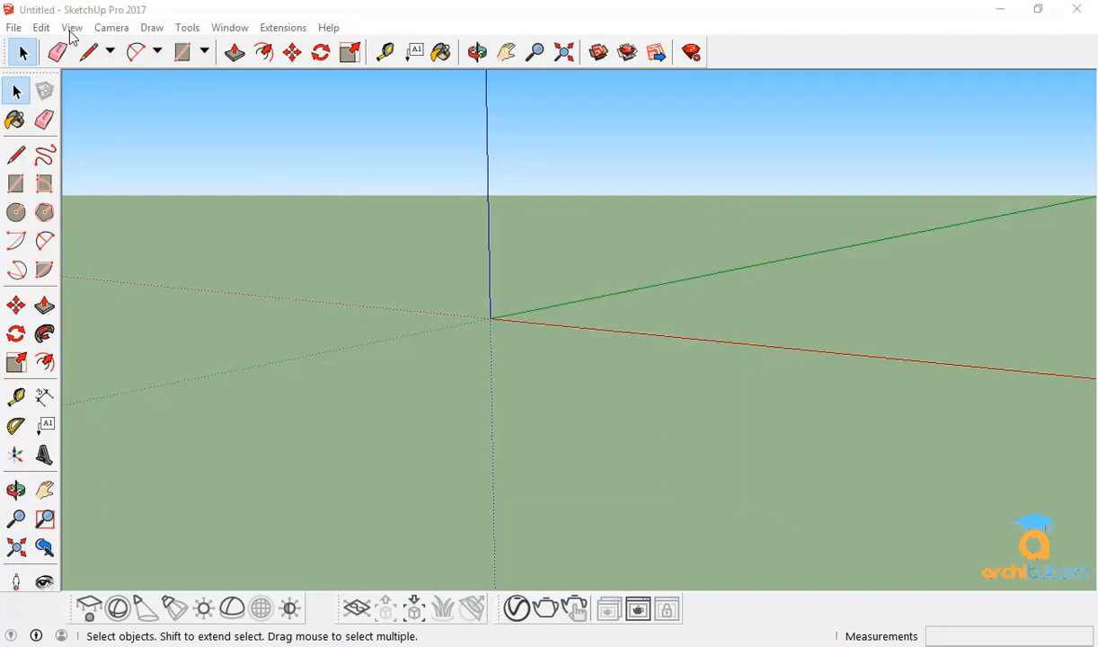
- Enable the Views toolbar in View > Toolbars and close the toolbar settings
click(71, 27)
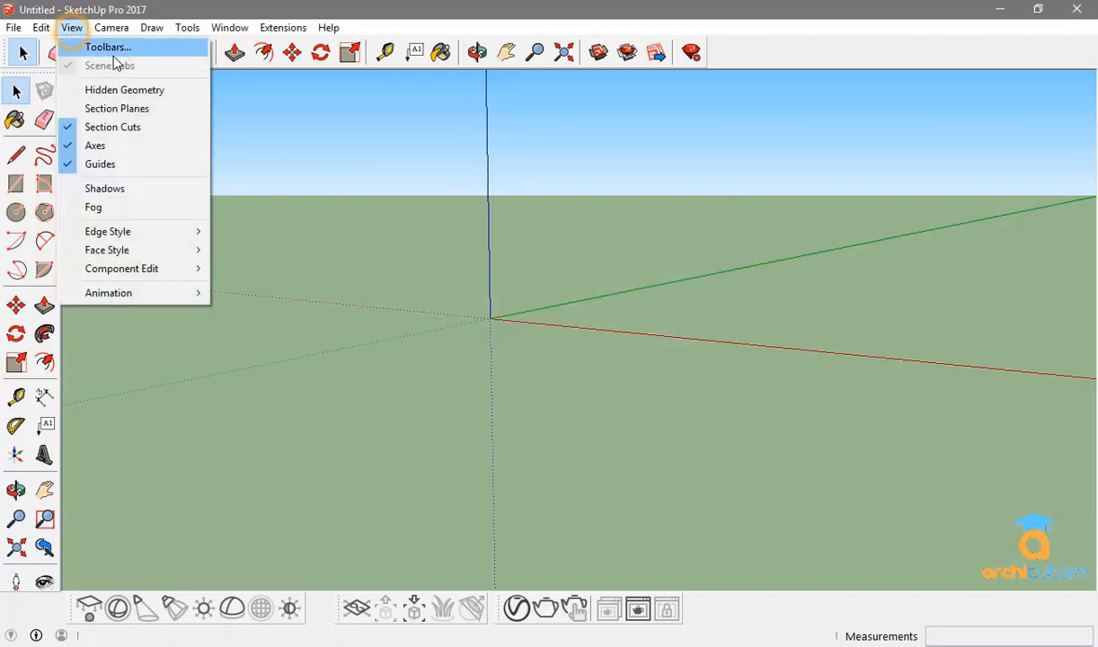
click(108, 47)
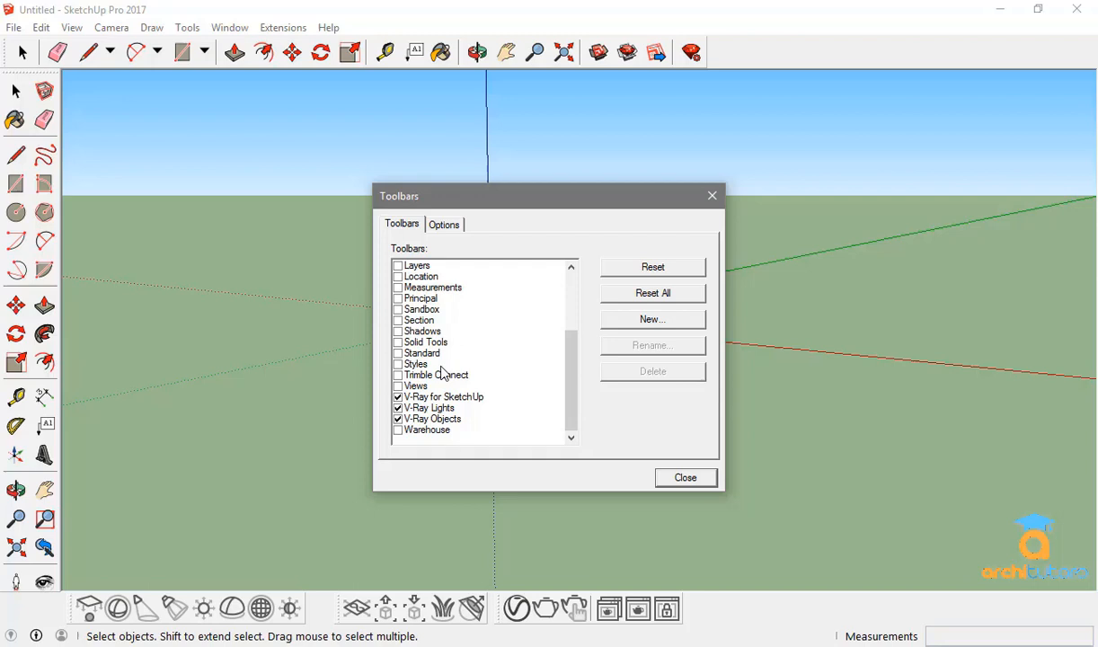
click(399, 384)
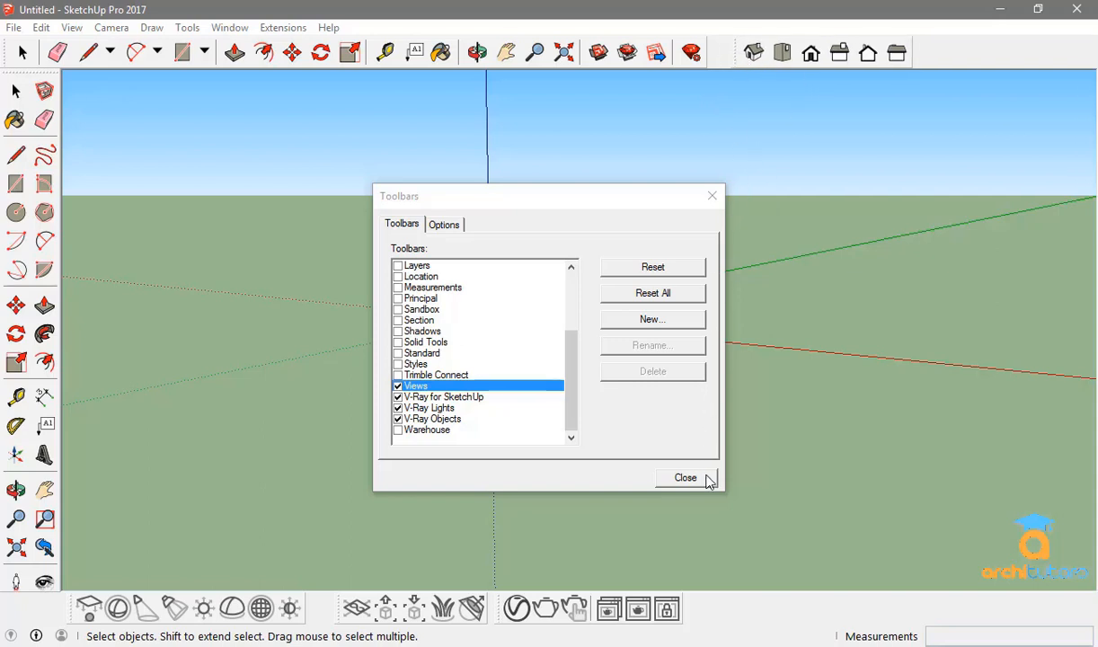
click(685, 477)
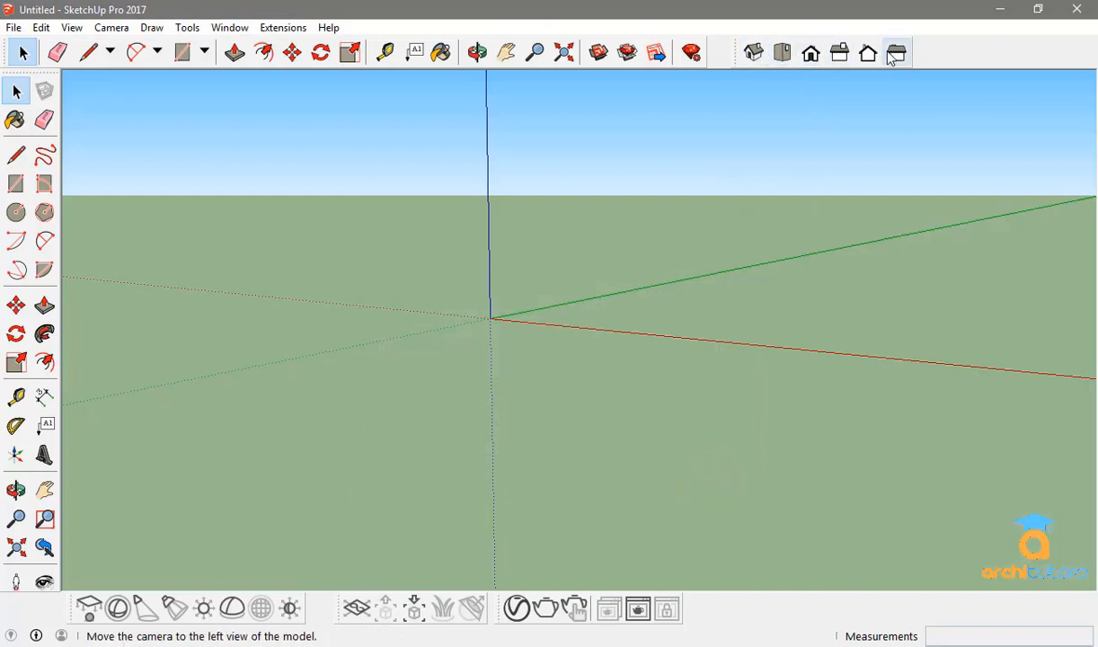
mouse_move(753, 54)
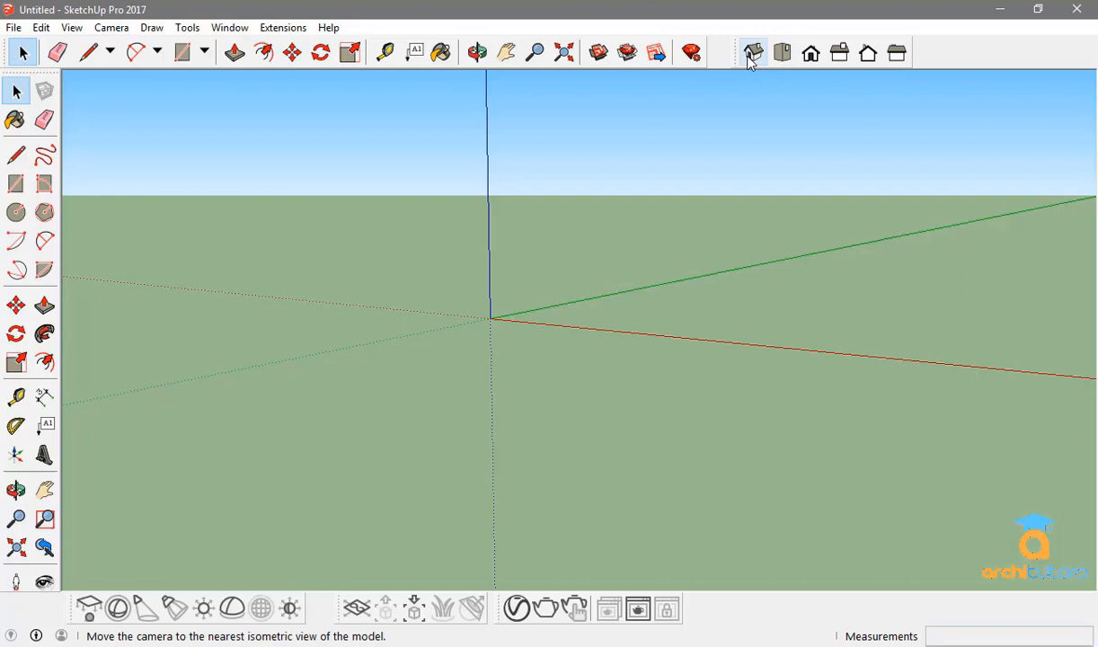
mouse_move(781, 52)
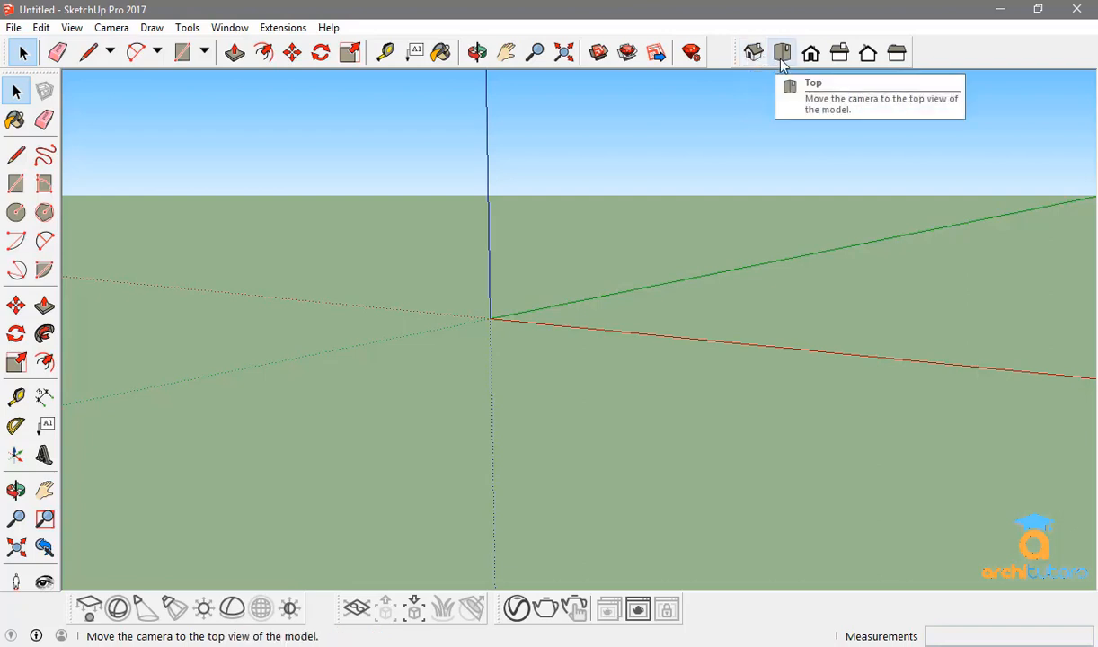
mouse_move(752, 52)
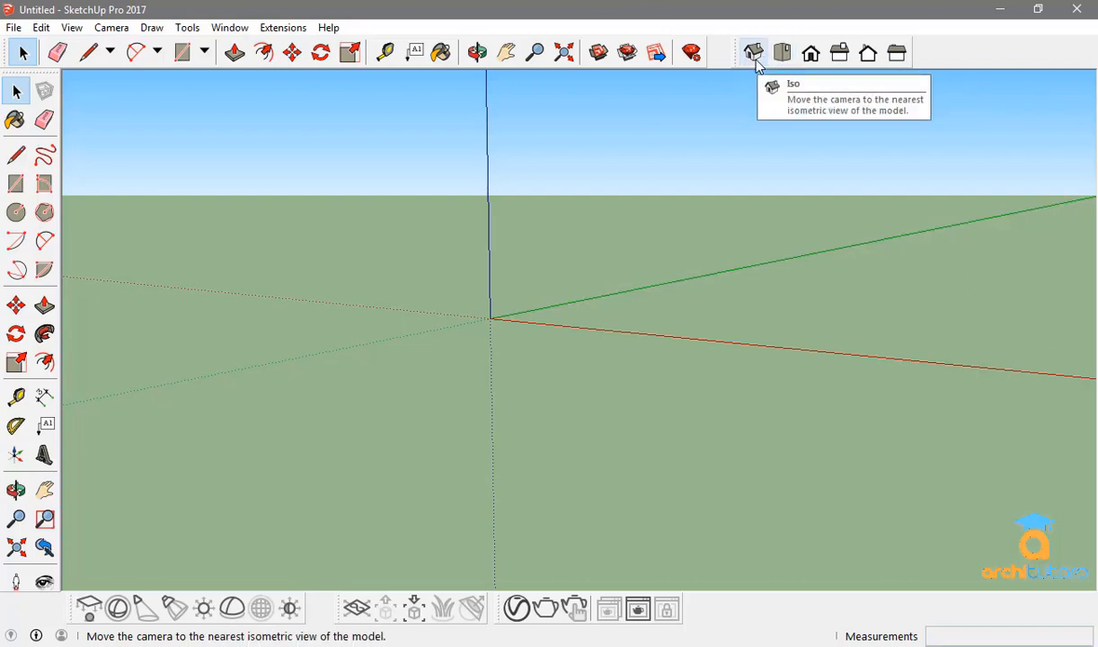
- Switch to Top view, check the Back view, then return to Top view
click(782, 52)
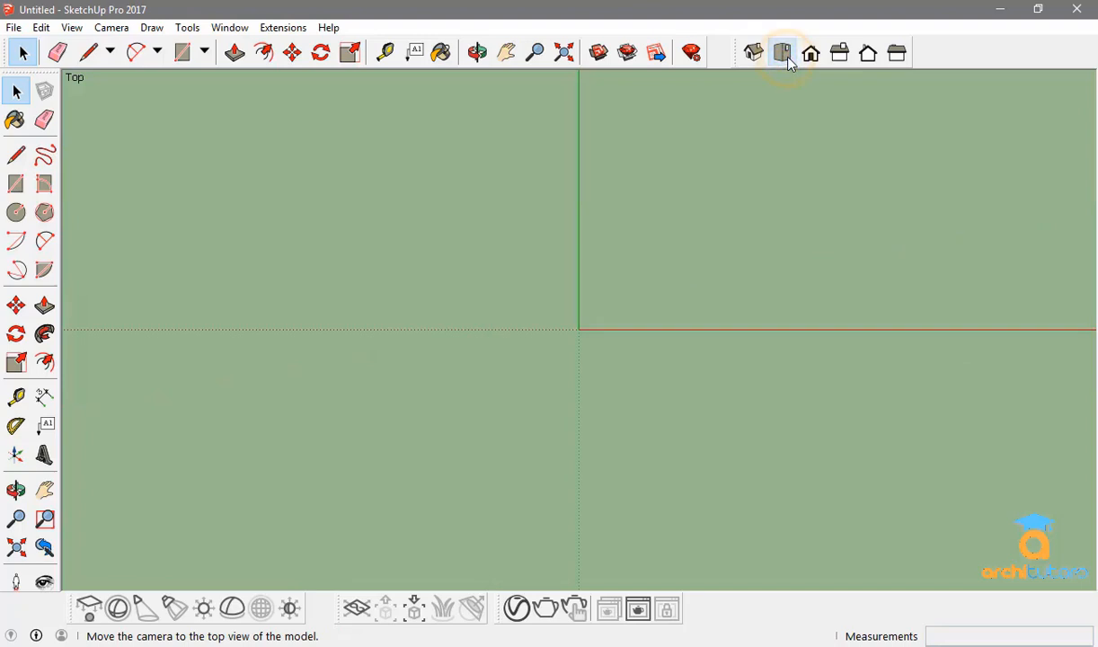
click(837, 52)
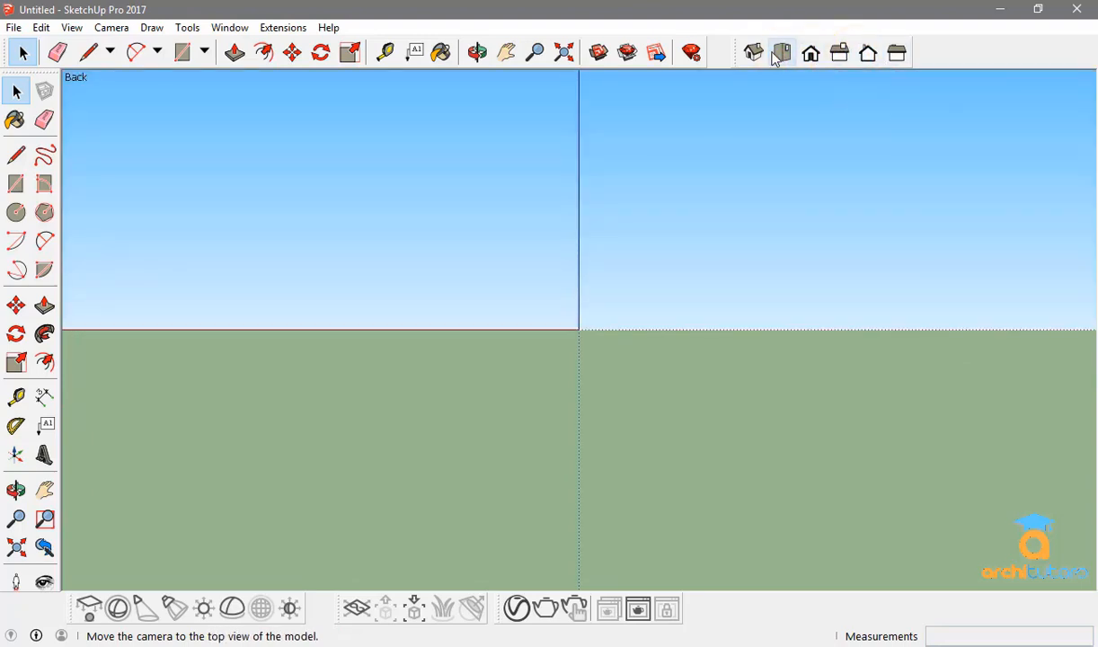
click(780, 52)
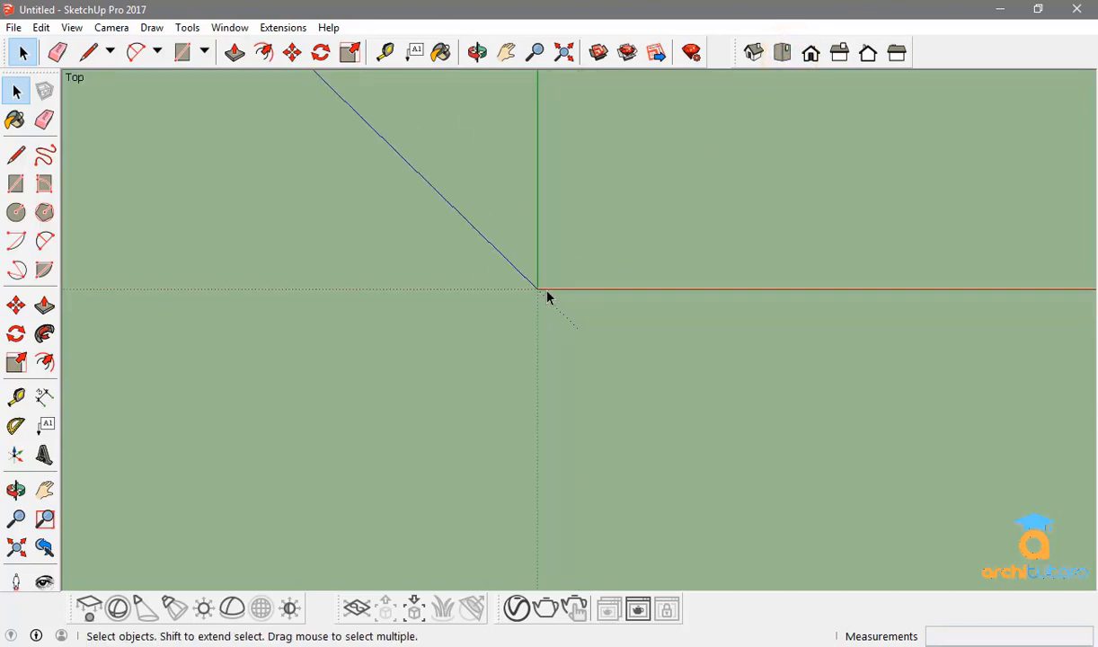
mouse_move(502, 251)
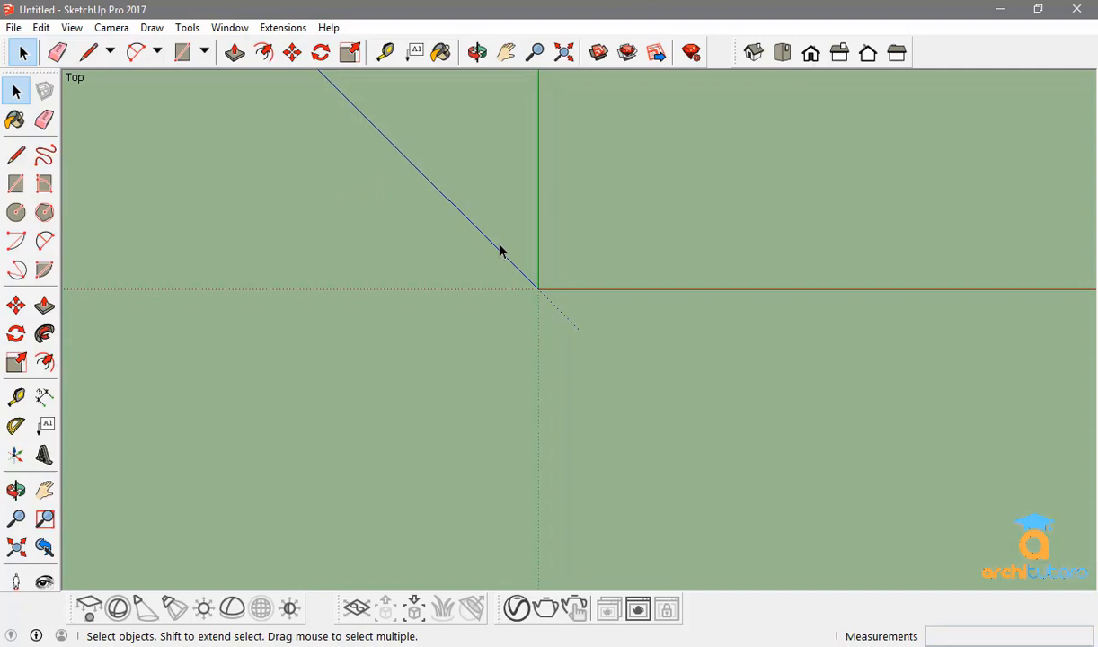
- Pick the Line tool to start drawing edges
click(14, 154)
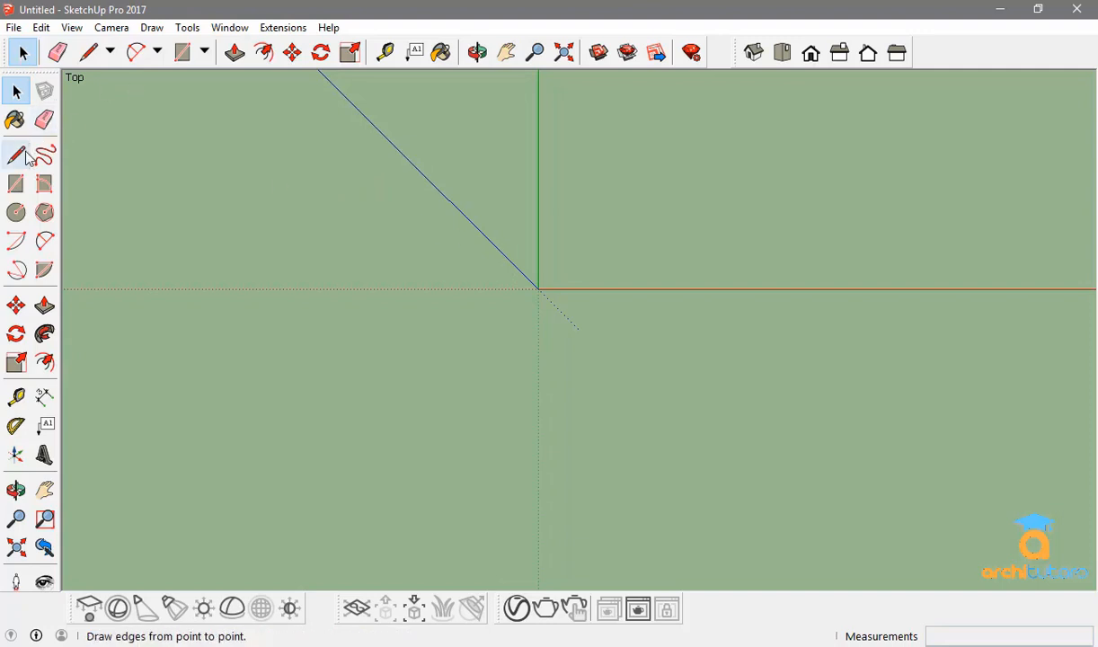
click(15, 90)
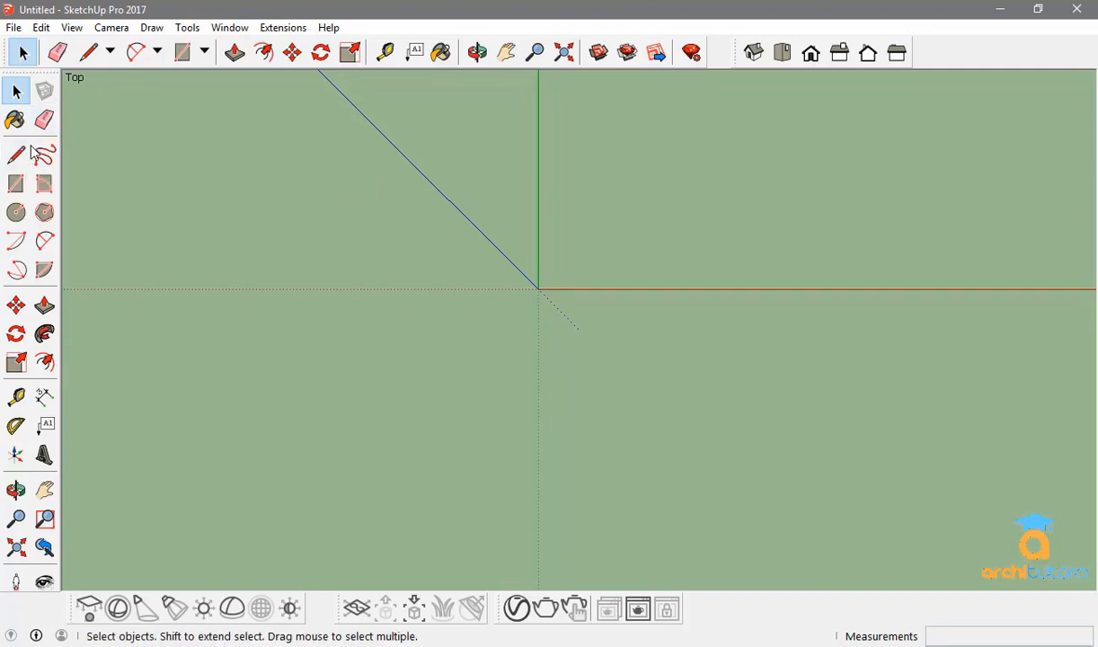
click(14, 154)
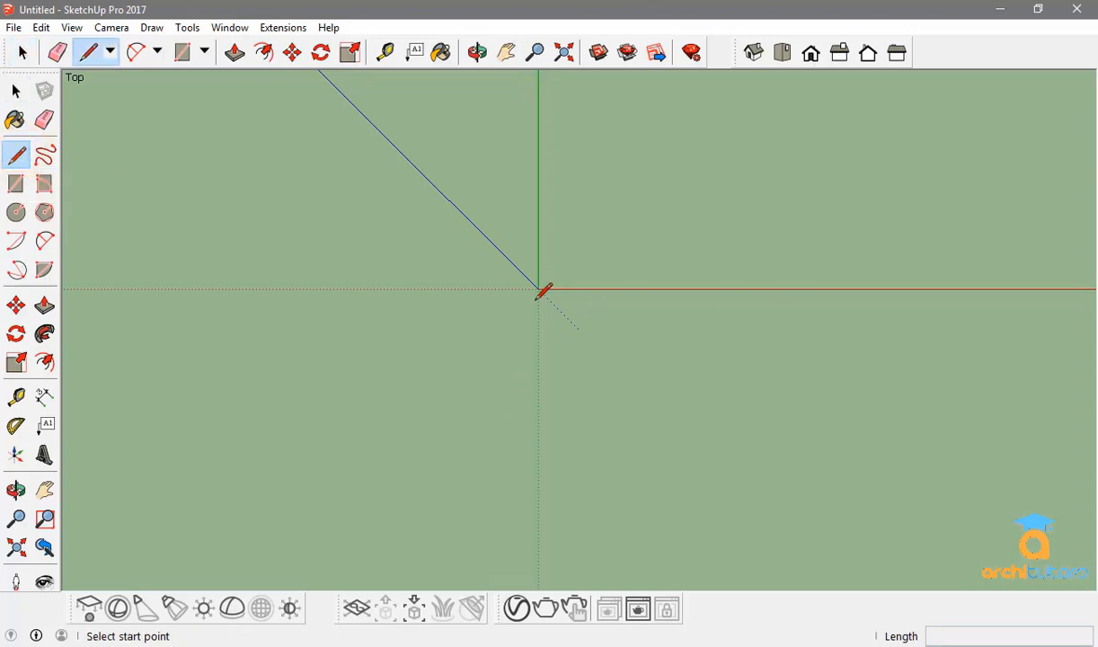
- Draw a first edge of length 15 along the red axis near the origin
click(23, 79)
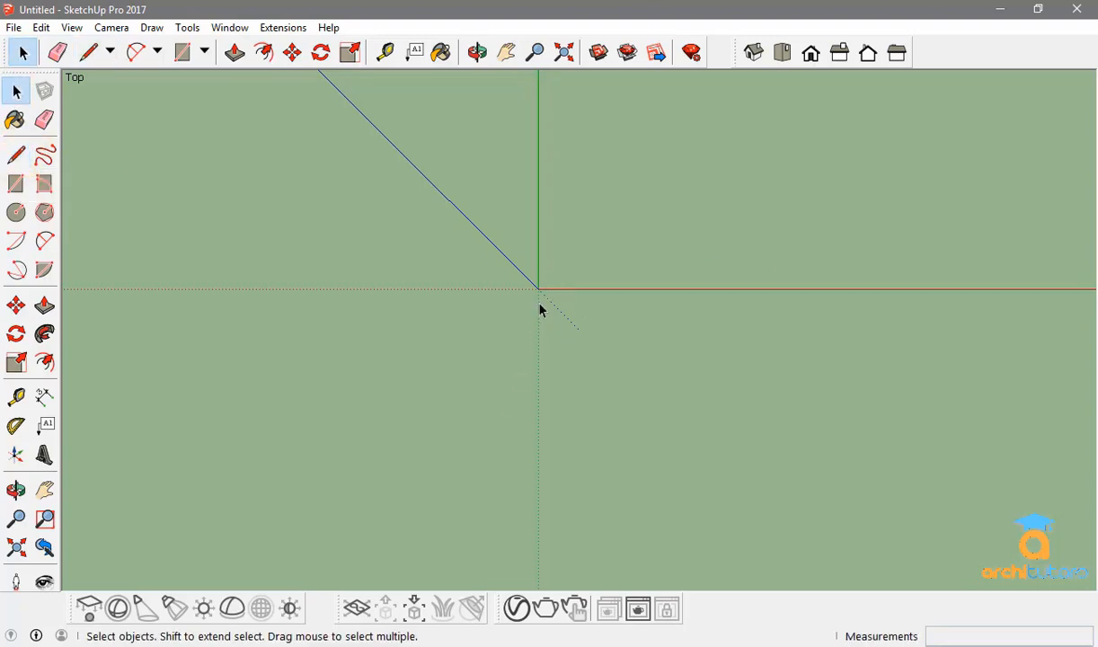
mouse_move(548, 313)
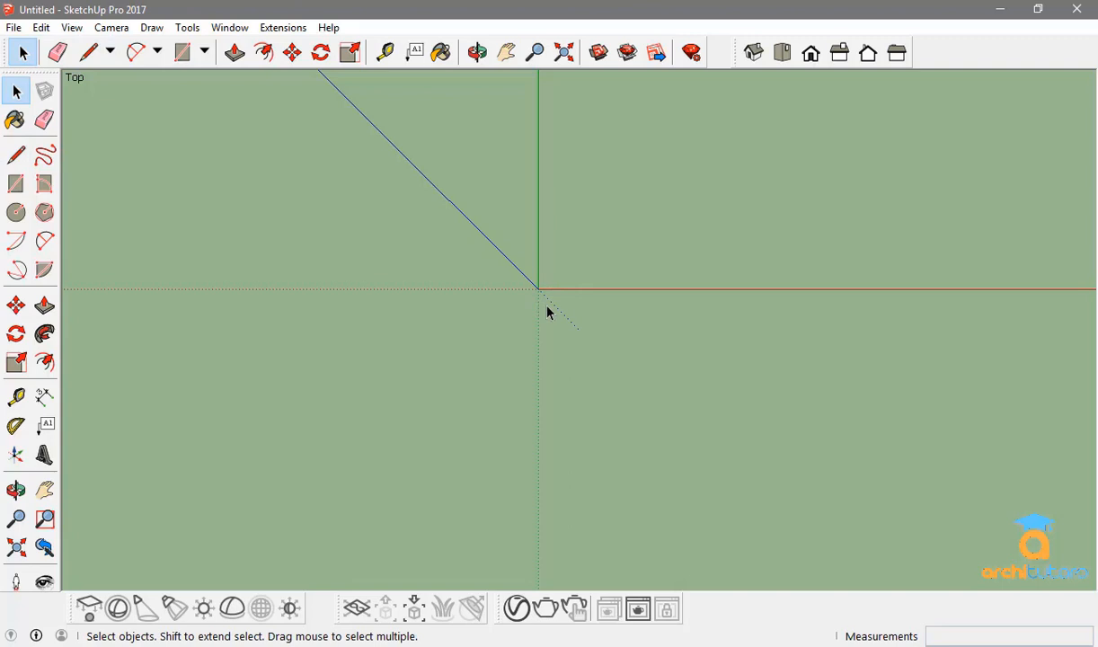
mouse_move(242, 153)
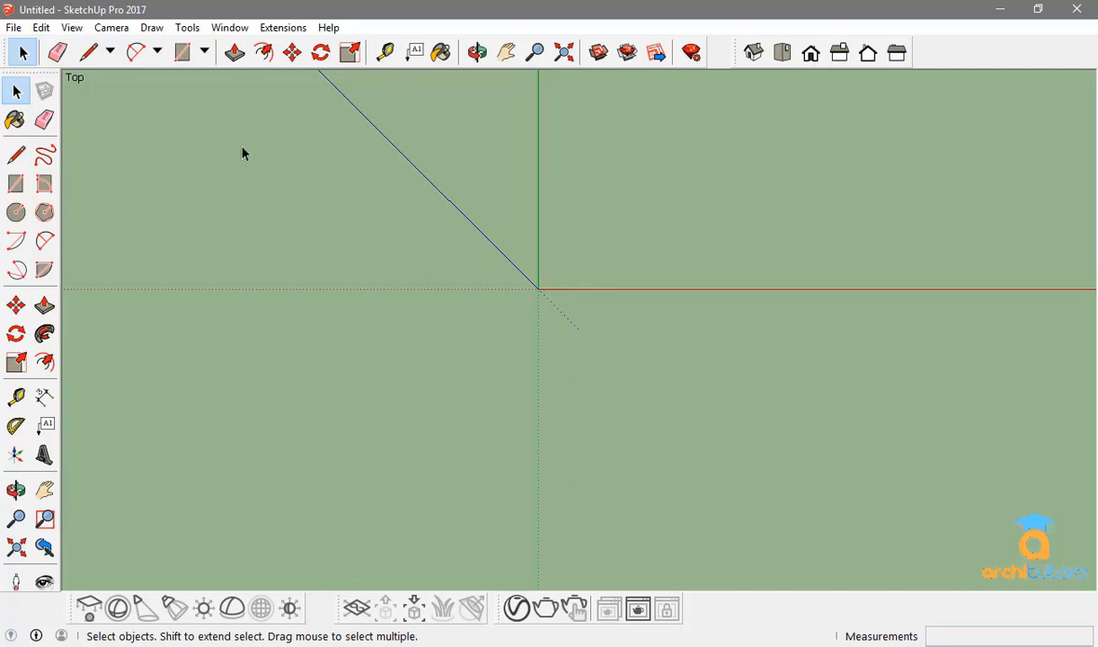
mouse_move(23, 52)
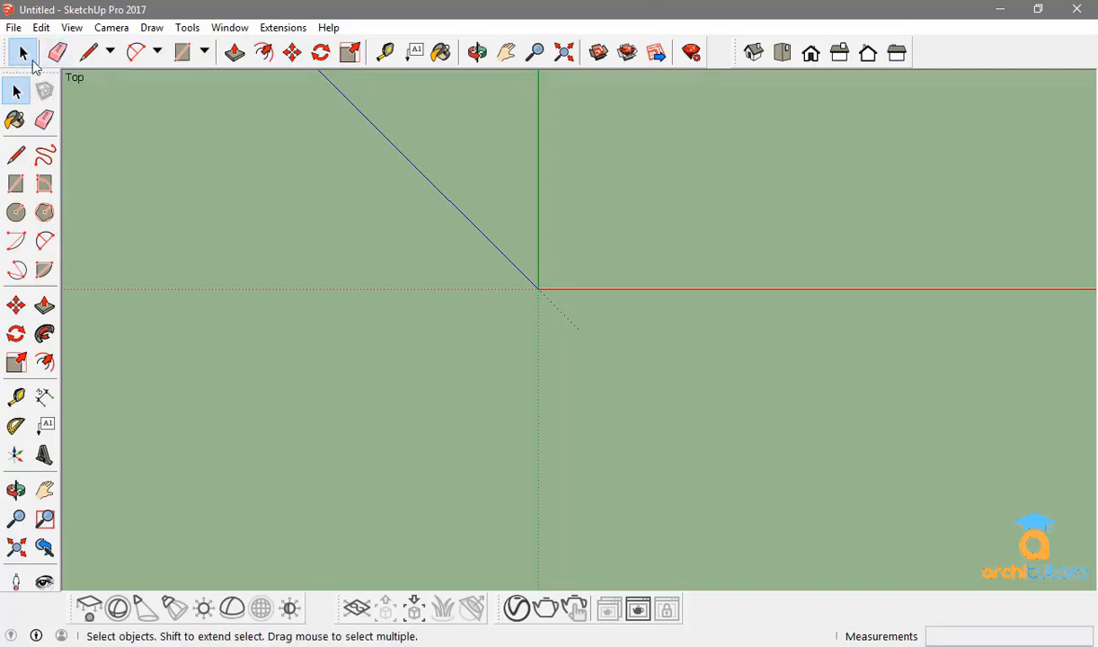
mouse_move(566, 348)
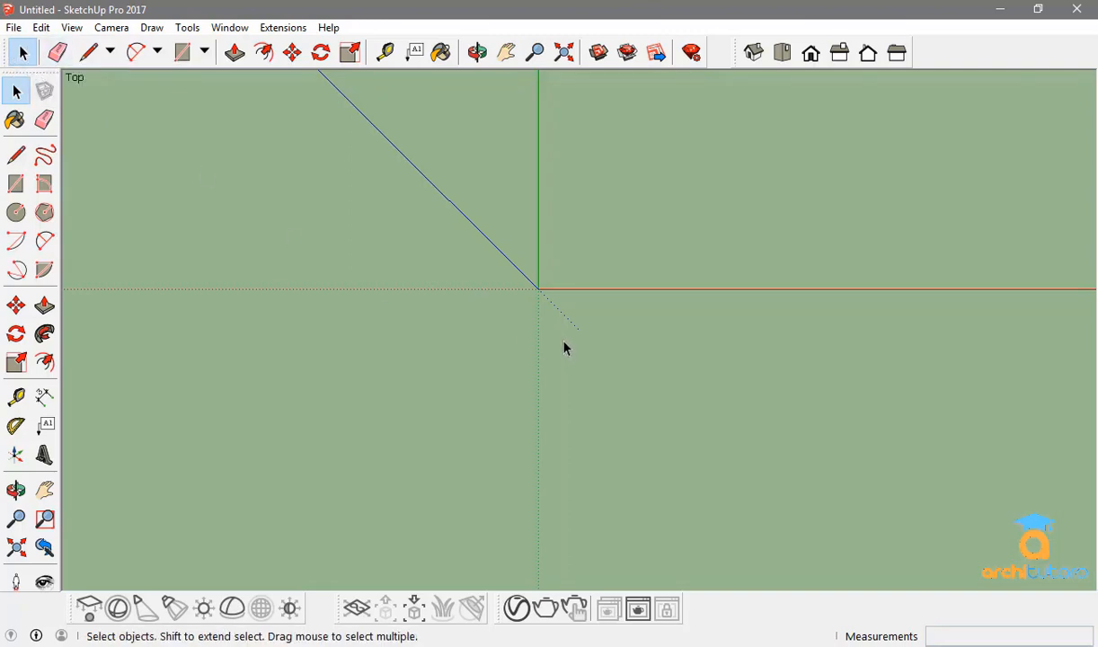
click(14, 155)
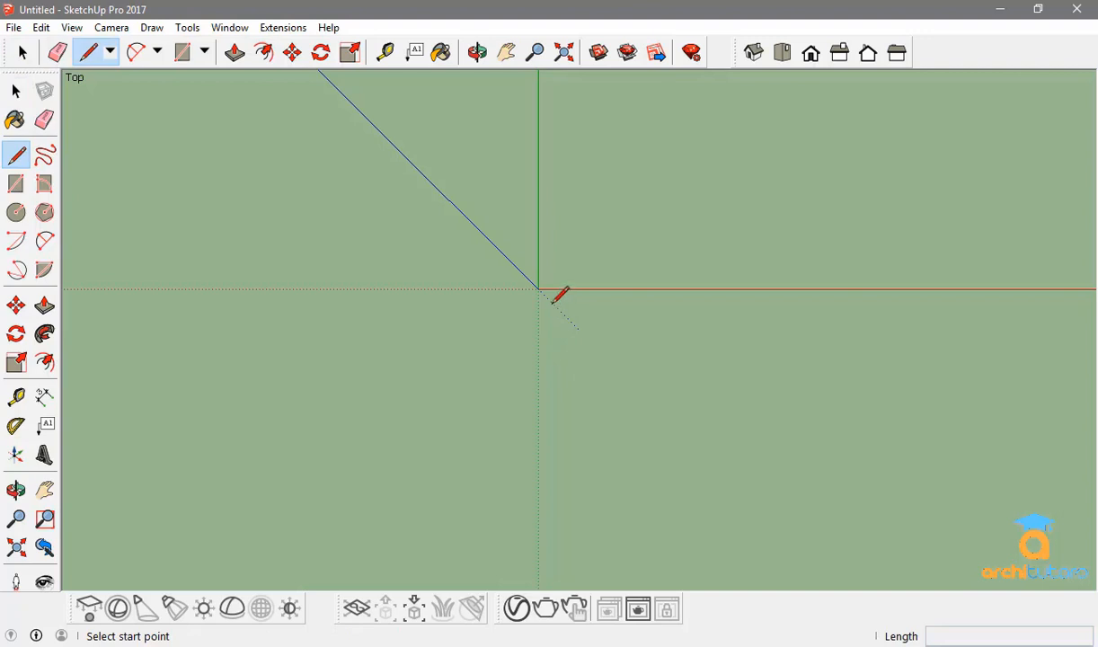
mouse_move(772, 306)
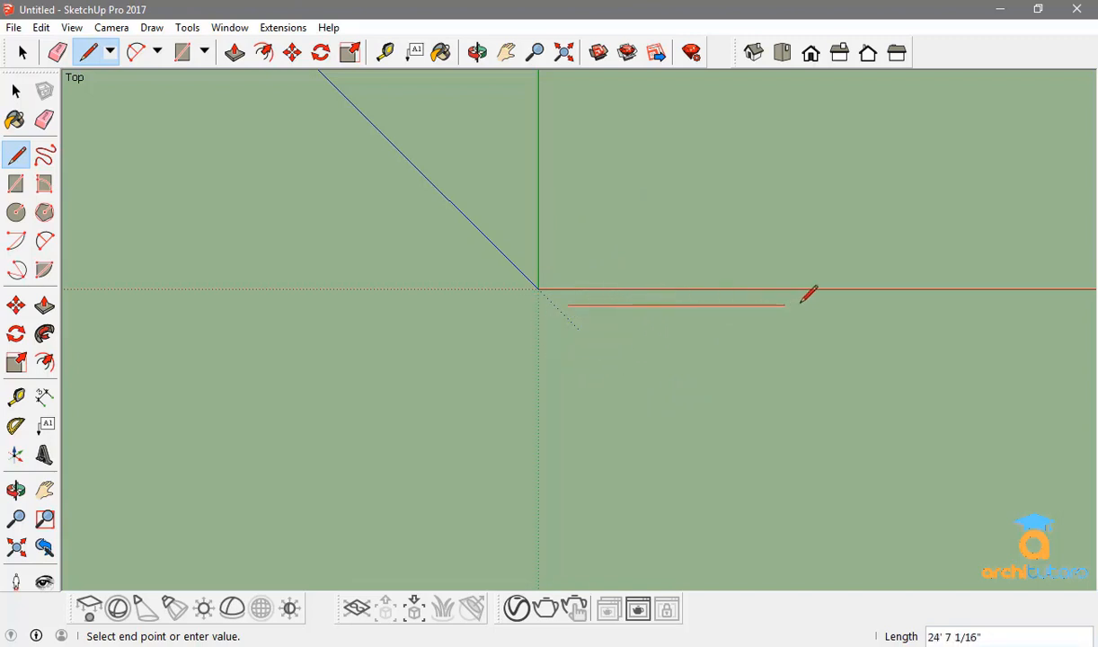
mouse_move(632, 291)
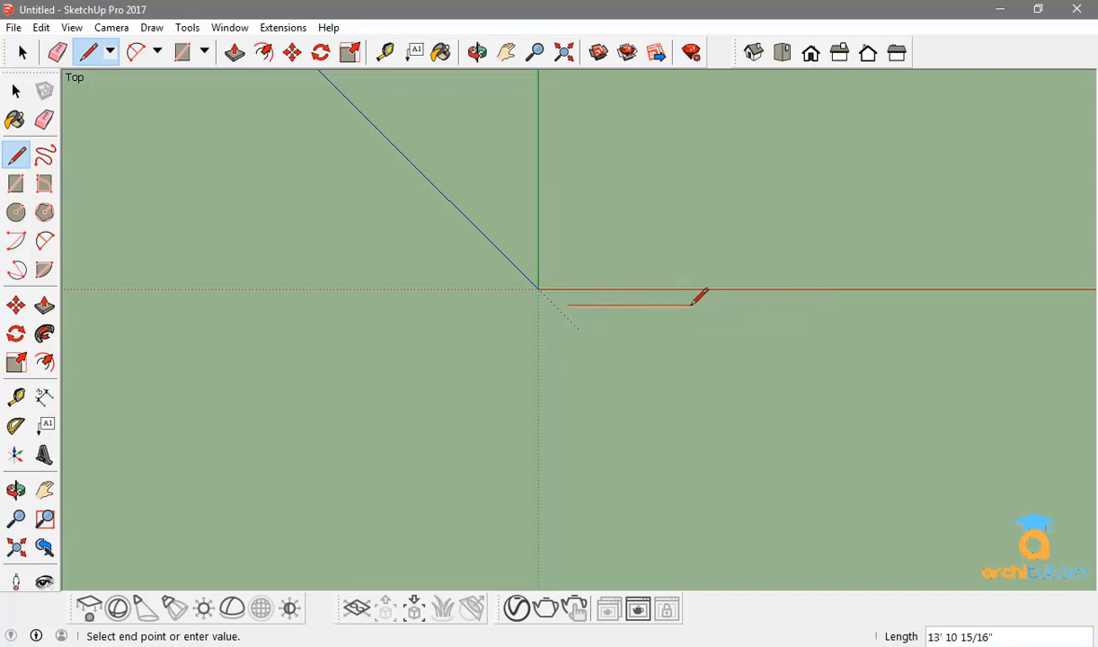
mouse_move(686, 286)
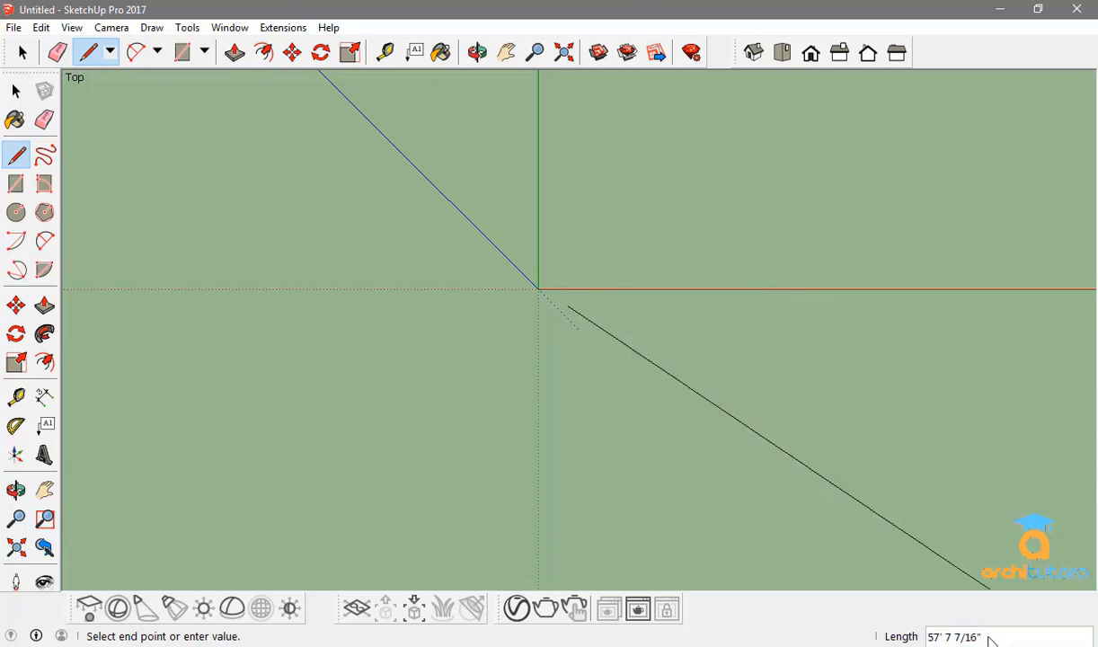
mouse_move(887, 621)
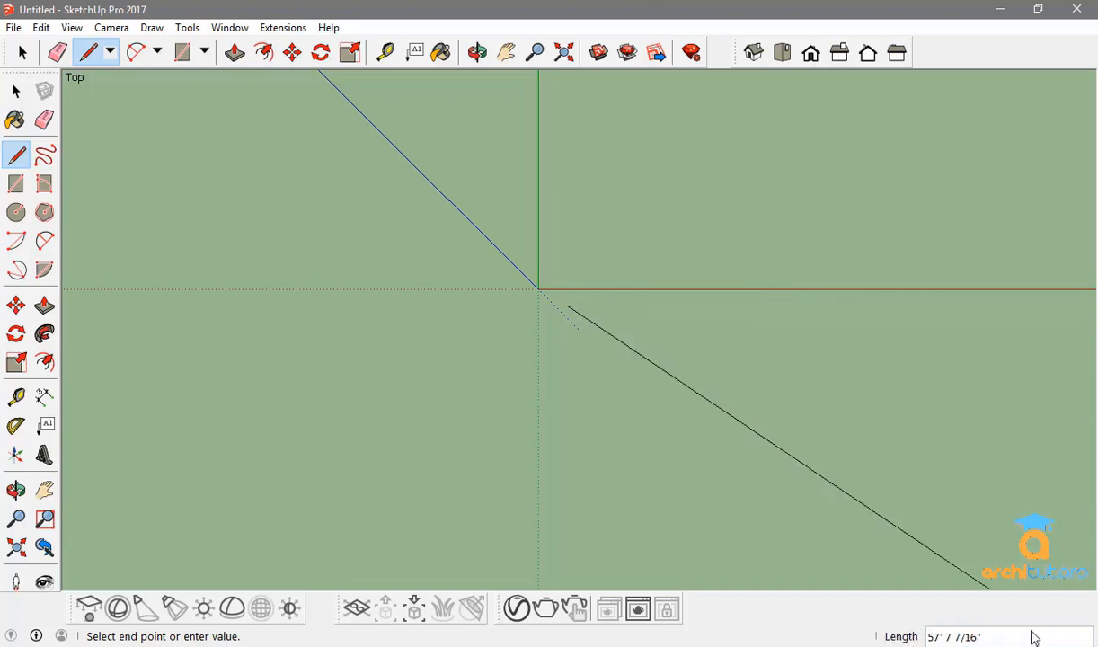
mouse_move(954, 636)
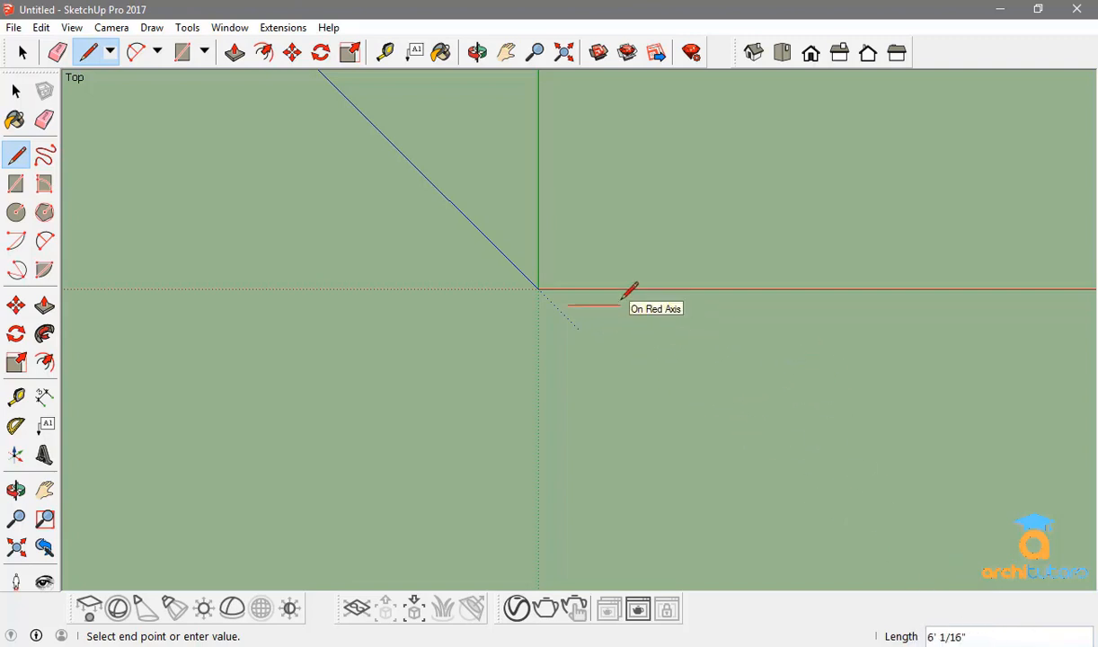
mouse_move(673, 302)
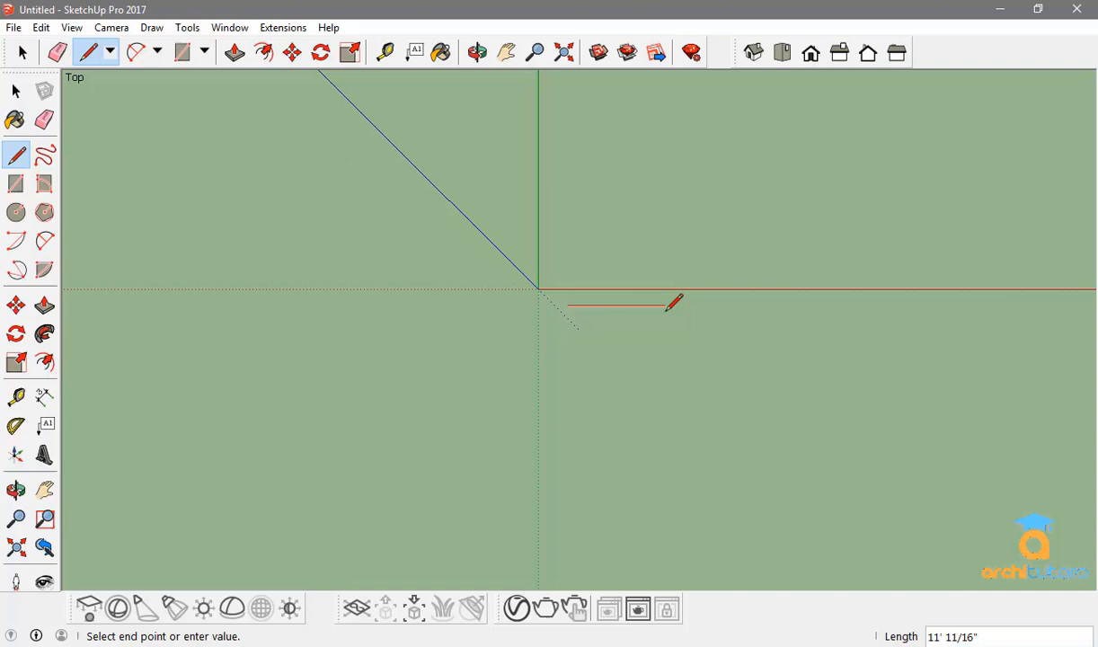
mouse_move(710, 304)
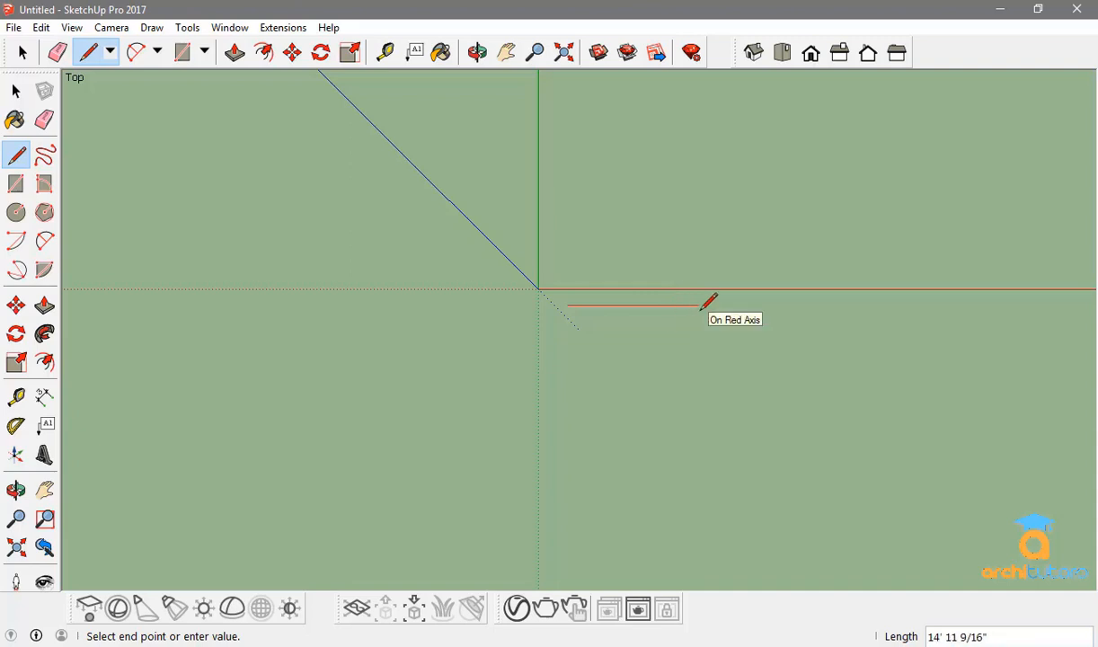
text(15)
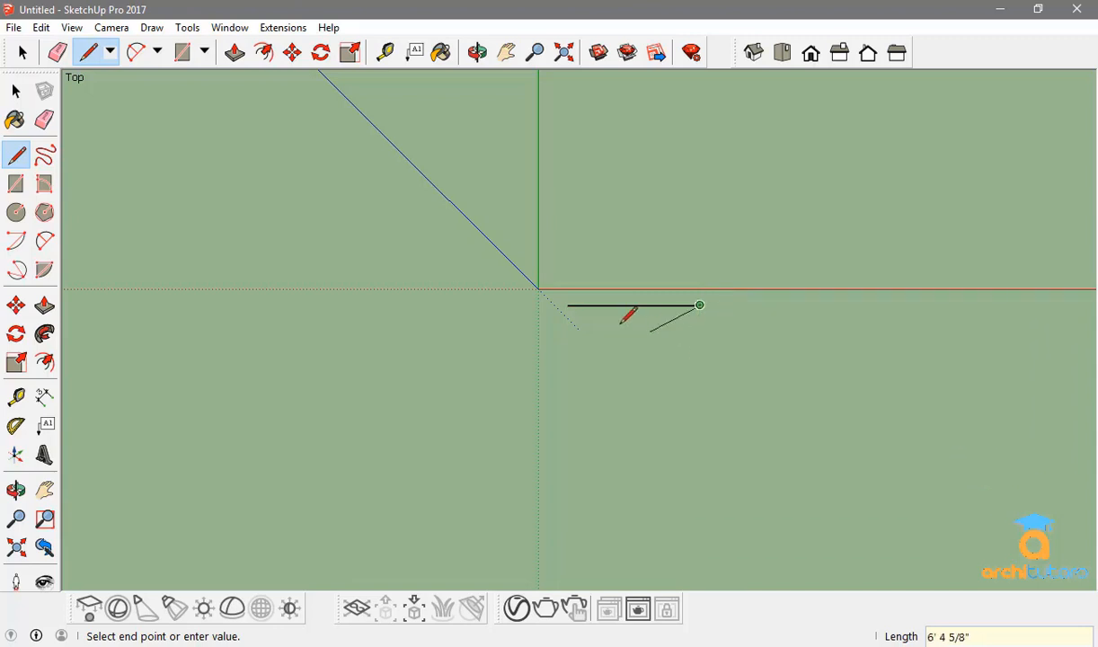
- Close the outline into a rectangular face and orbit to view it in perspective
click(754, 440)
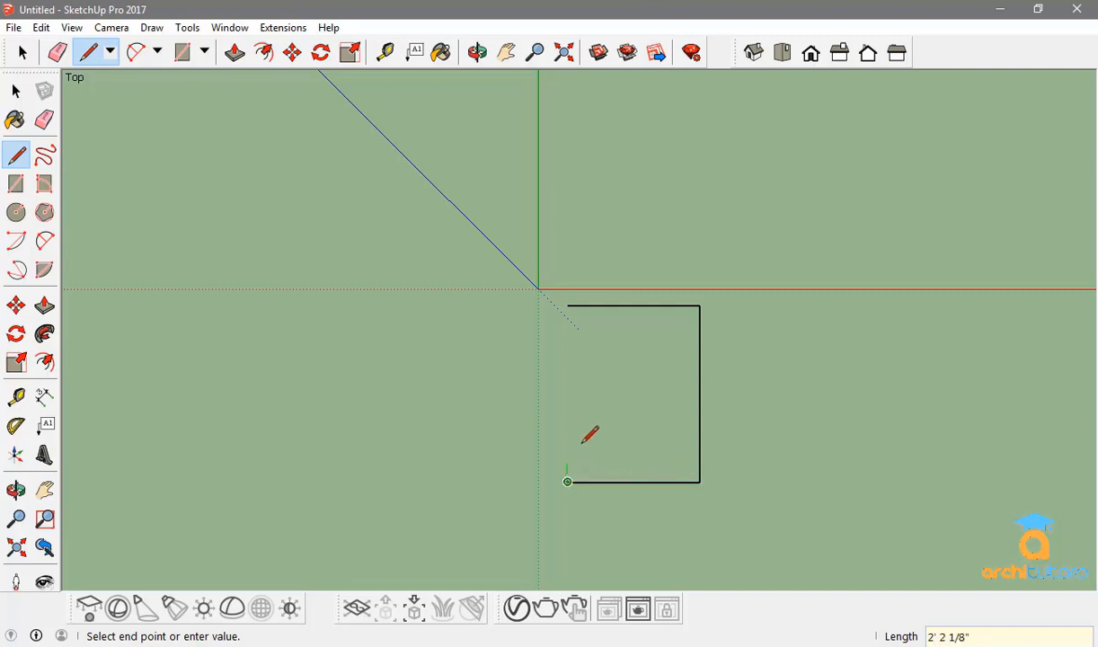
mouse_move(567, 304)
text(20')
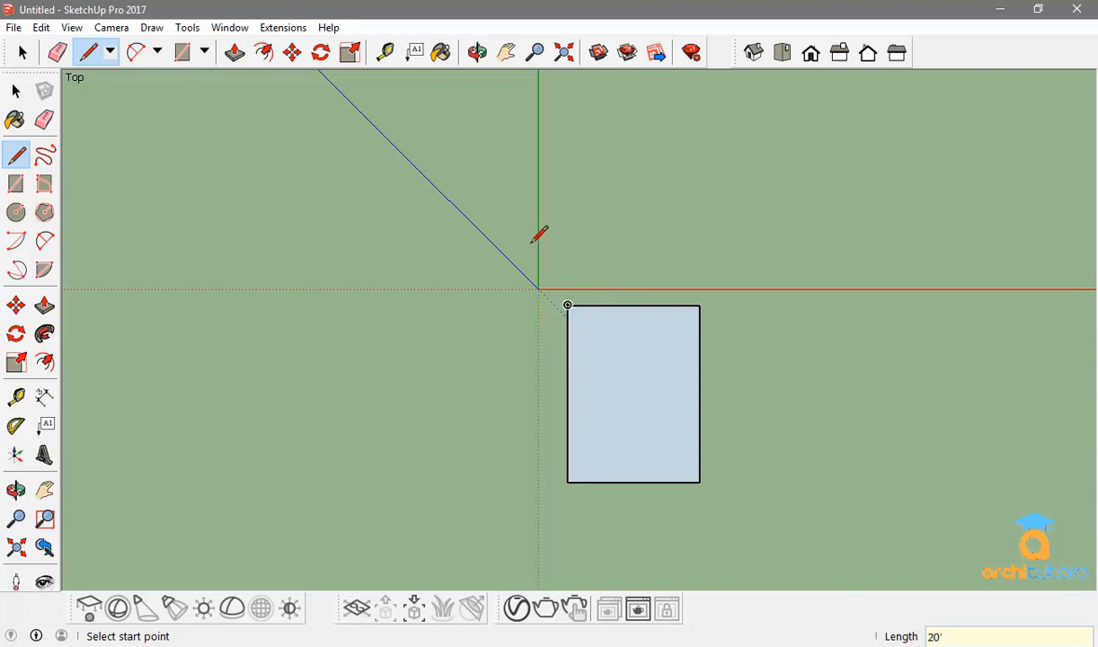
mouse_move(593, 248)
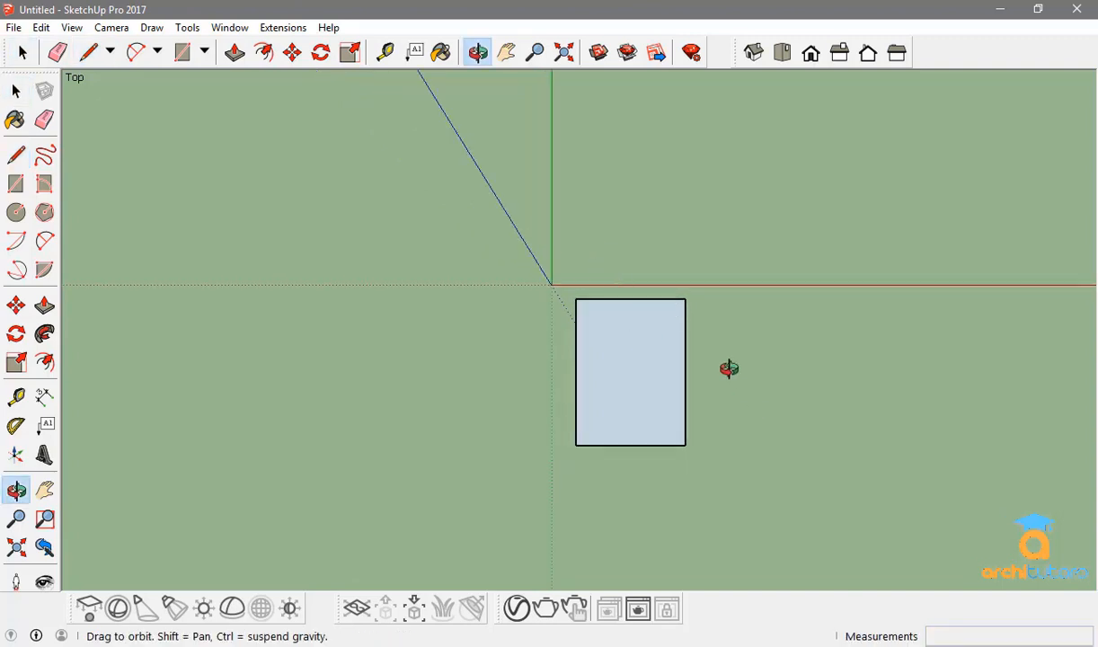
drag(727, 368, 737, 318)
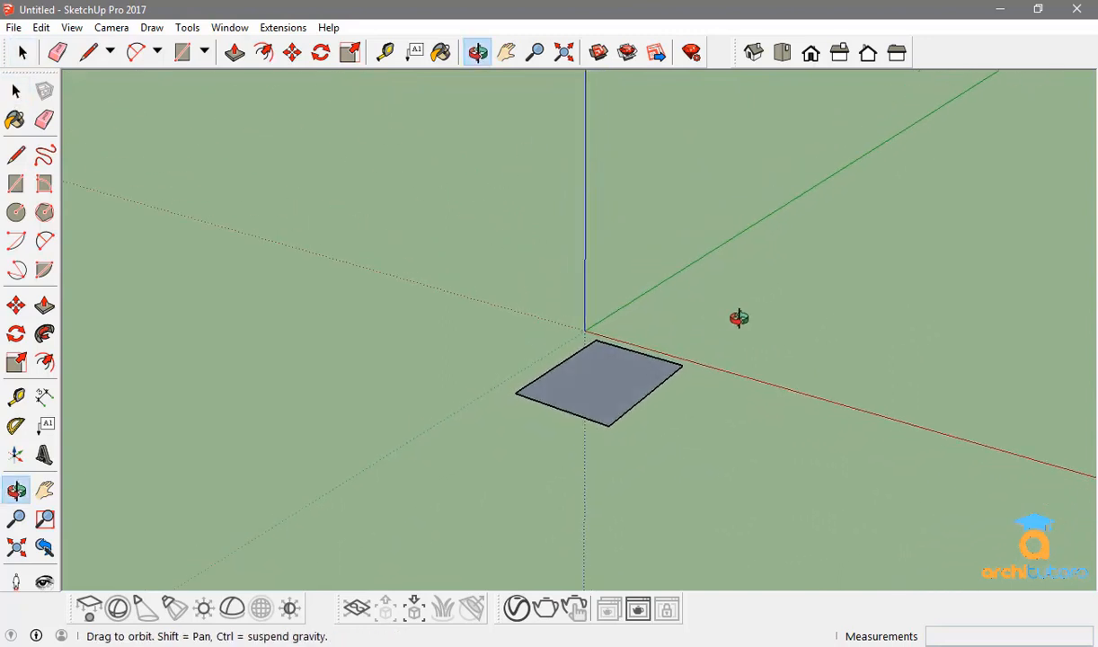
drag(739, 318, 550, 426)
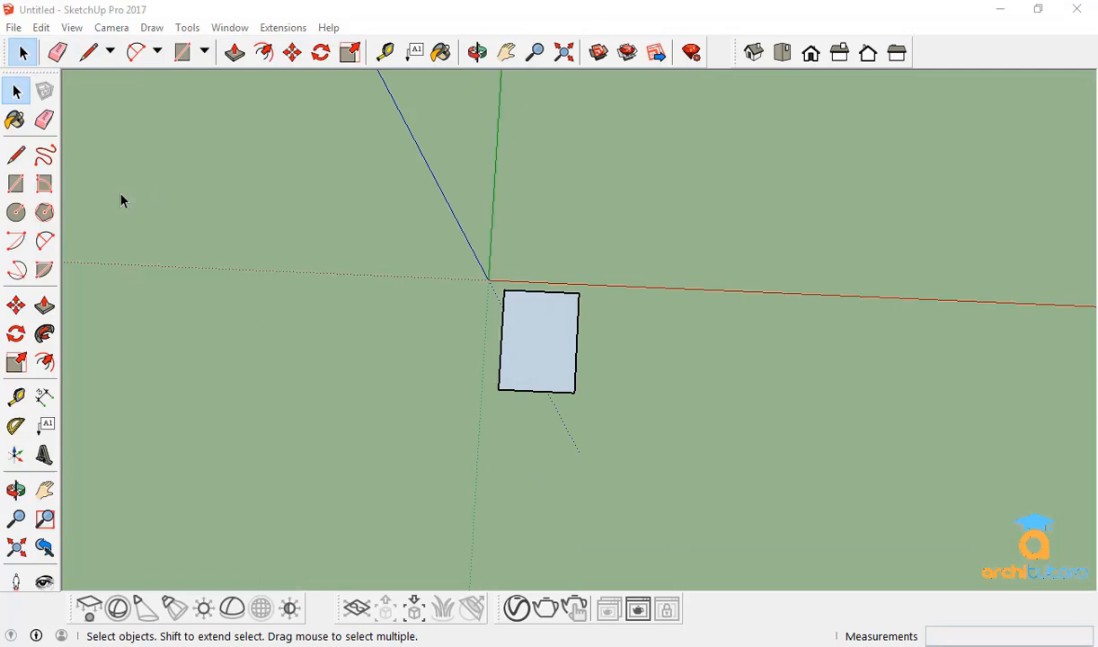
- Draw a 20' by 50' rectangle to the right of the first rectangle
click(15, 183)
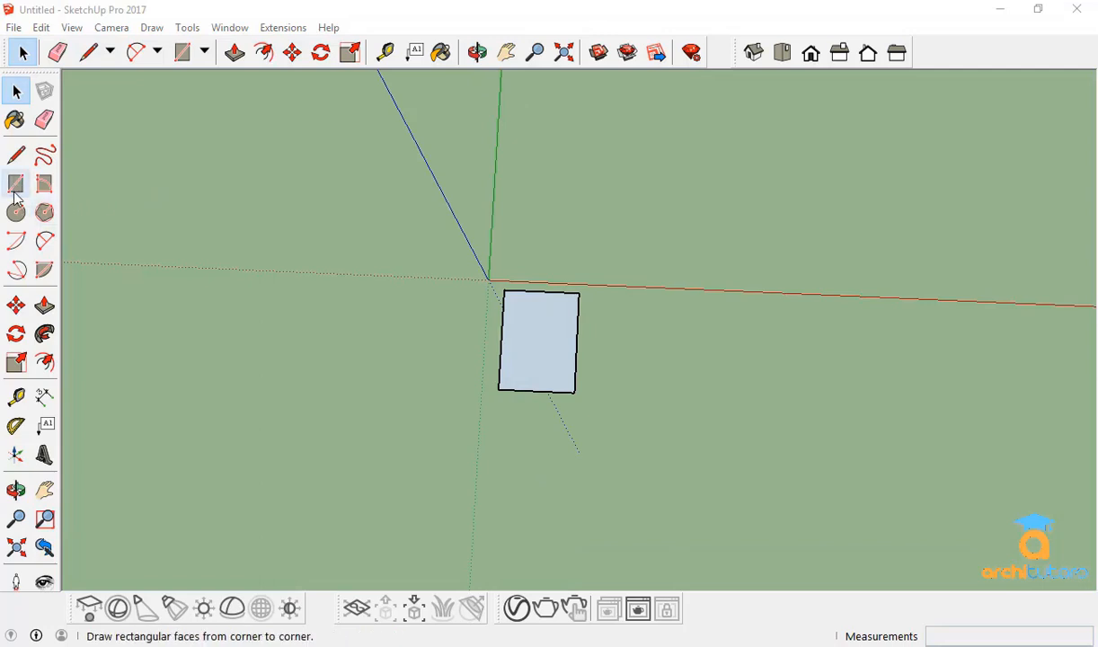
mouse_move(14, 183)
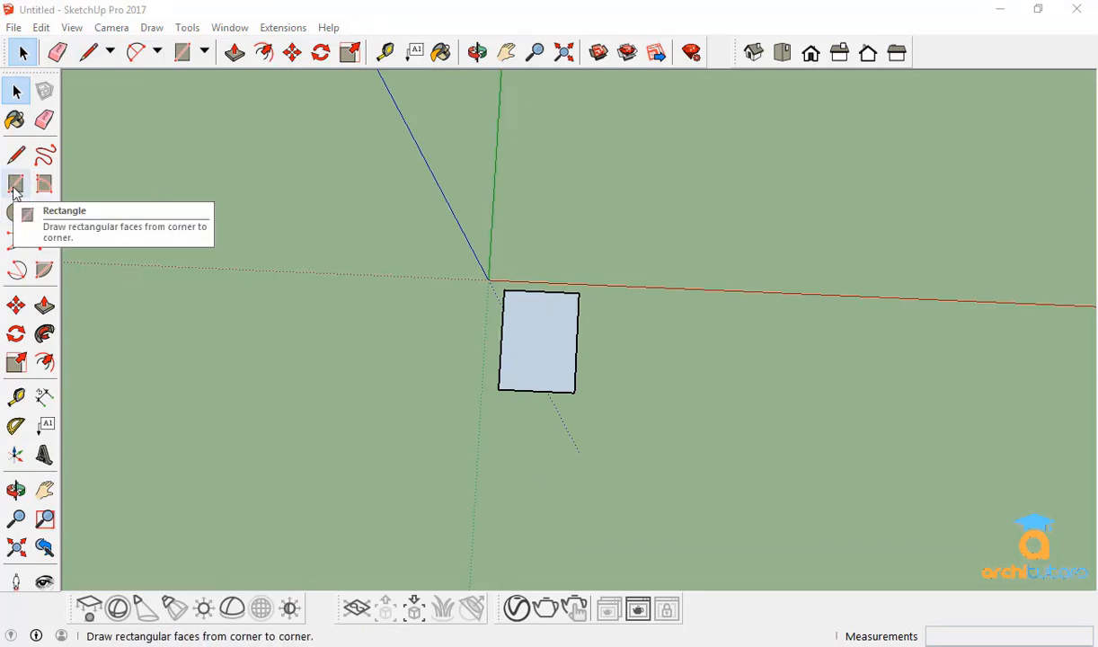
mouse_move(15, 212)
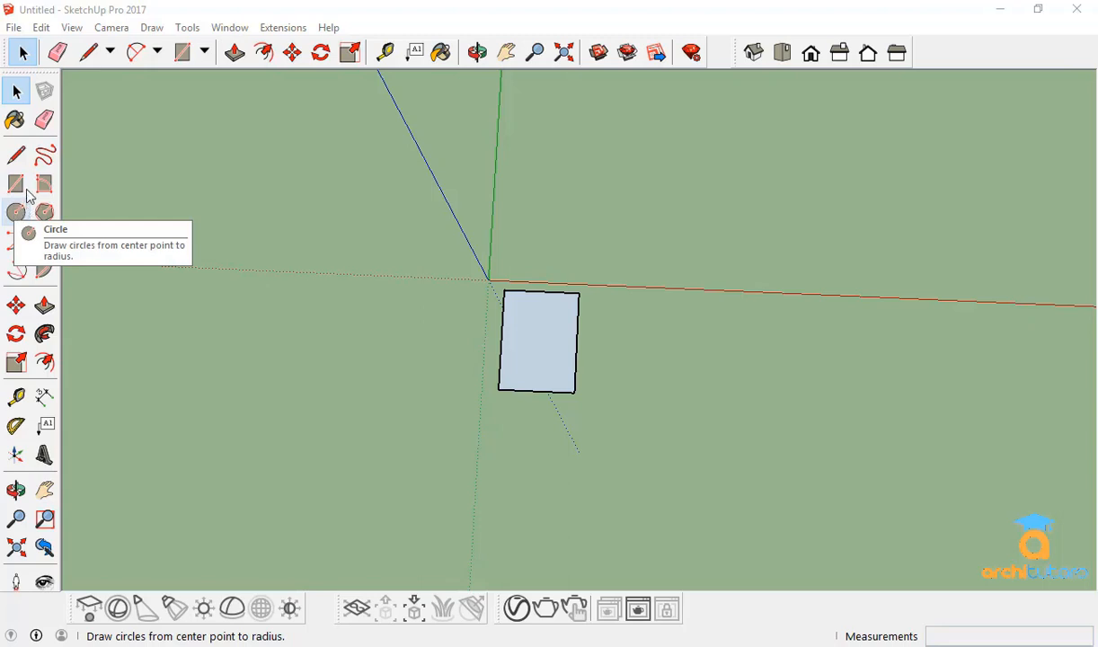
click(15, 183)
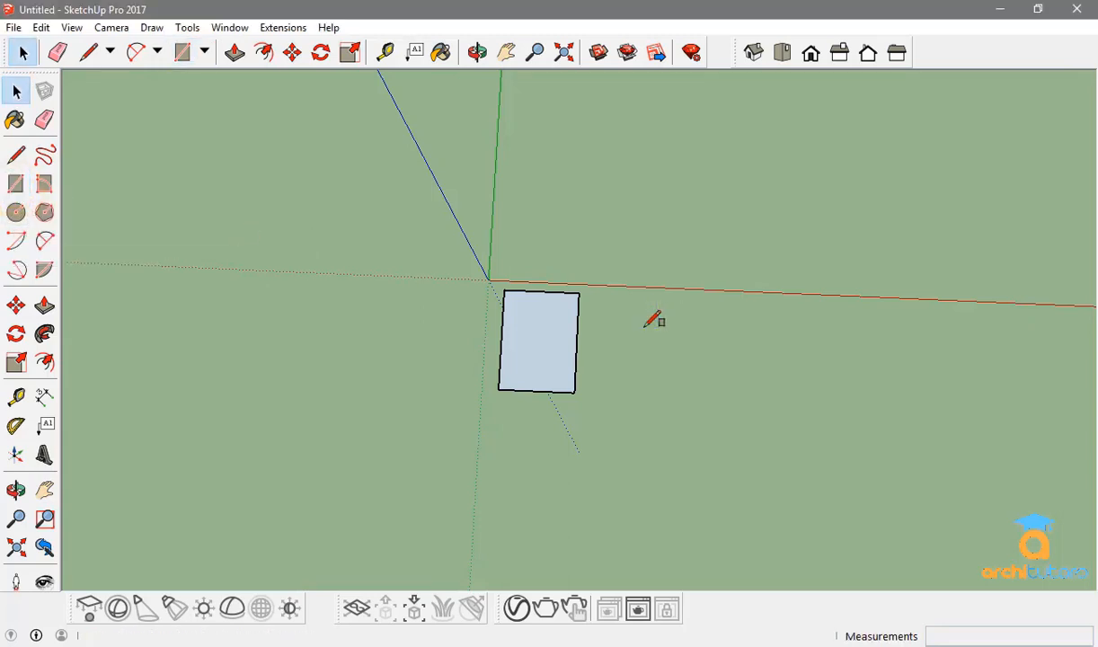
click(181, 51)
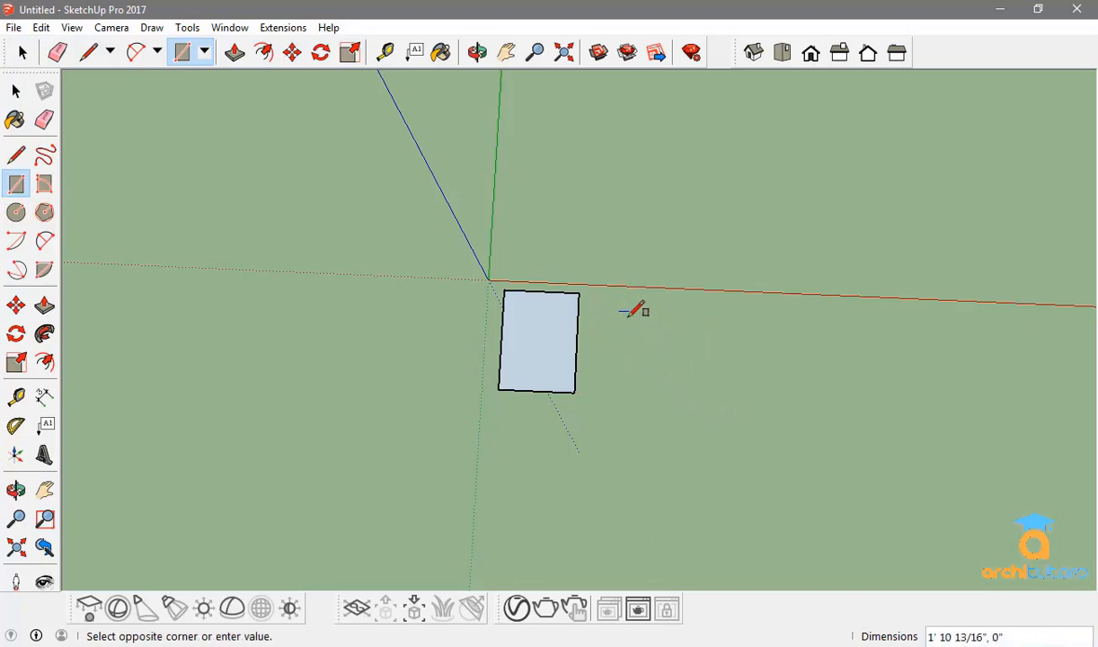
drag(636, 311, 704, 457)
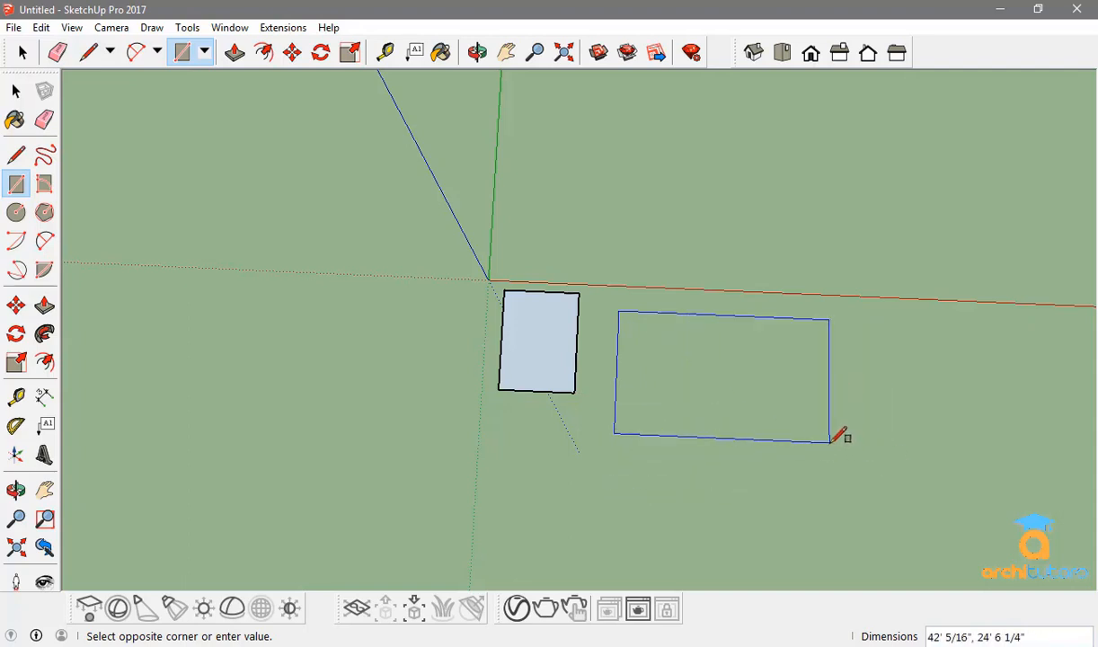
text(20)
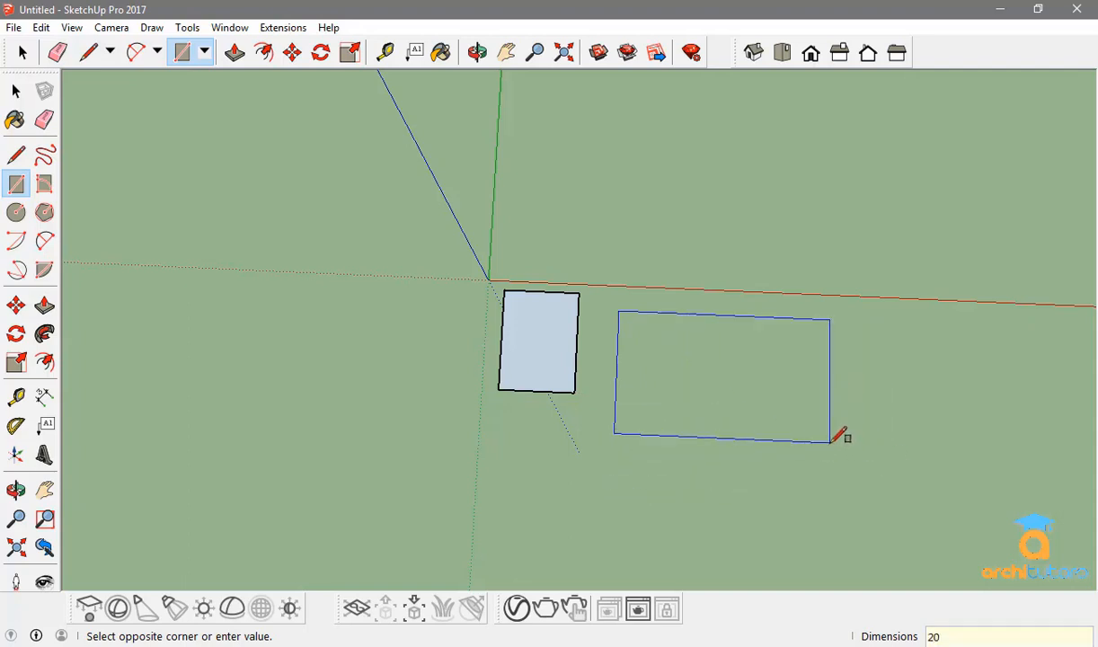
text(')
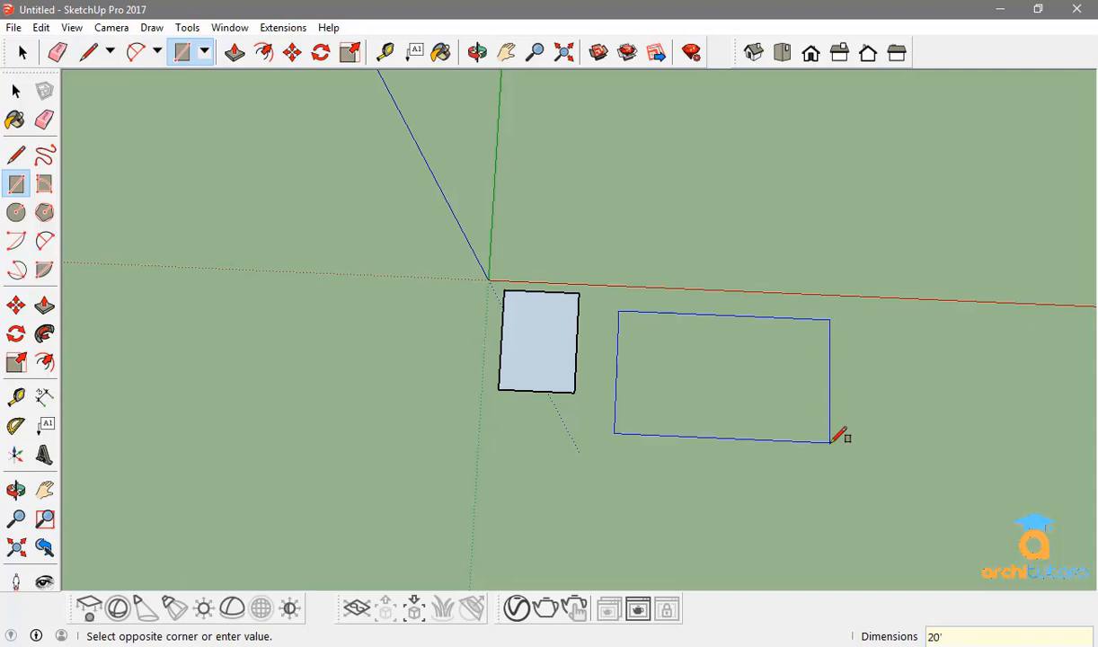
text(,50)
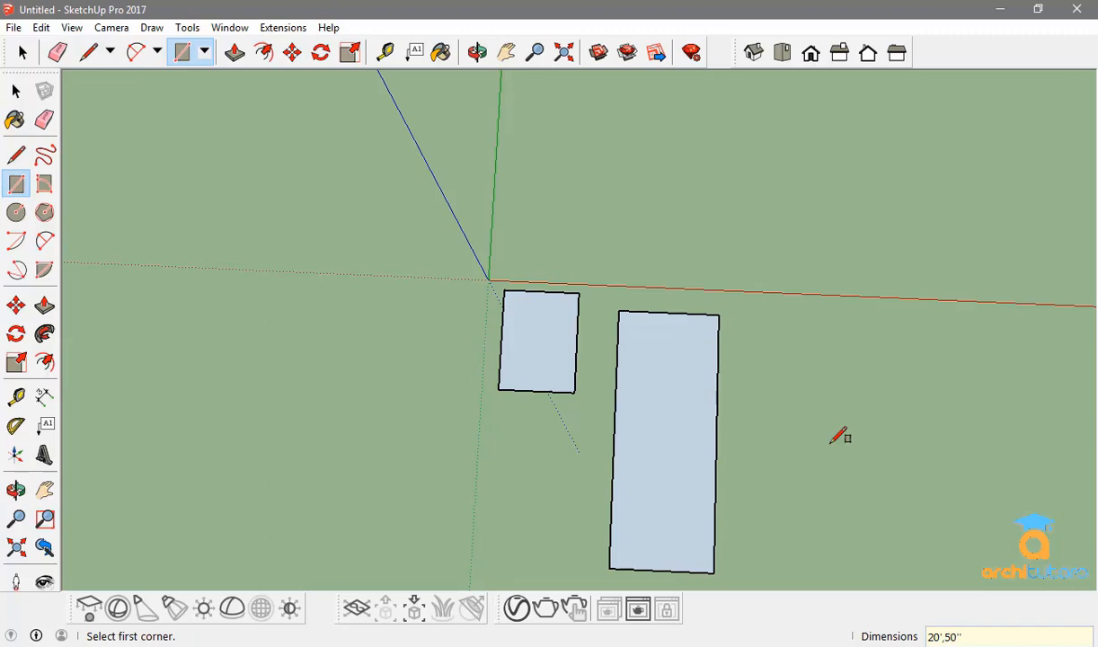
mouse_move(719, 368)
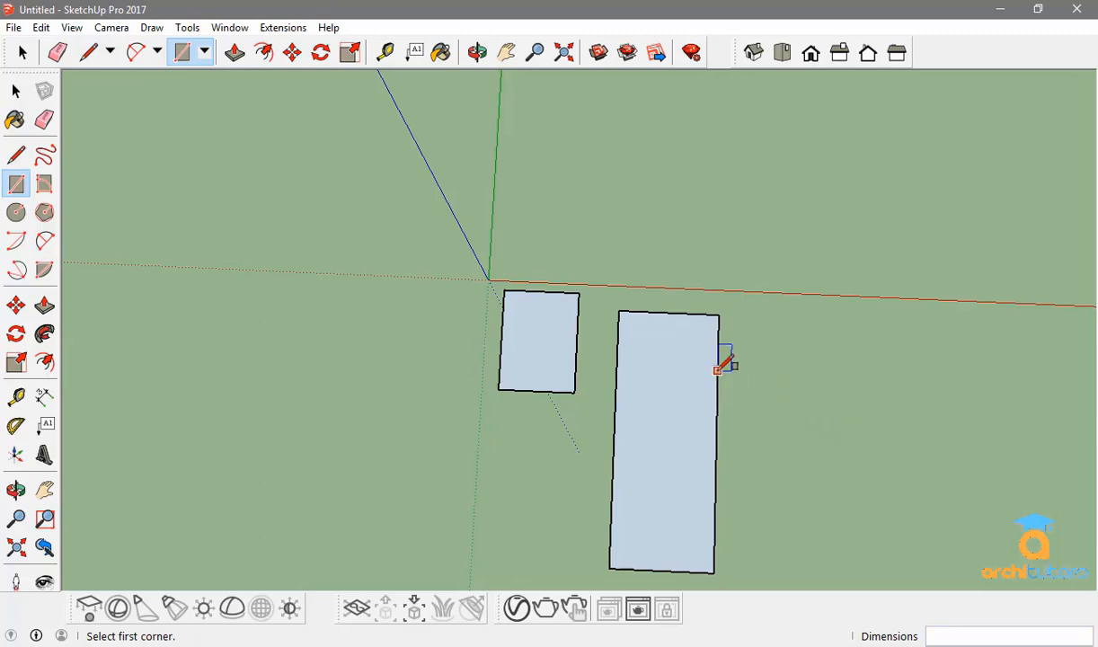
click(477, 52)
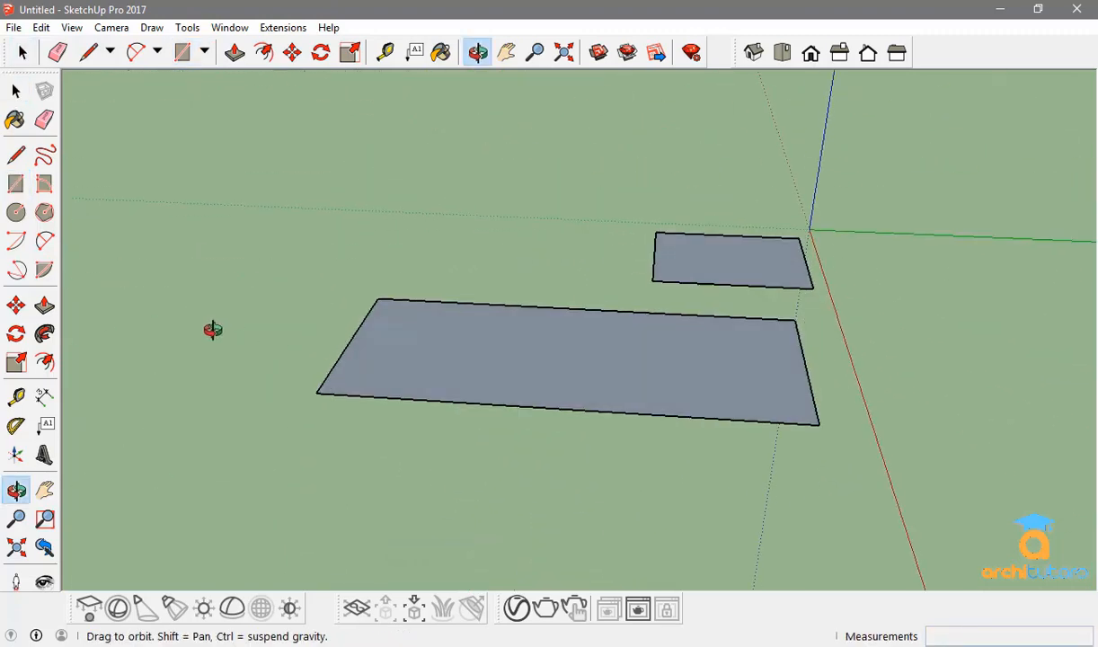
drag(212, 330, 857, 381)
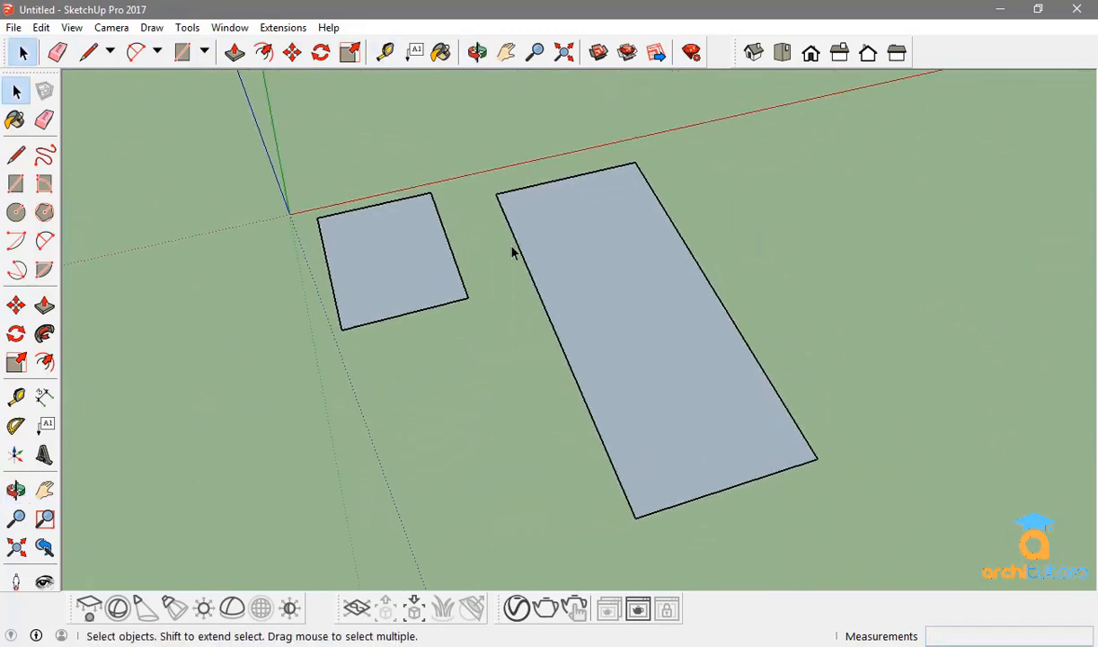
click(476, 52)
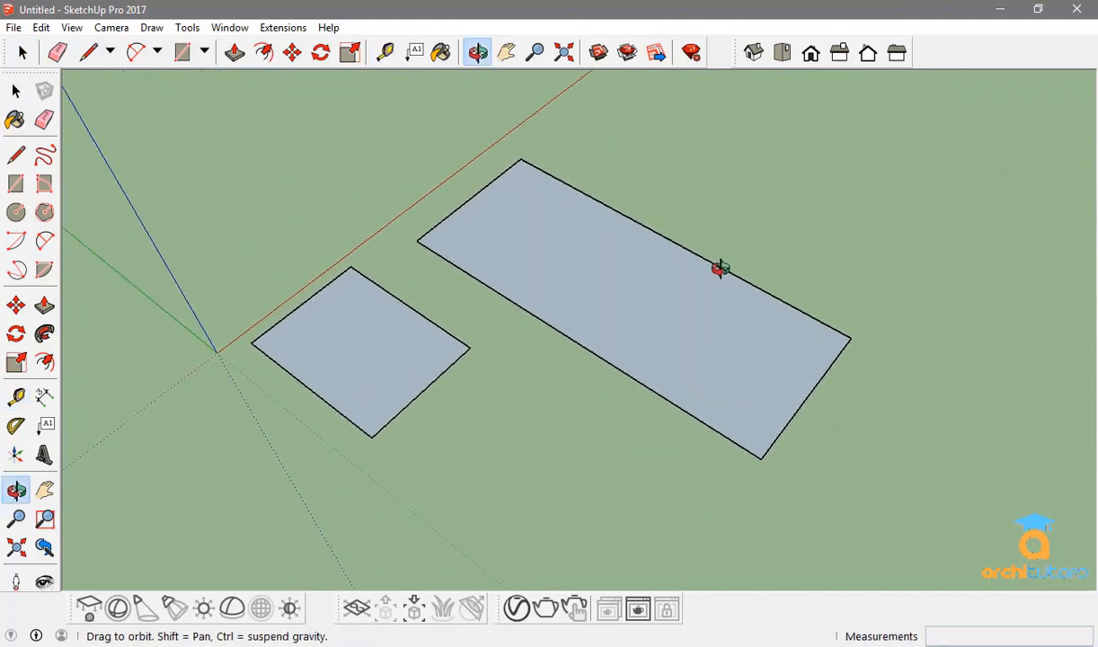
click(384, 50)
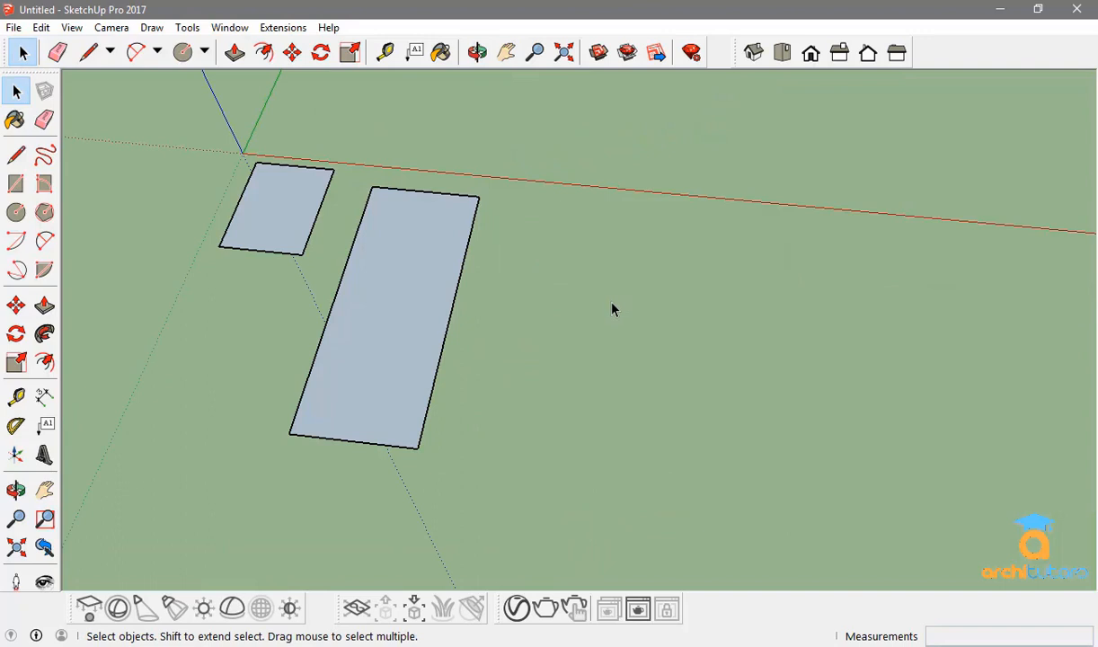
click(183, 50)
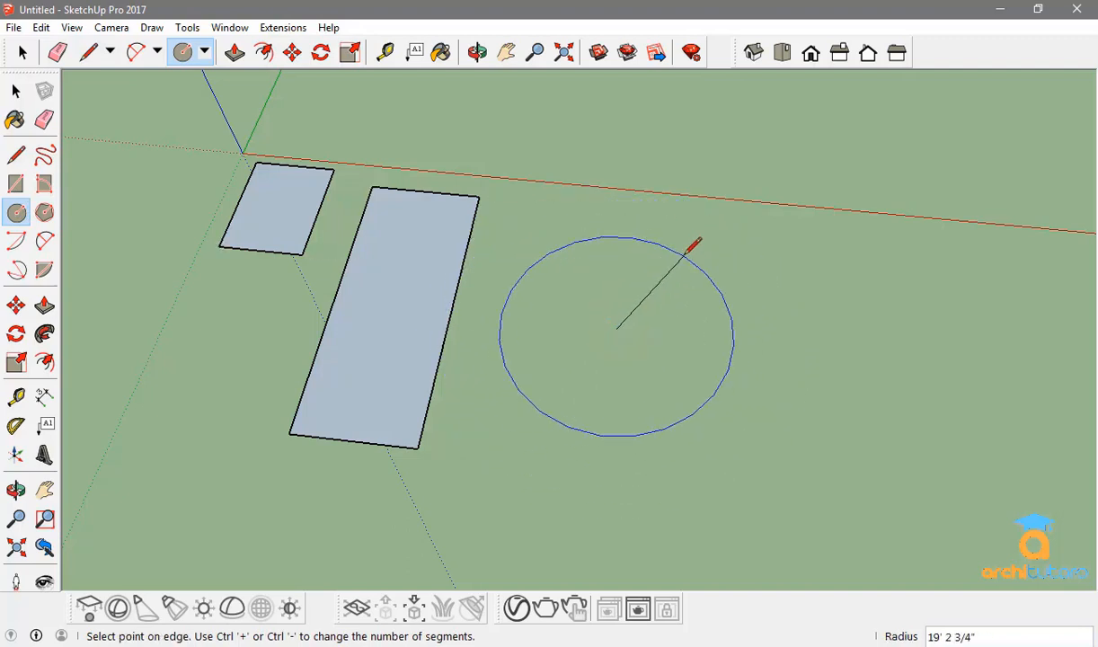
- Finish the radius-20 circle, orbit to look down on it and open its context menu
text(20)
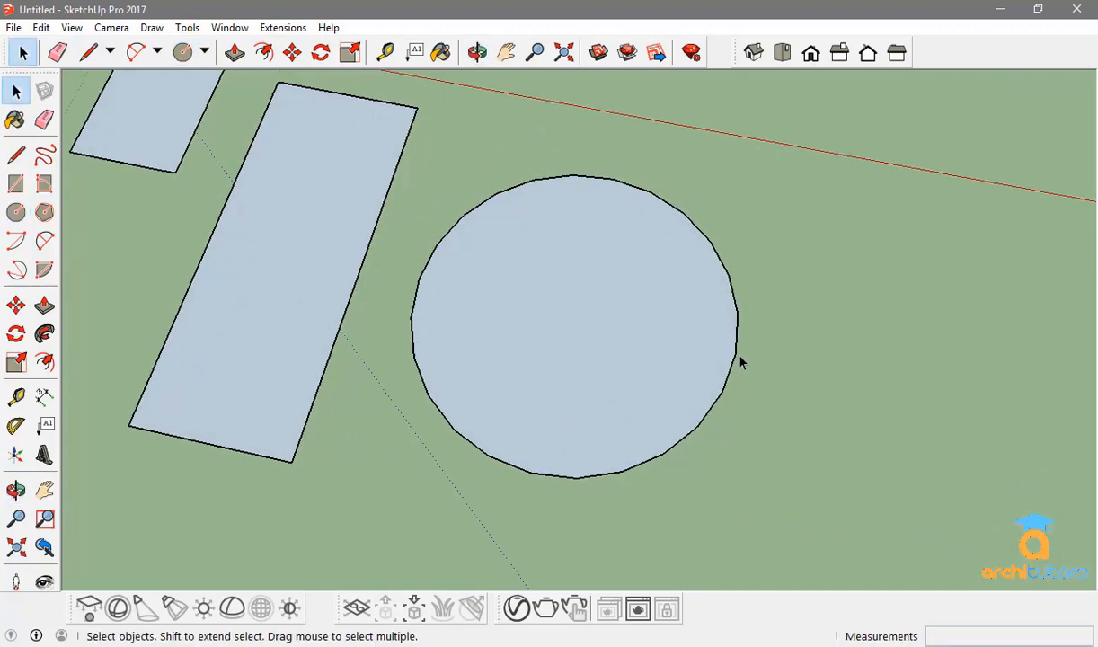
click(478, 50)
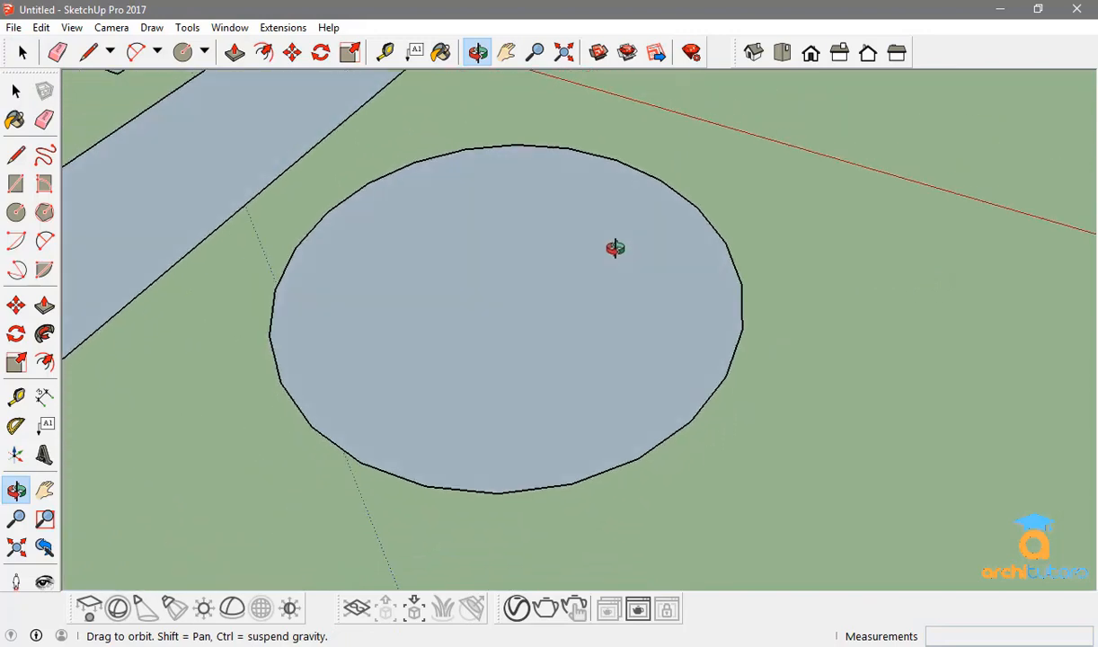
drag(614, 248, 719, 273)
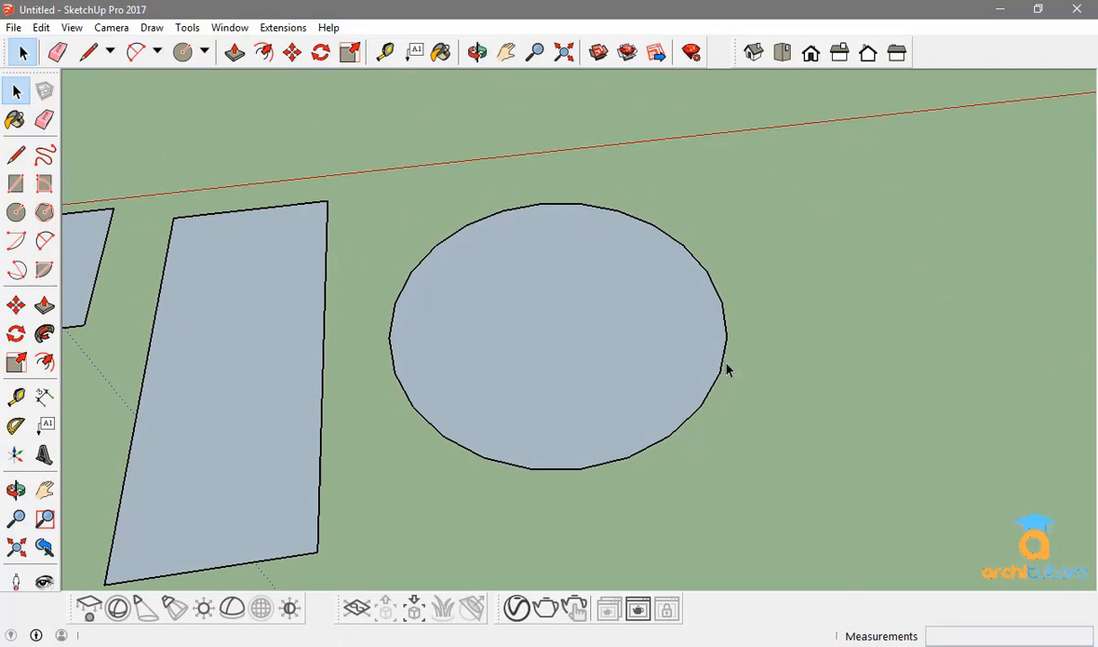
right_click(727, 345)
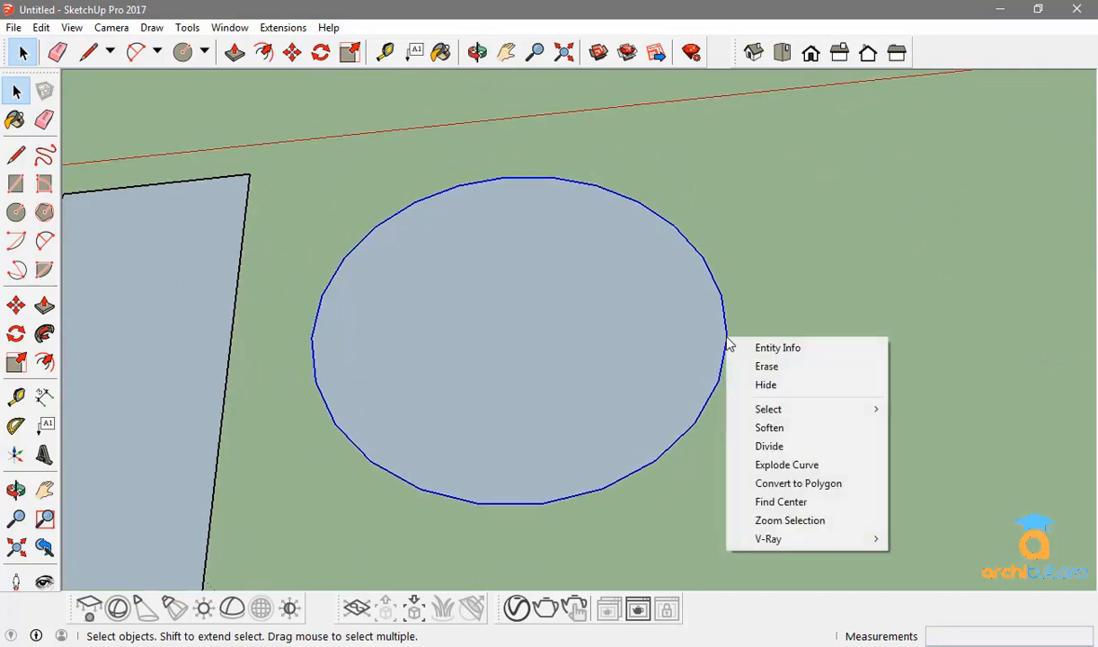
mouse_move(830, 350)
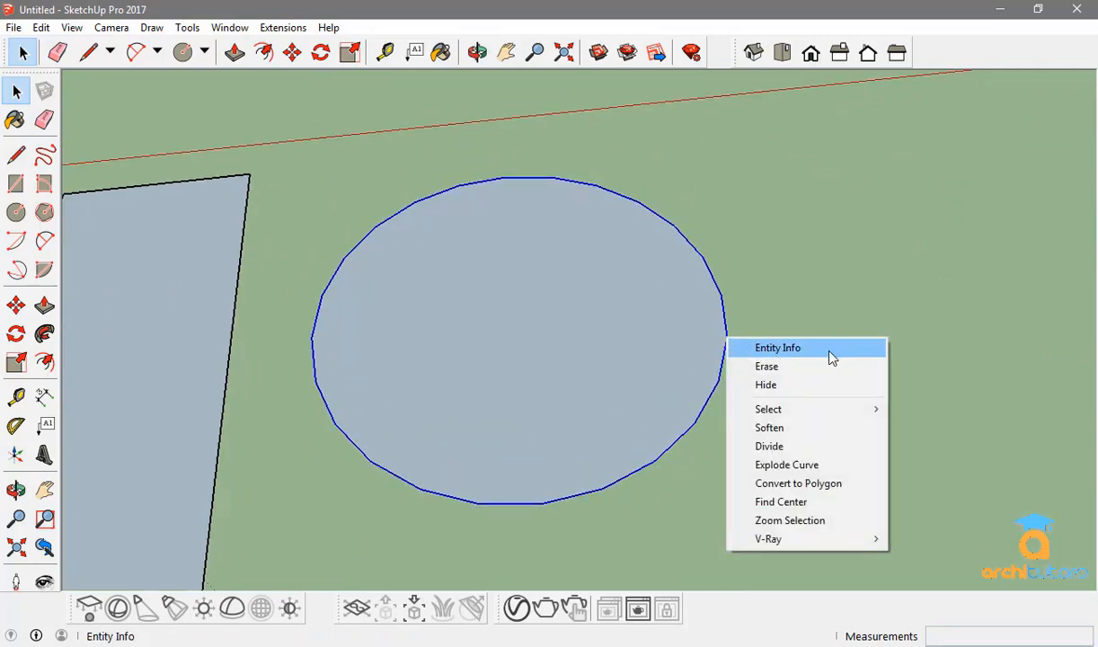
- Open Entity Info for the circle and set its segments to 50
click(776, 348)
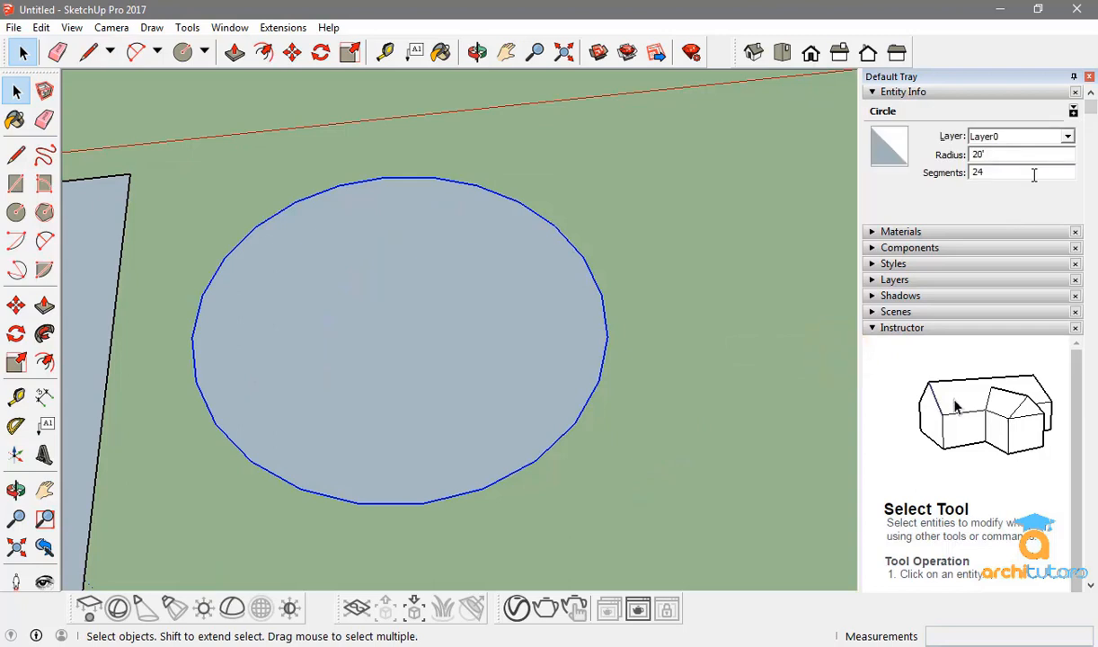
mouse_move(1028, 474)
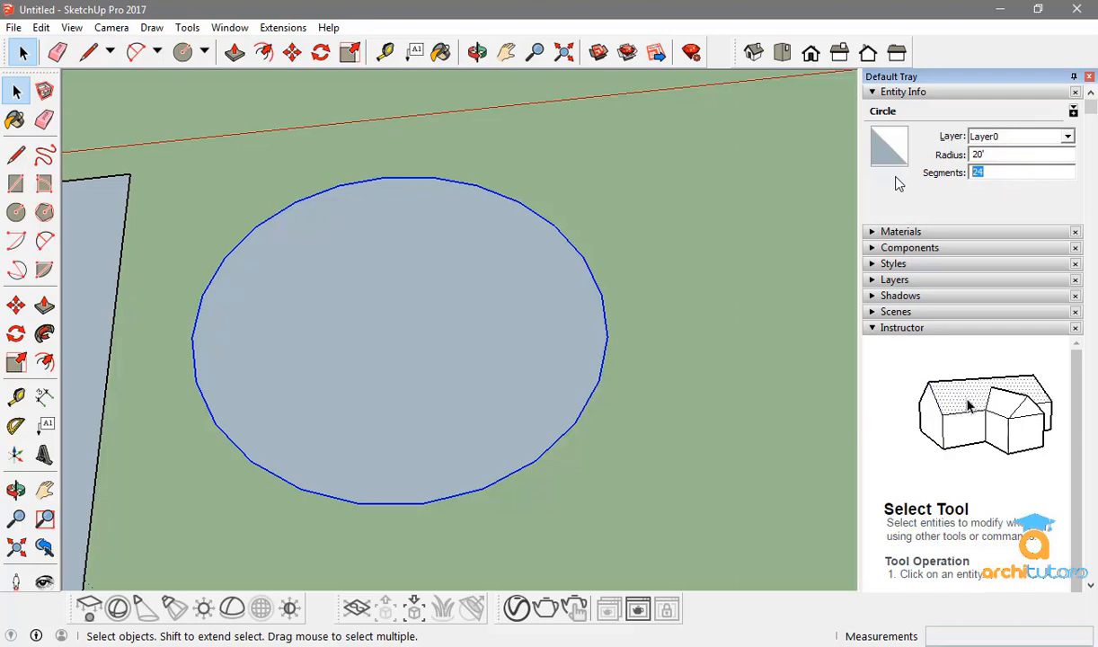
text(50)
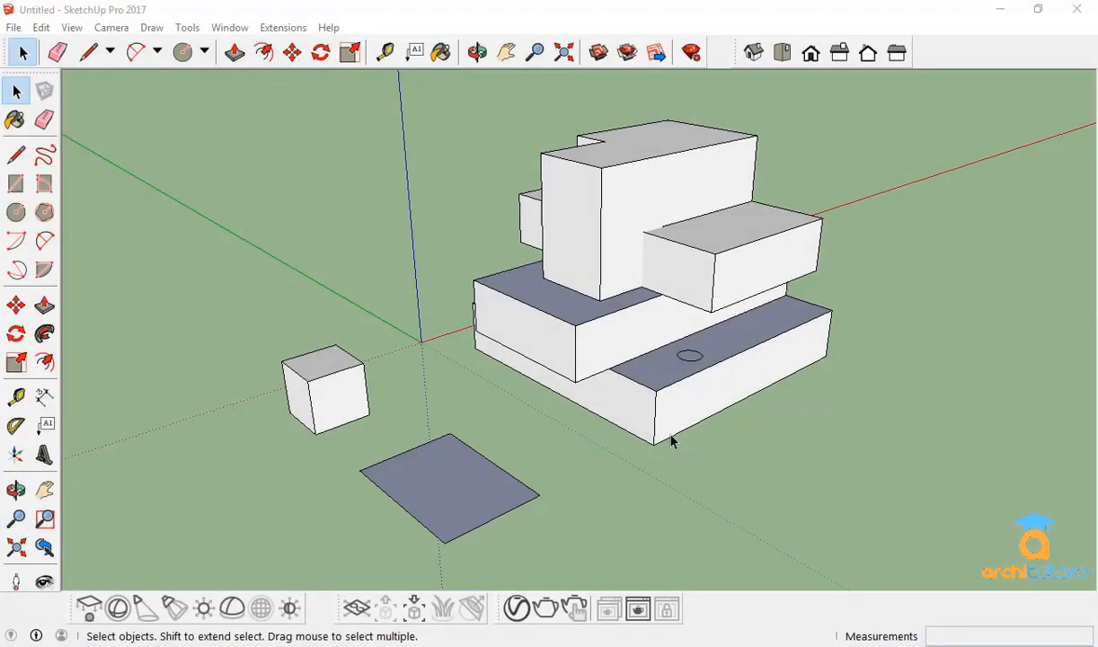
click(478, 51)
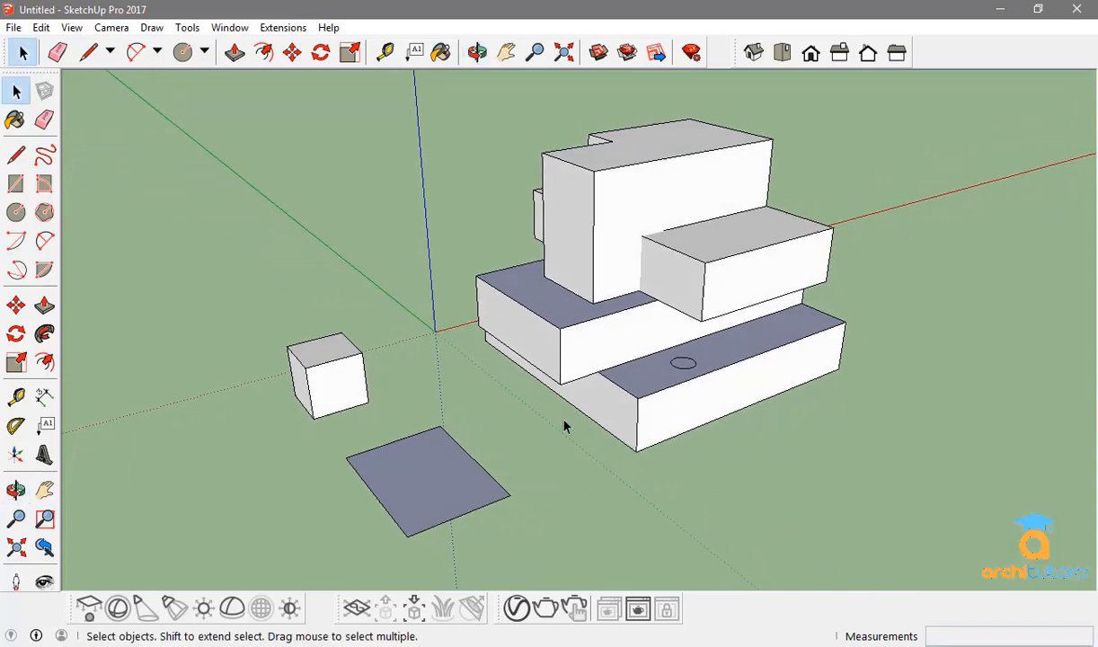
mouse_move(521, 359)
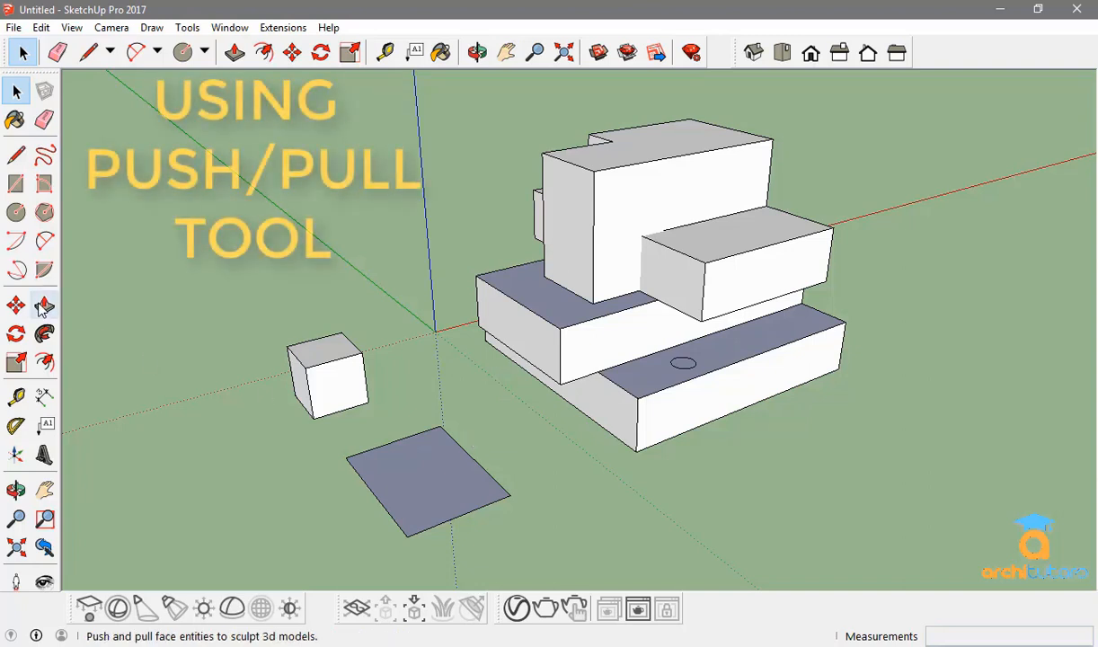
mouse_move(43, 305)
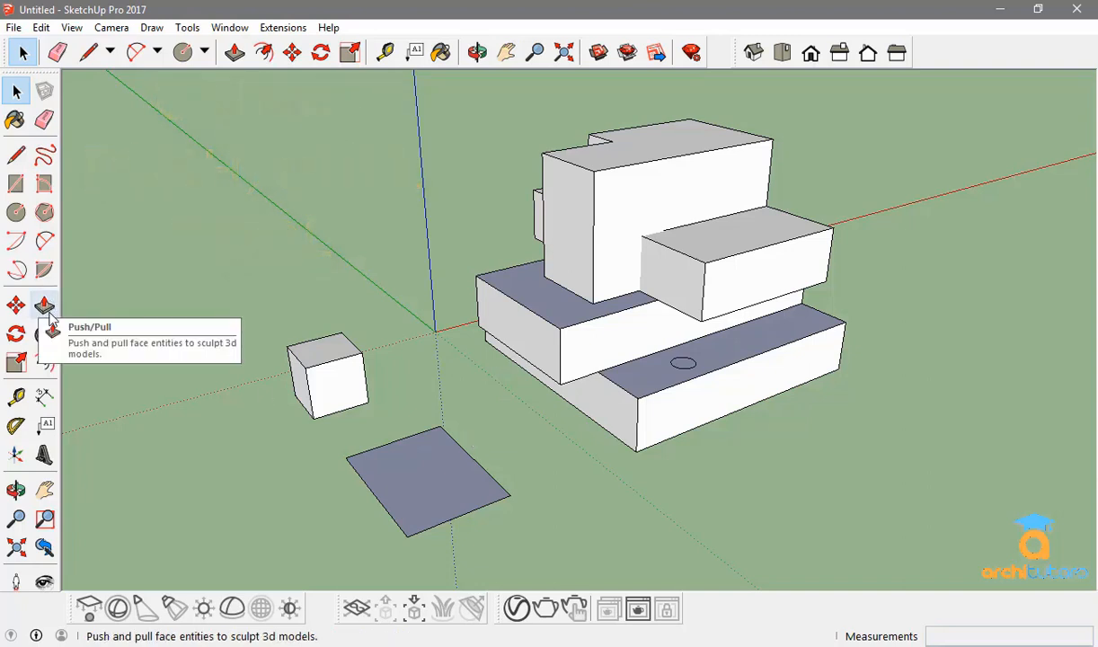
mouse_move(399, 261)
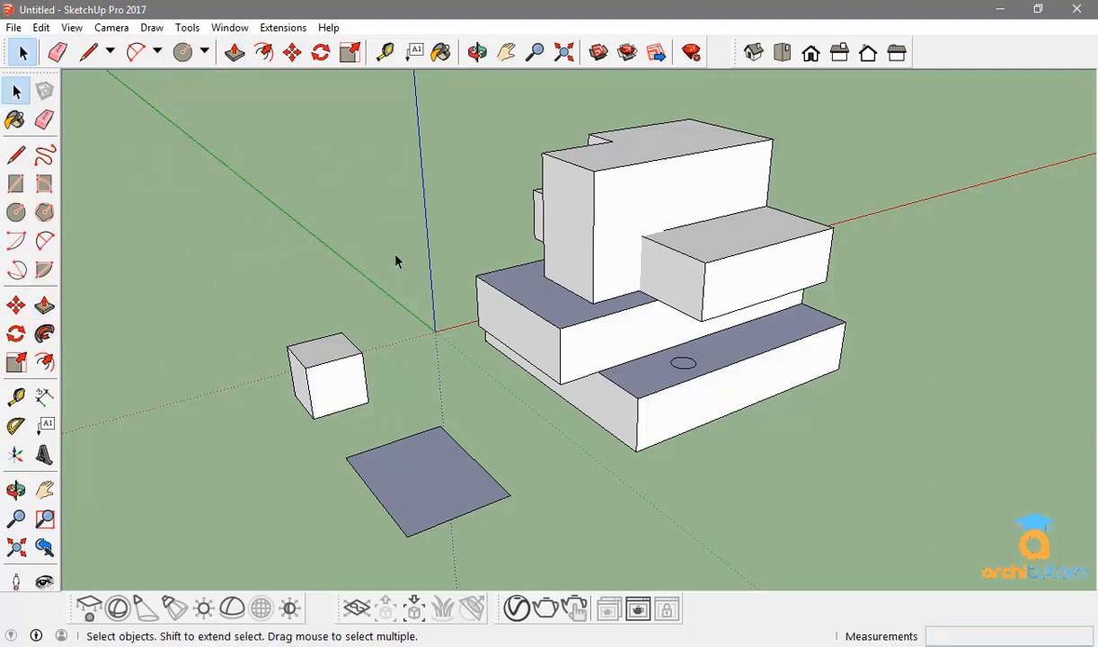
mouse_move(429, 359)
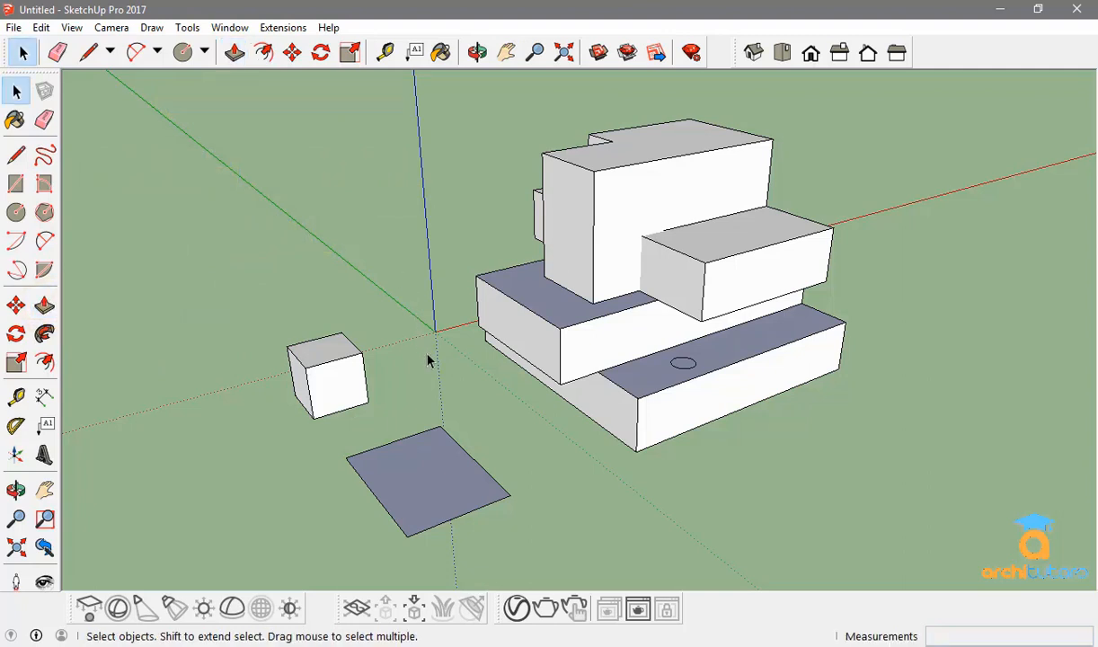
- Push/Pull the flat square up 20 into a box taller than the cube
click(234, 52)
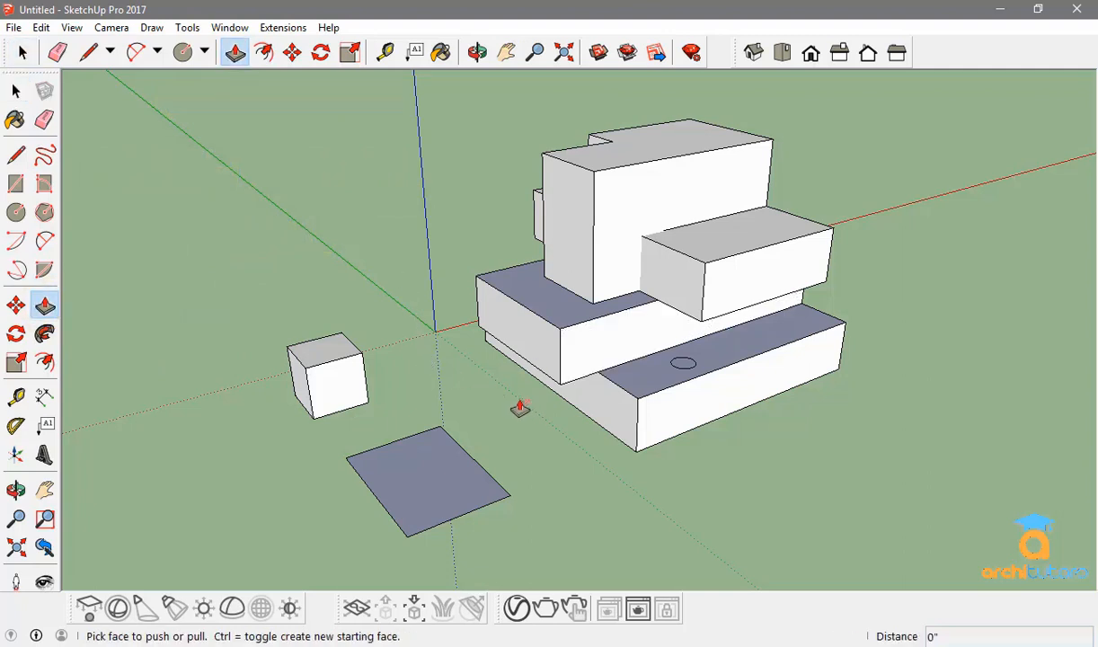
mouse_move(523, 492)
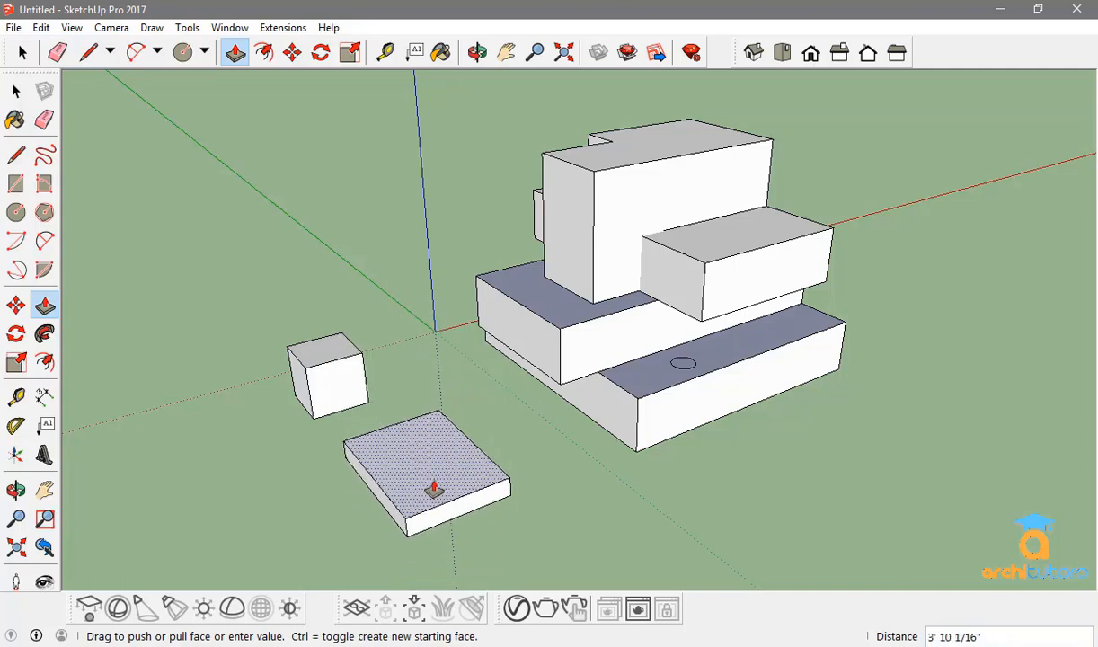
drag(435, 489, 309, 377)
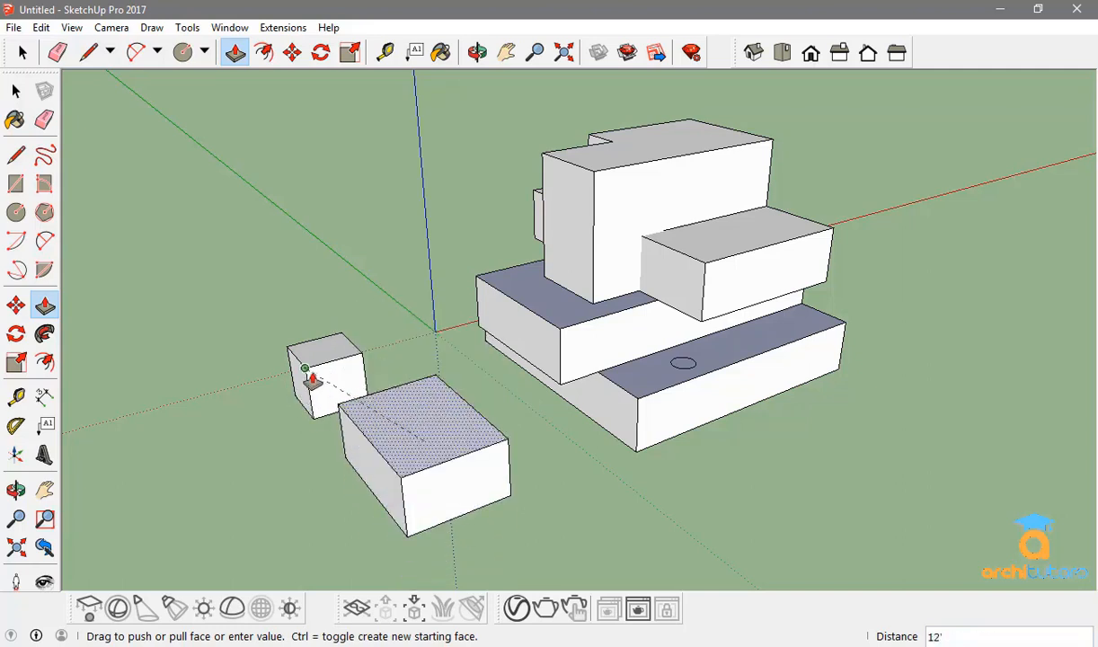
mouse_move(313, 377)
text(20)
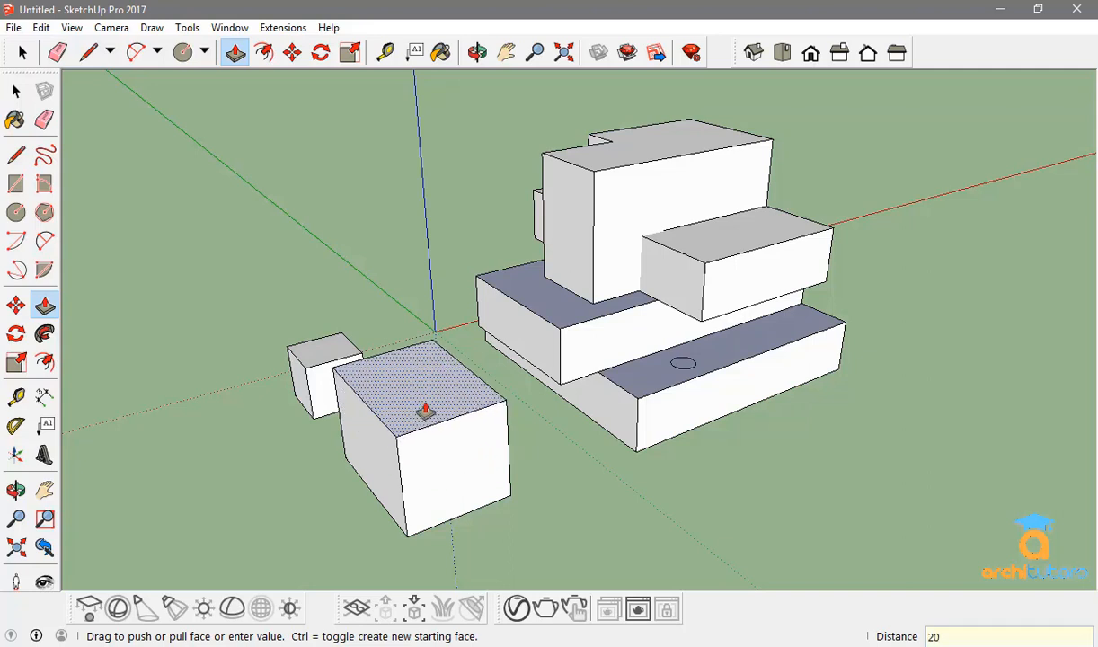
drag(428, 409, 446, 518)
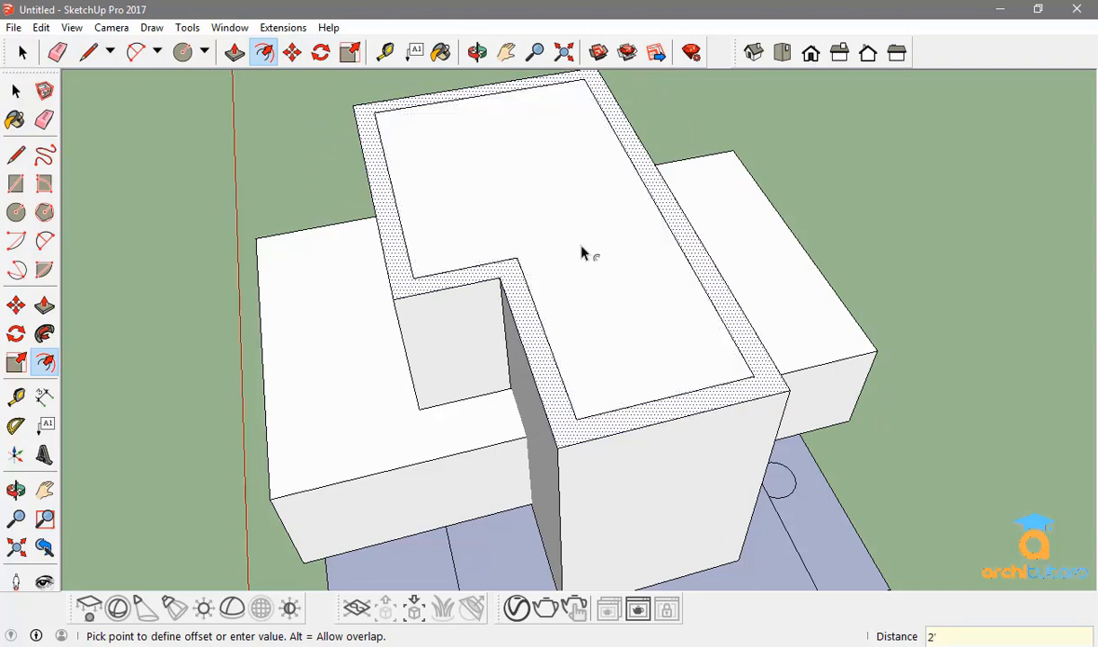
- Finish the inset outline on the block's top and pull the inner face up into a raised part
click(410, 262)
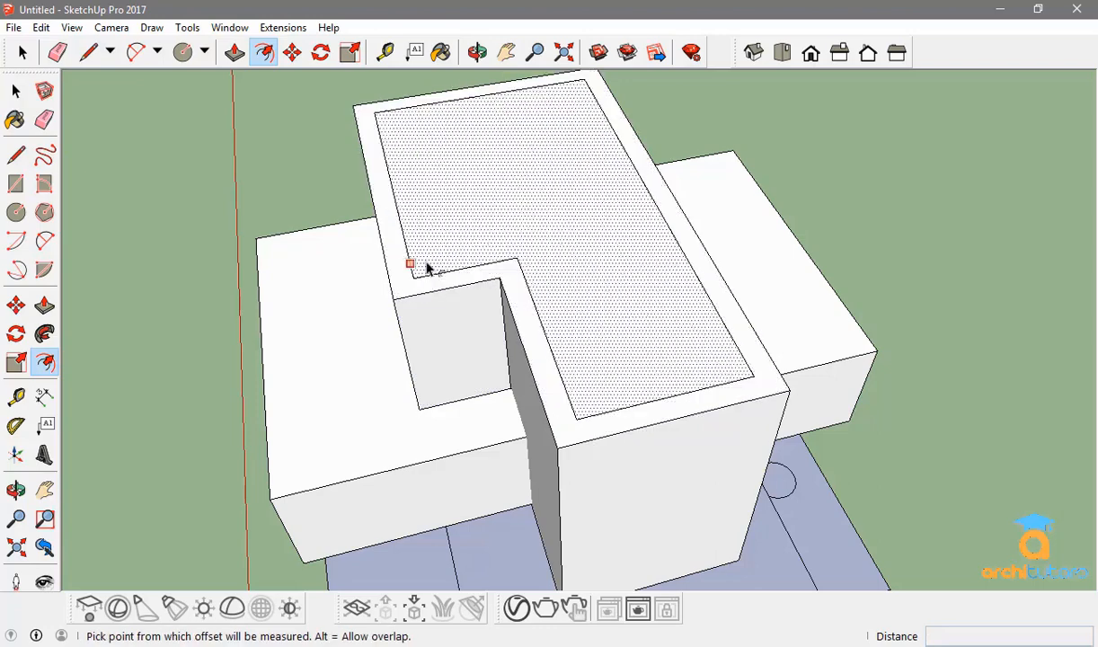
click(233, 51)
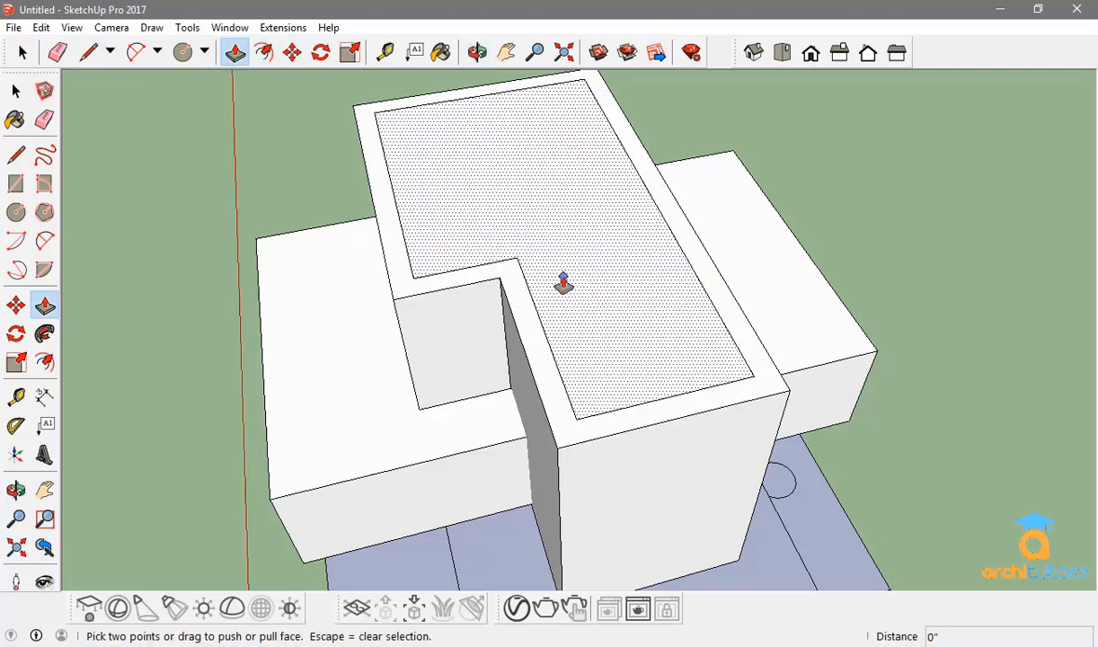
drag(564, 284, 589, 190)
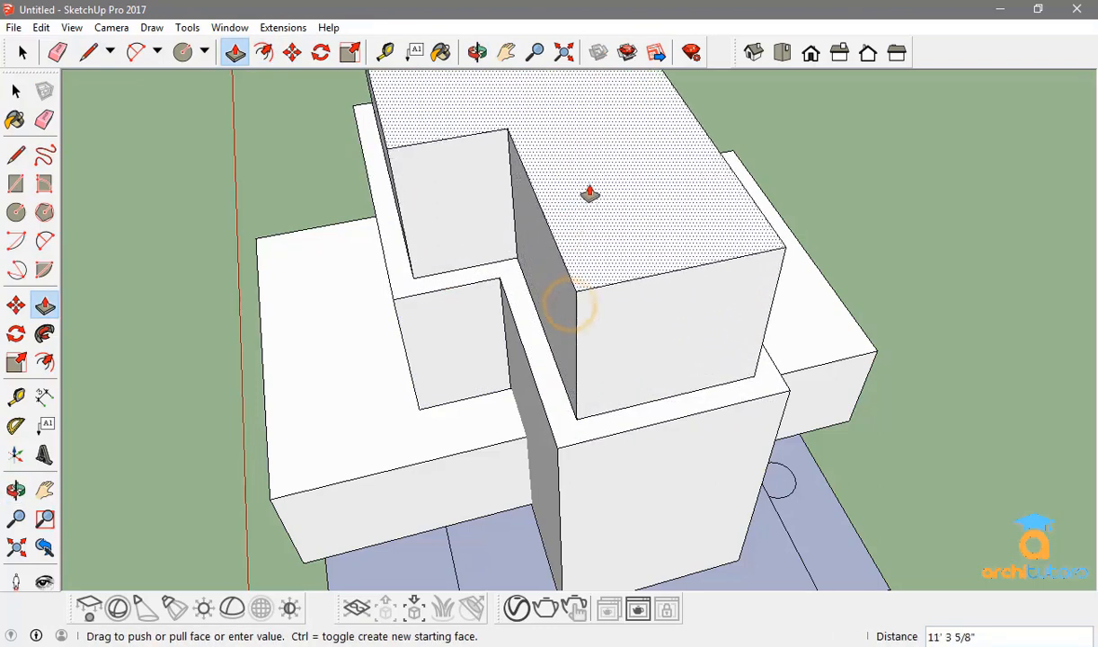
drag(589, 194, 610, 261)
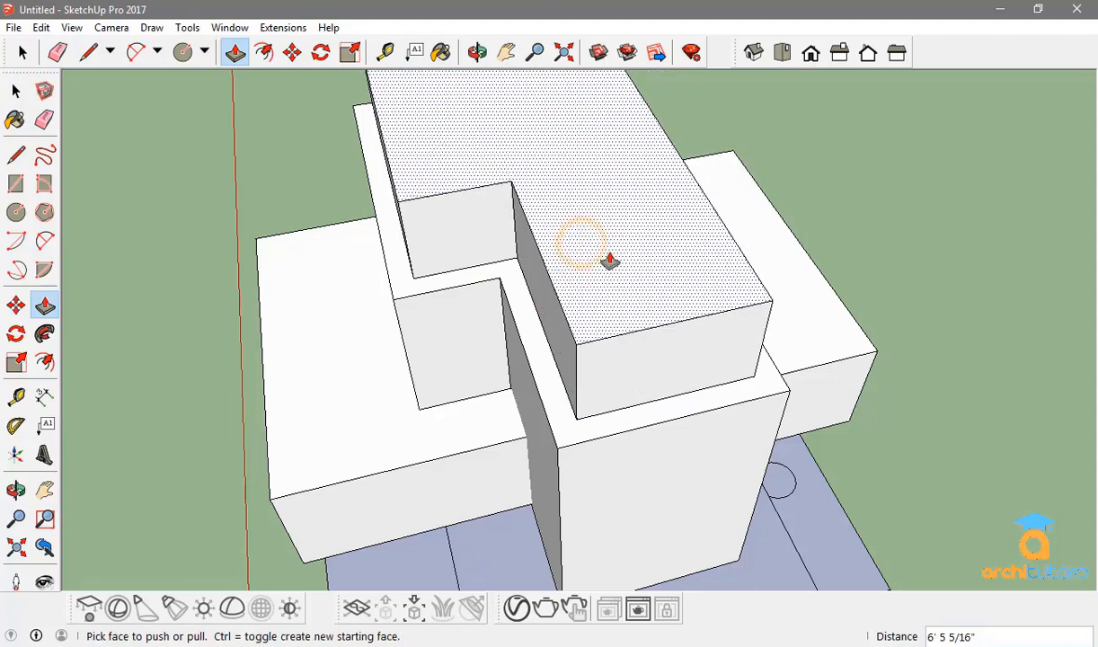
- Inset the raised part's top face by 5 with Offset, orbiting to view the whole stack
click(478, 51)
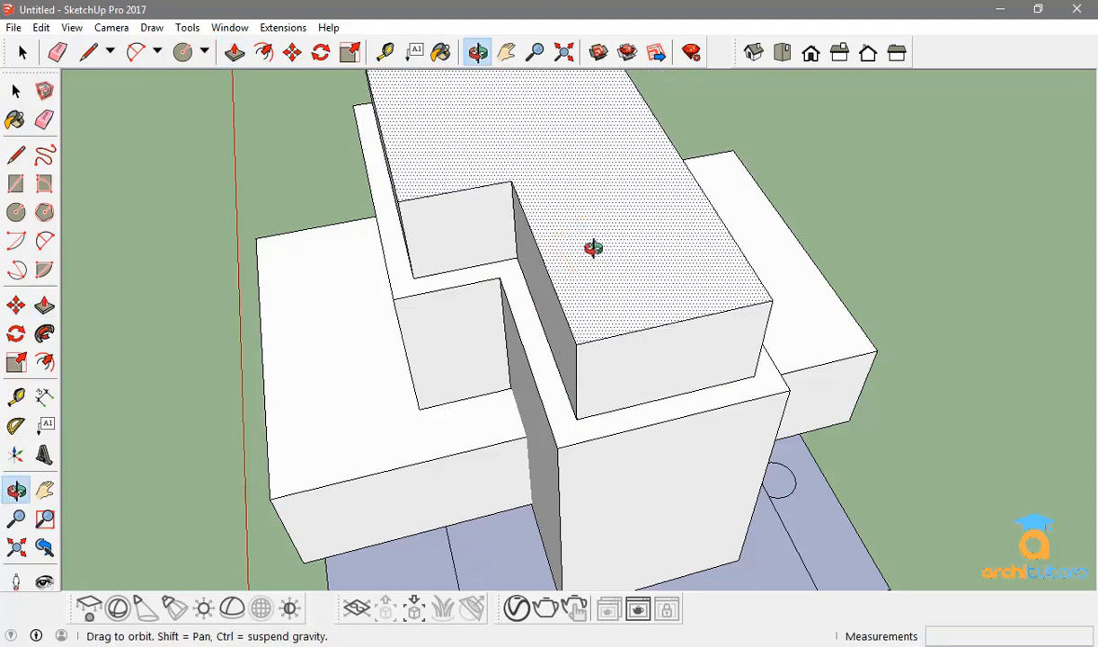
click(262, 52)
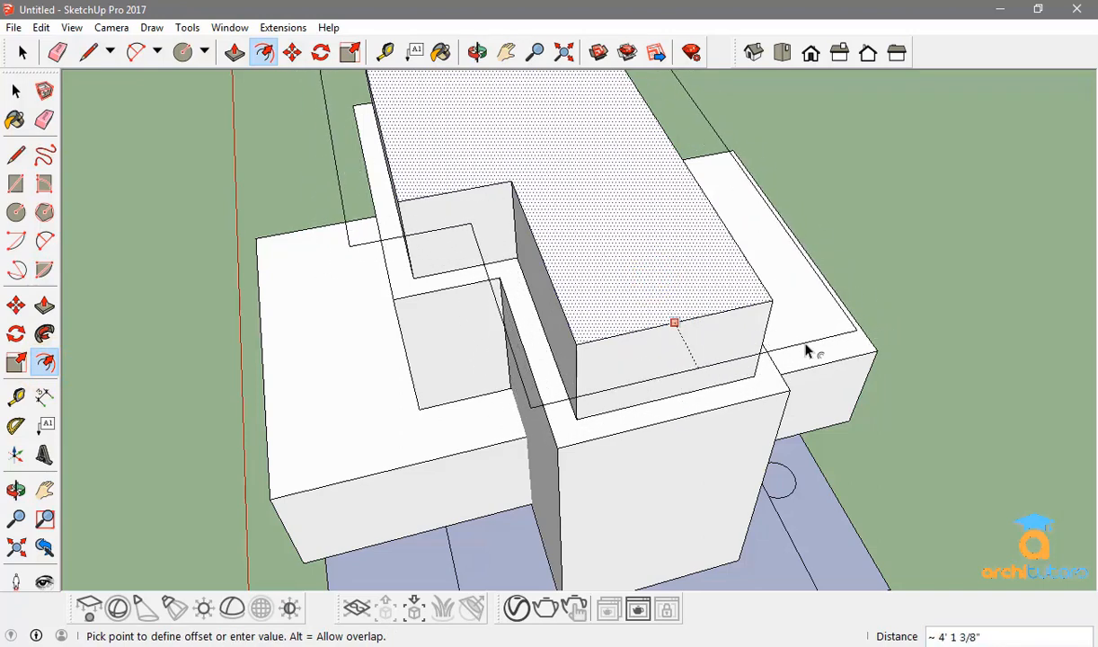
text(5)
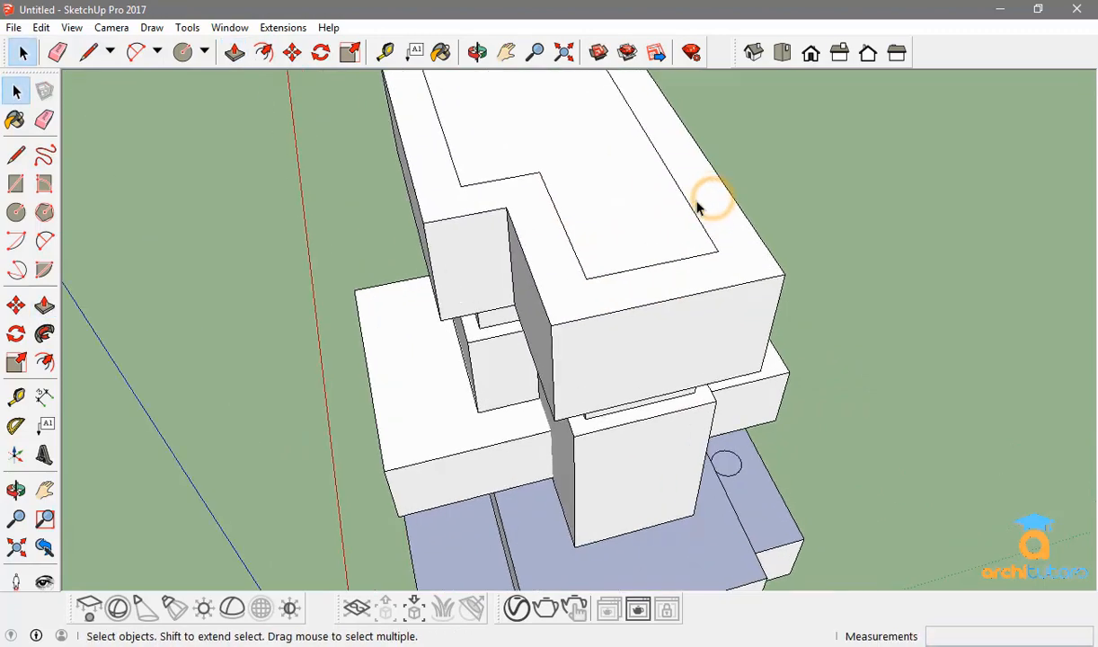
drag(700, 207, 589, 140)
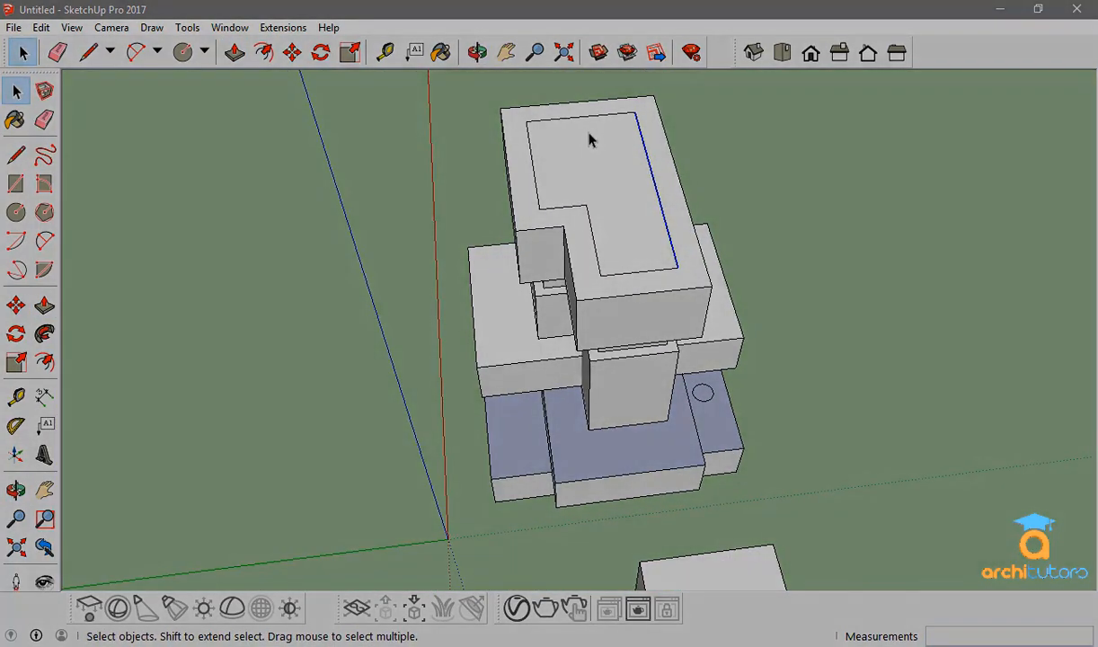